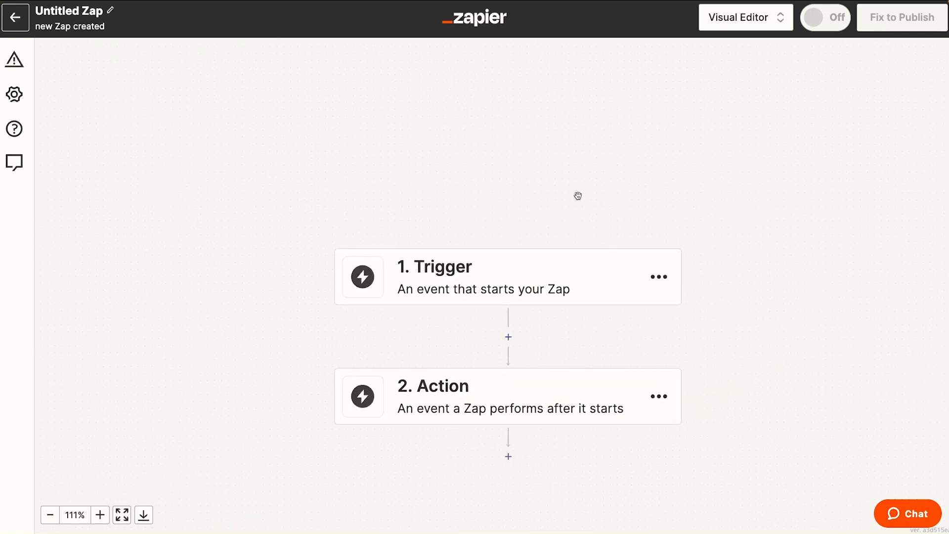
pyautogui.moveTo(703, 115)
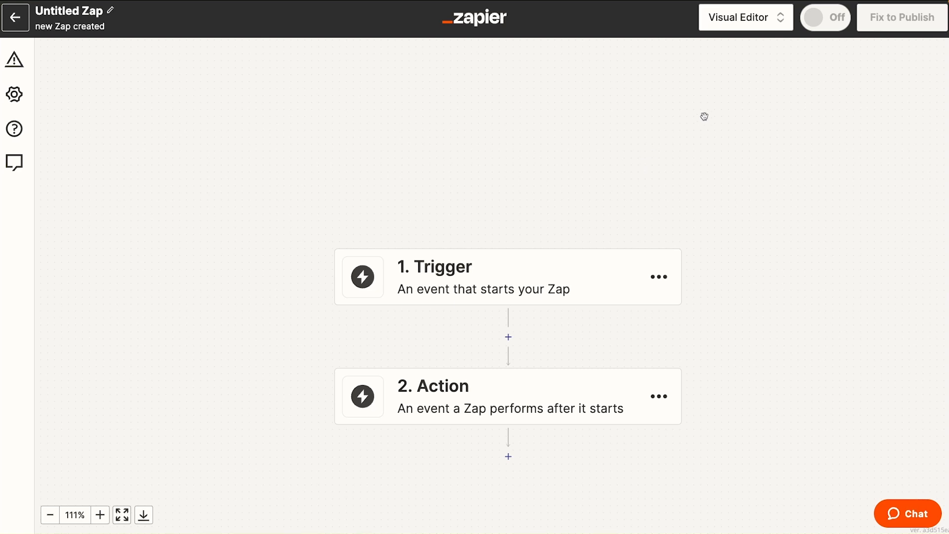
pyautogui.moveTo(746, 16)
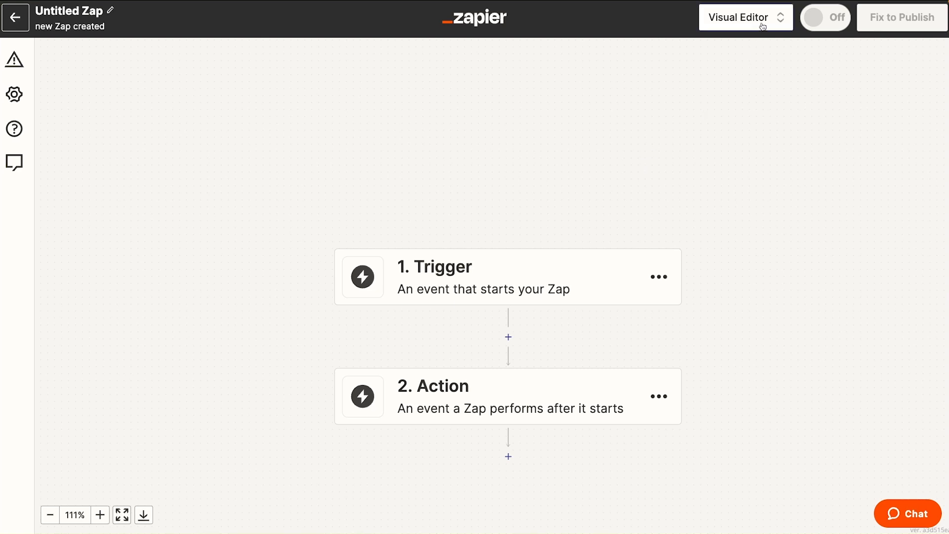
# Step: Switch the XRay Social Media Scheduler Zap to the classic editor and back to the visual editor
pyautogui.click(746, 17)
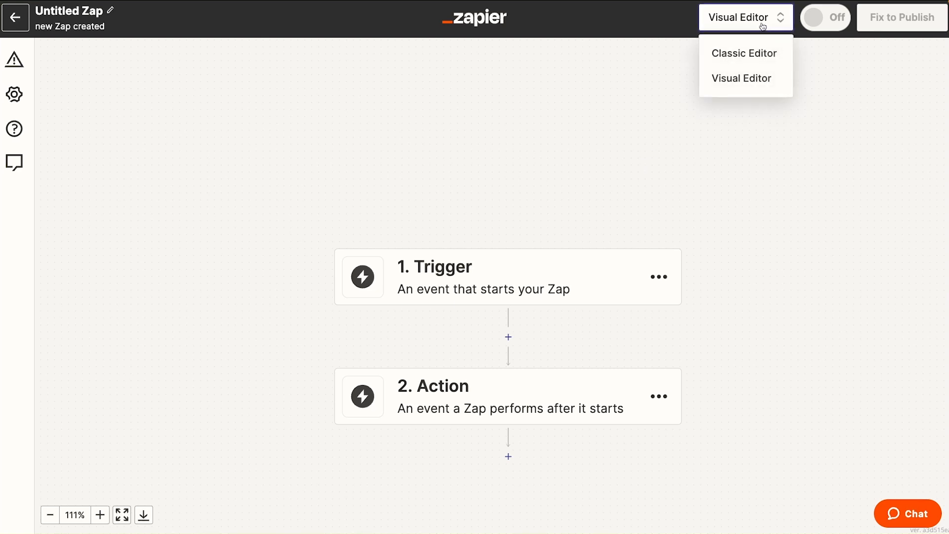
pyautogui.moveTo(745, 54)
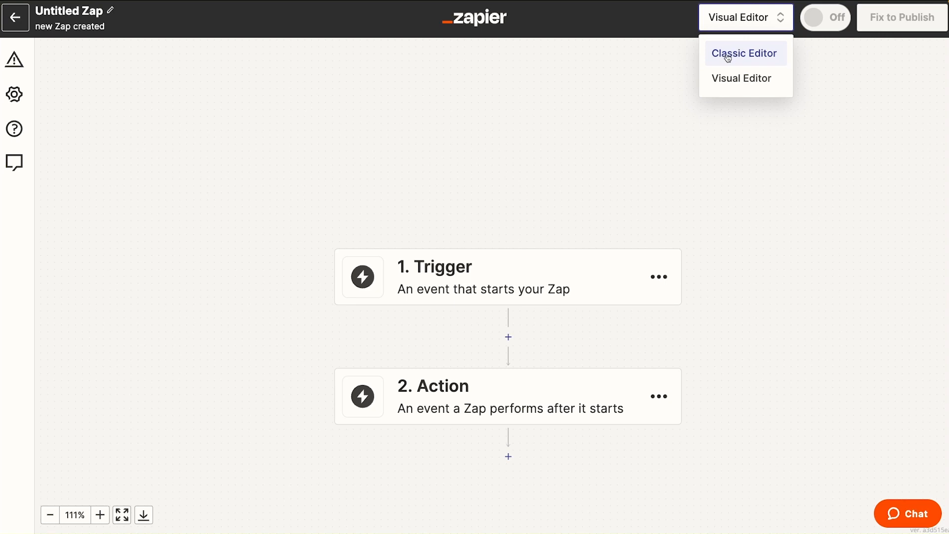
pyautogui.click(745, 53)
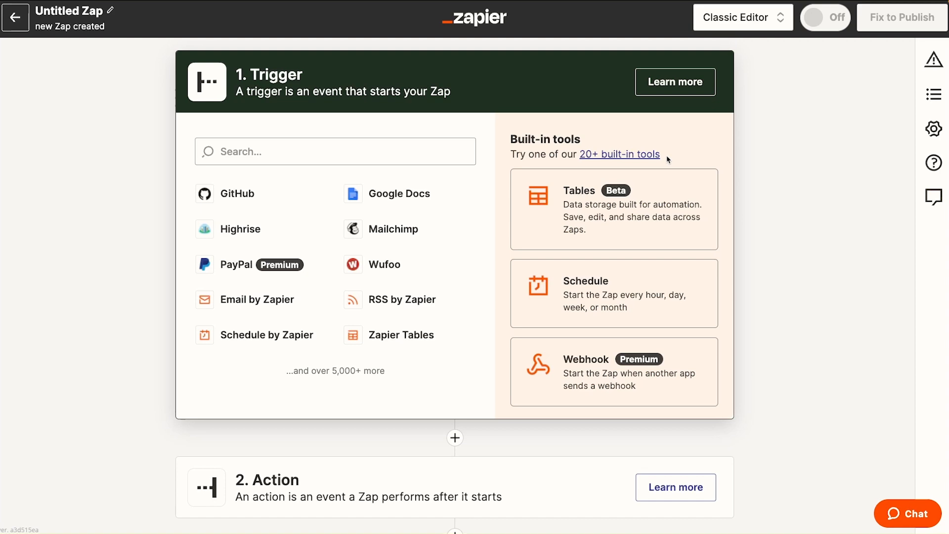
pyautogui.click(743, 17)
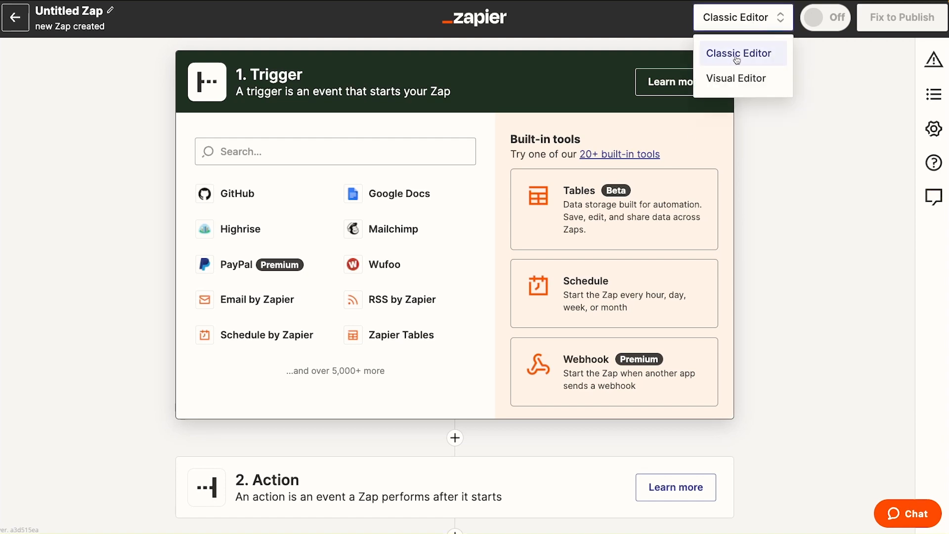
pyautogui.click(735, 78)
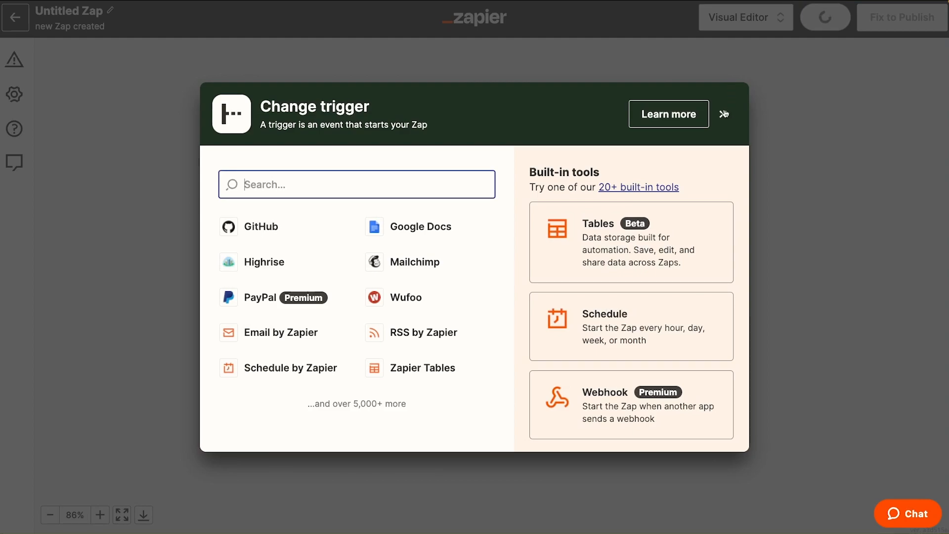
pyautogui.click(724, 114)
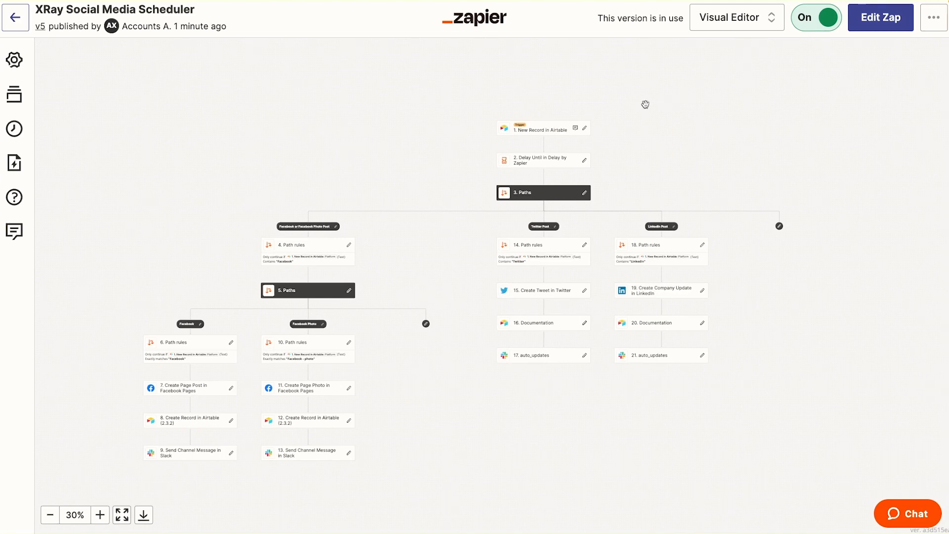
pyautogui.moveTo(489, 79)
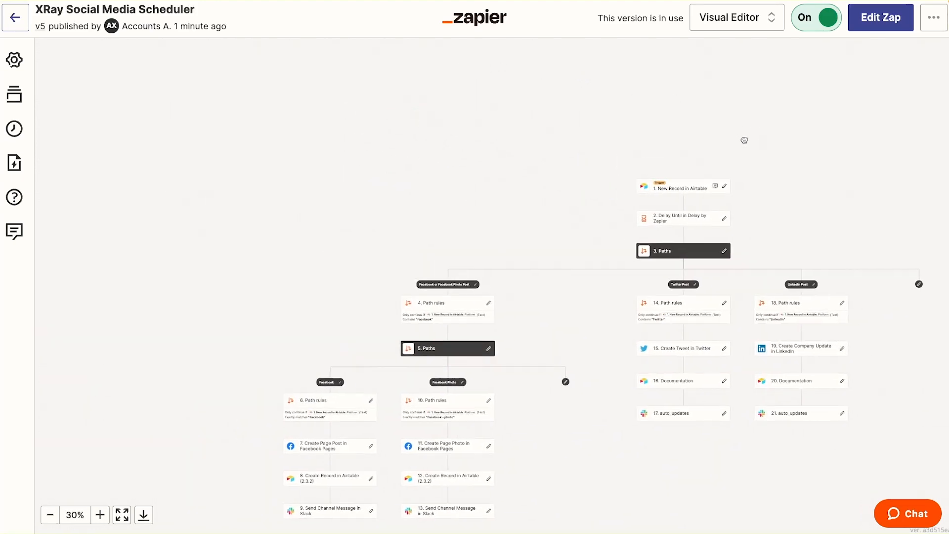
# Step: Review the Airtable trigger step on the canvas and begin editing the Zap as a draft
pyautogui.click(100, 515)
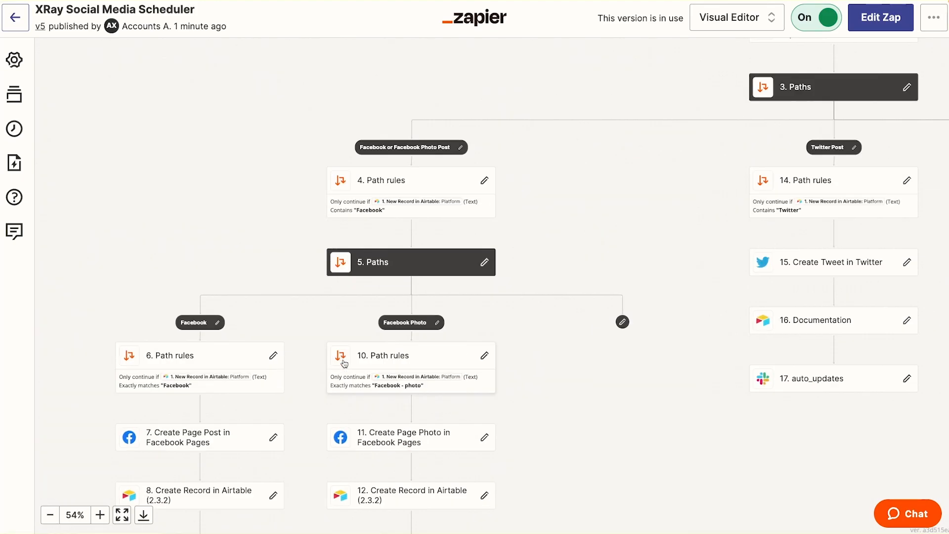
pyautogui.click(50, 515)
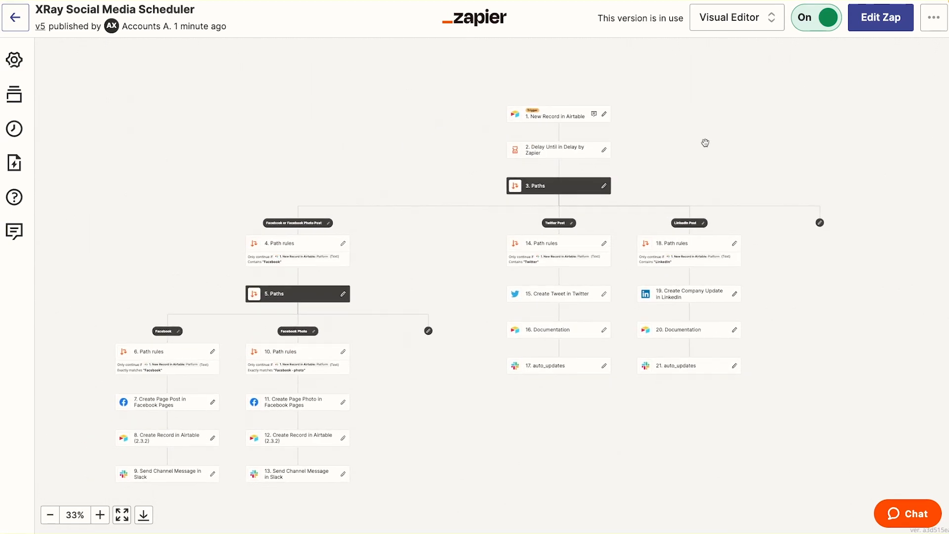
pyautogui.click(552, 116)
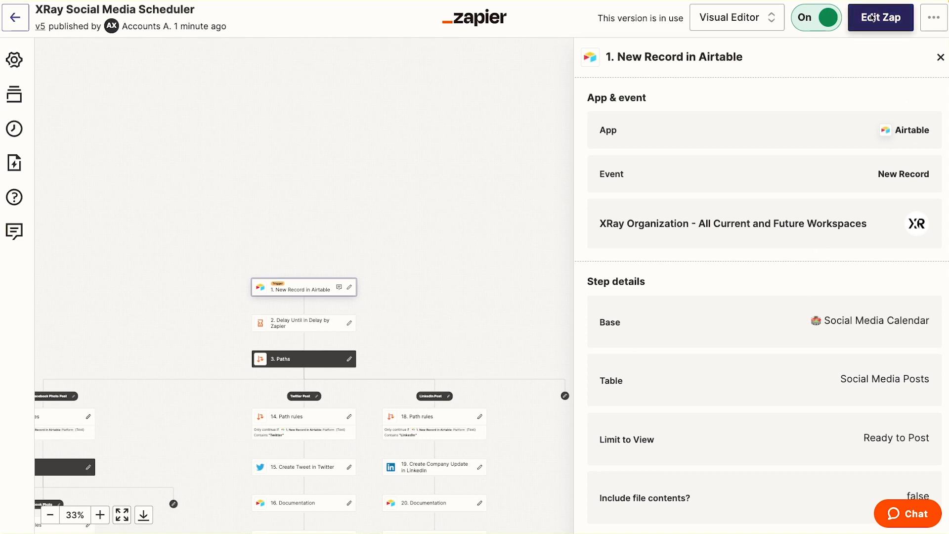
pyautogui.click(816, 16)
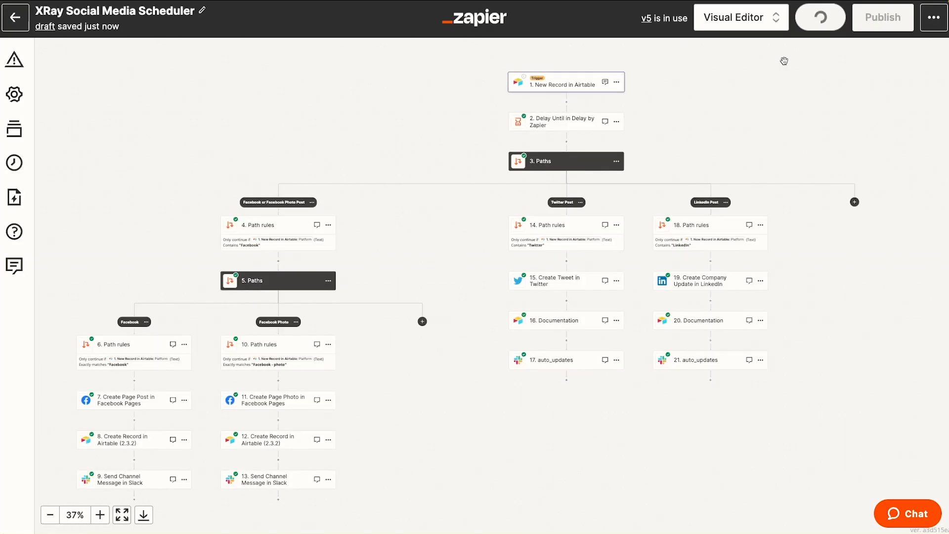
# Step: Review the Airtable trigger's base and table settings, then move to the Facebook page post step
pyautogui.click(821, 17)
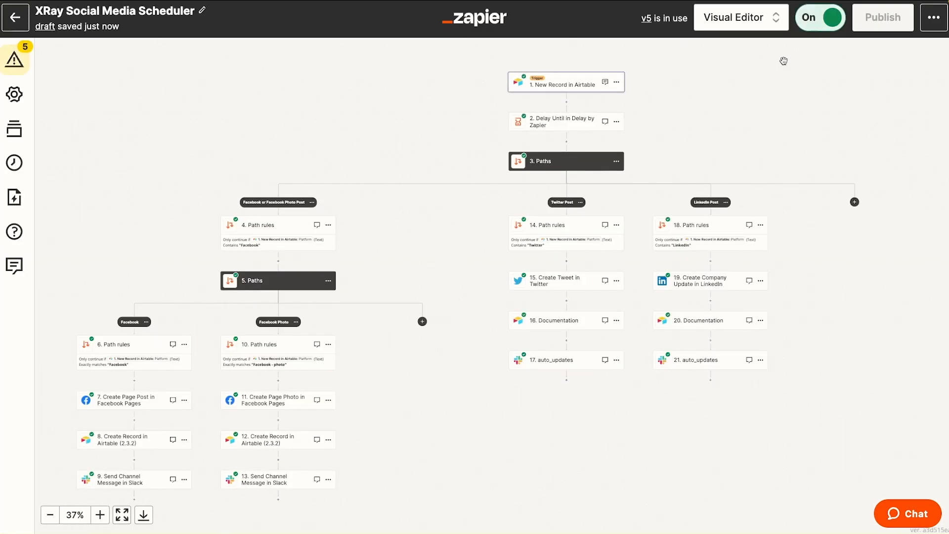
pyautogui.click(566, 82)
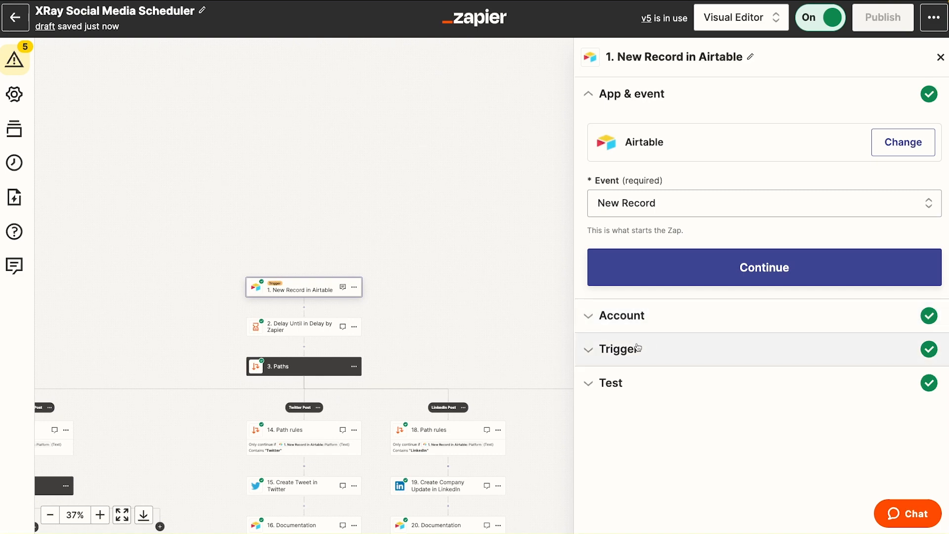
pyautogui.click(622, 348)
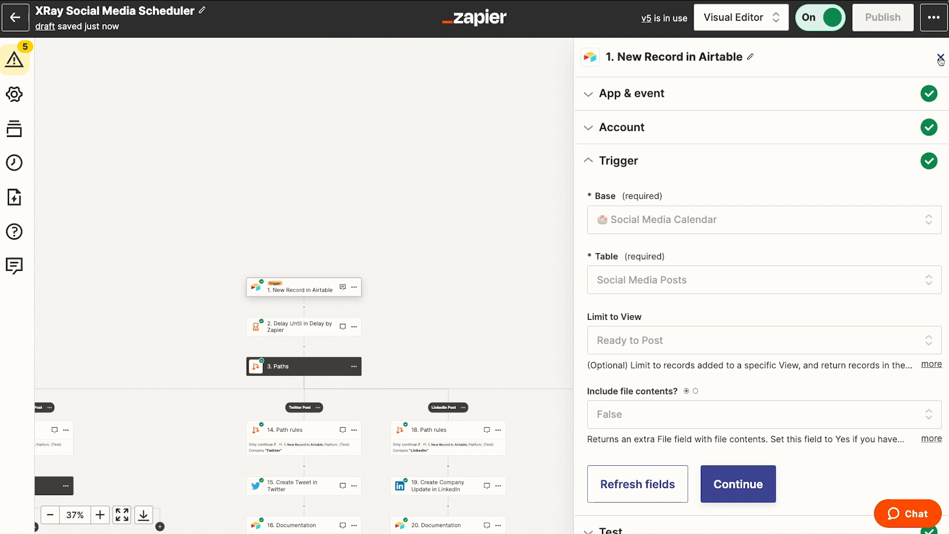
pyautogui.click(940, 57)
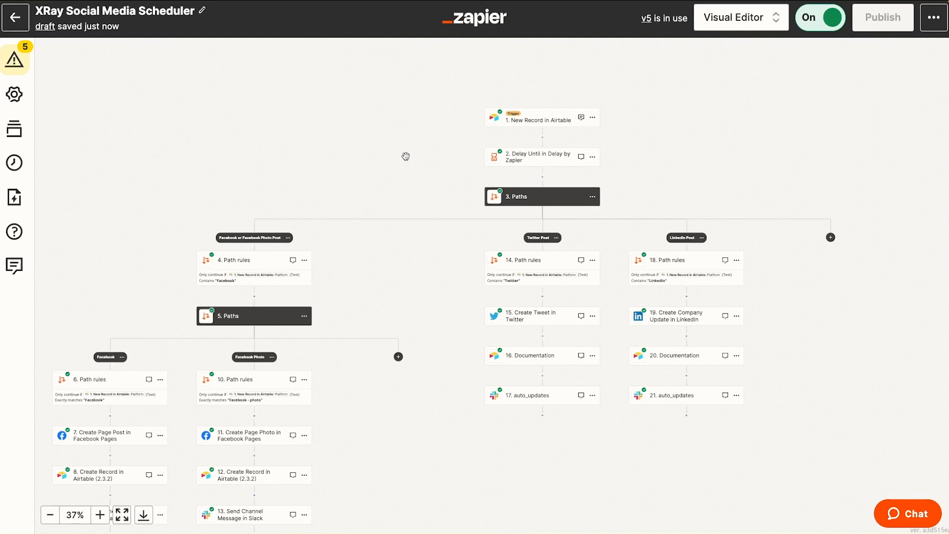
pyautogui.moveTo(403, 155)
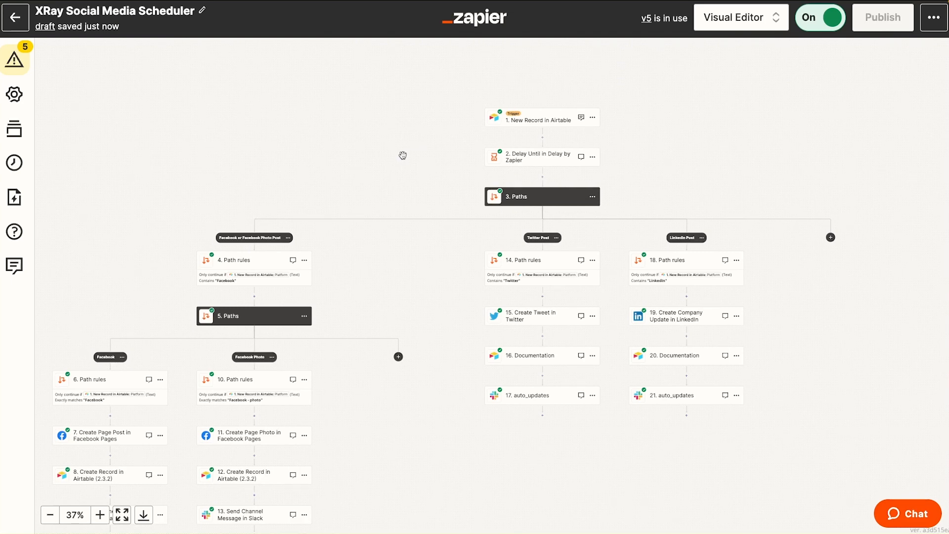
pyautogui.moveTo(299, 263)
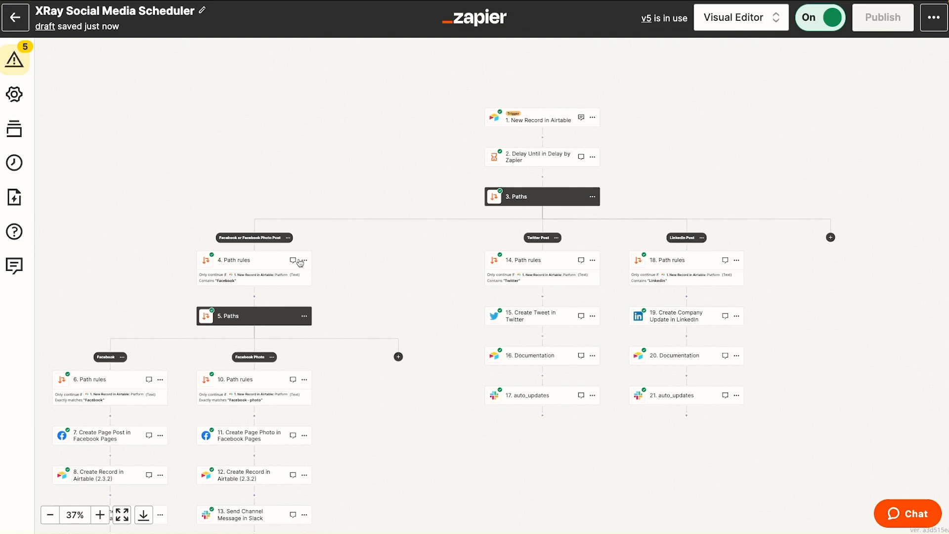
pyautogui.moveTo(391, 249)
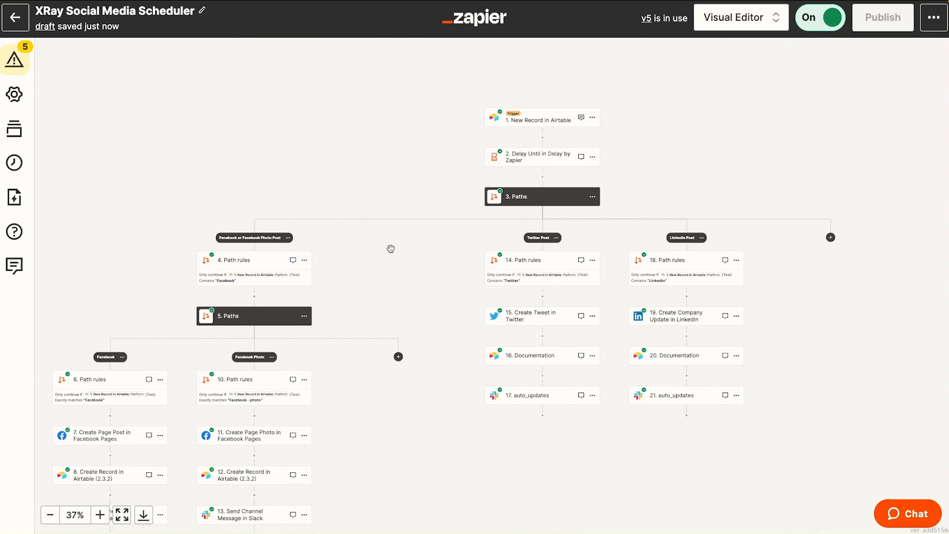
pyautogui.moveTo(267, 276)
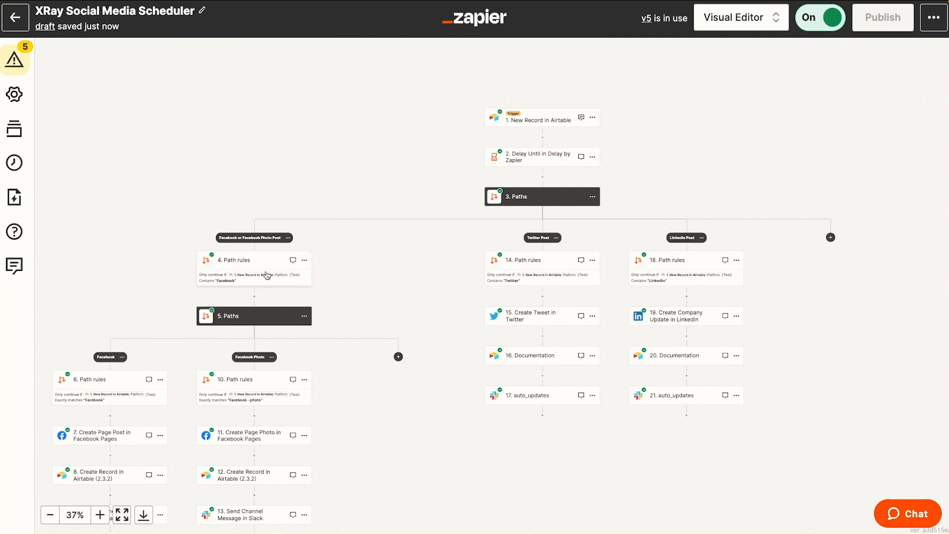
pyautogui.moveTo(171, 246)
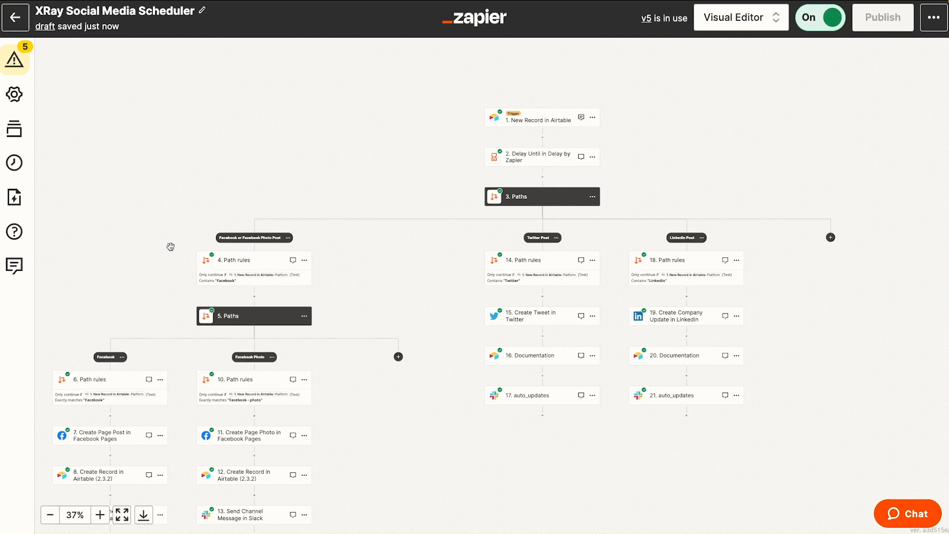
pyautogui.moveTo(503, 268)
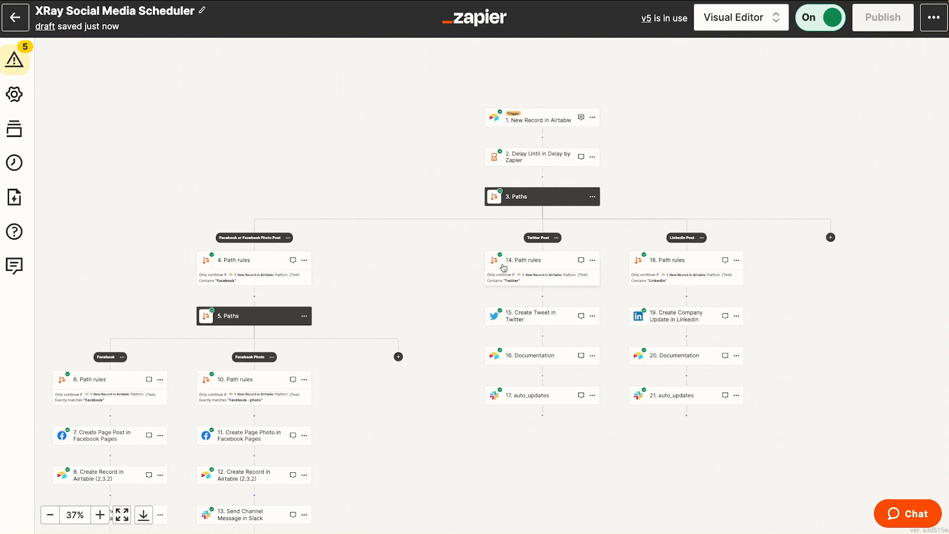
pyautogui.moveTo(680, 238)
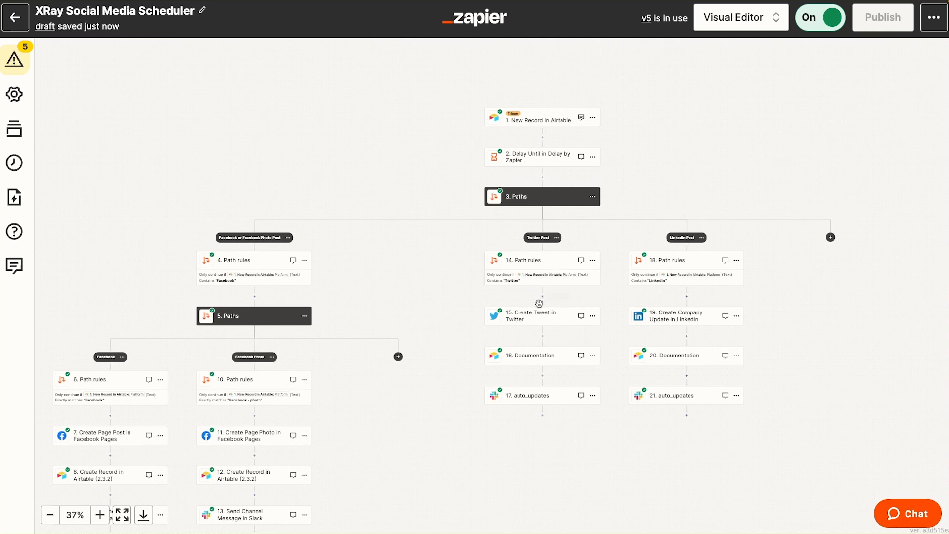
pyautogui.moveTo(539, 327)
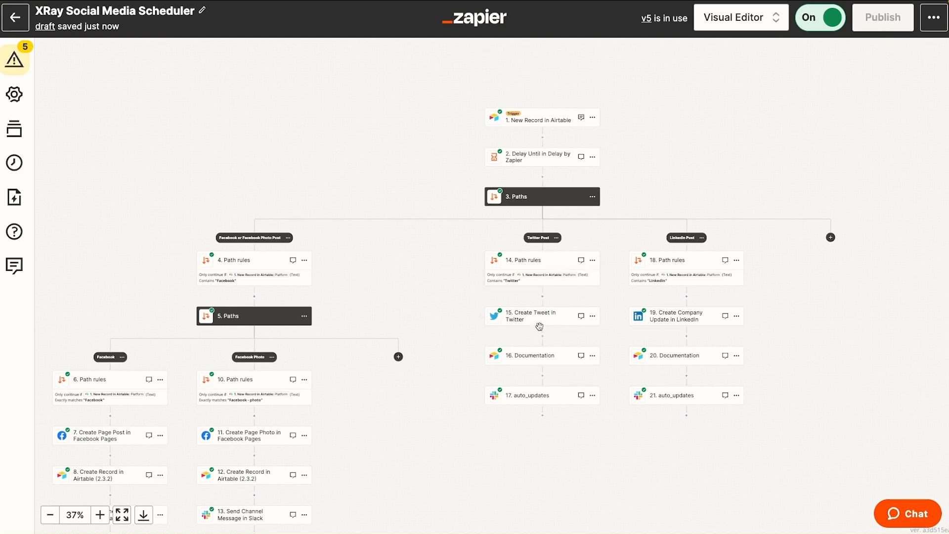
pyautogui.moveTo(575, 393)
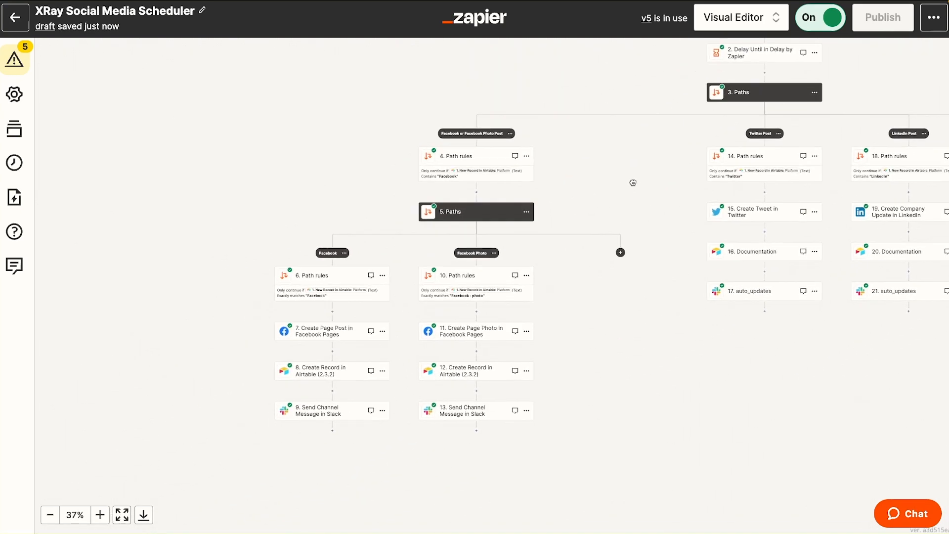
pyautogui.moveTo(476, 230)
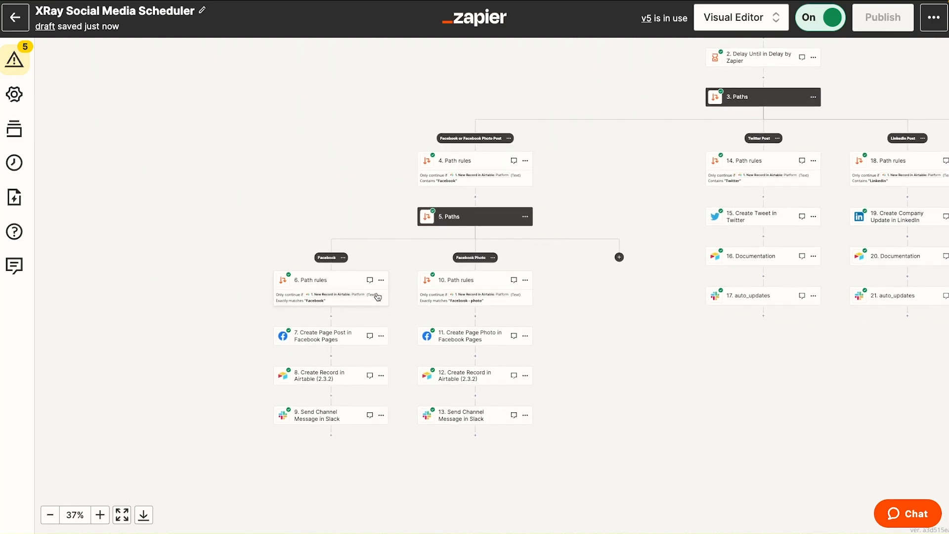
pyautogui.click(330, 337)
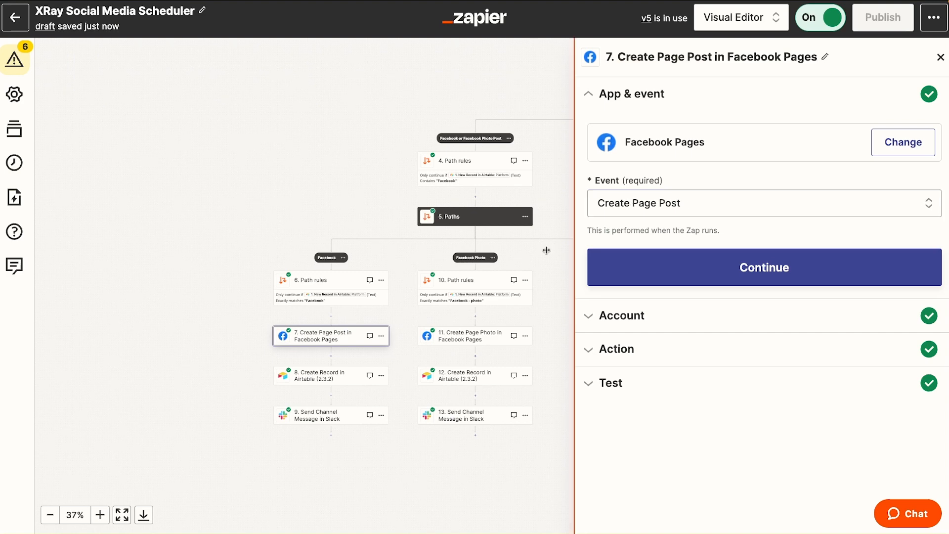
pyautogui.click(474, 336)
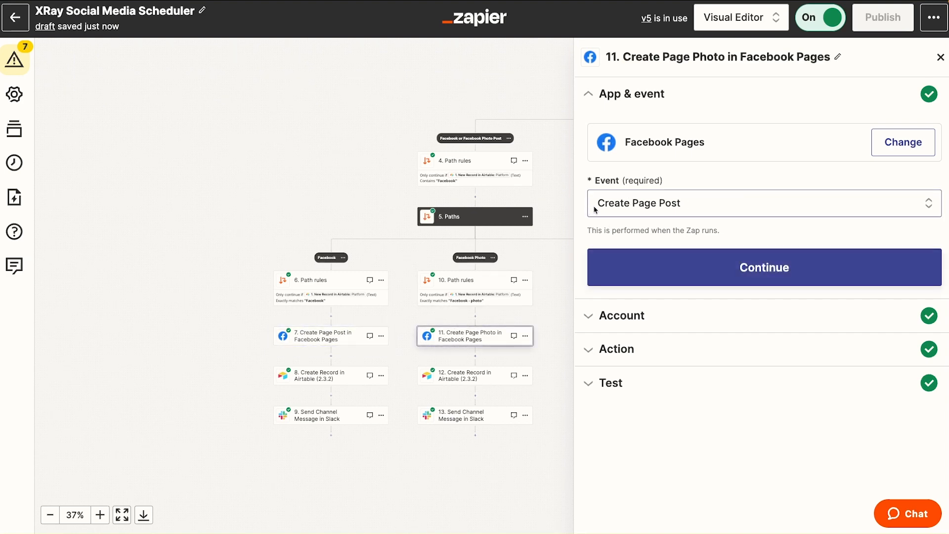
pyautogui.click(620, 315)
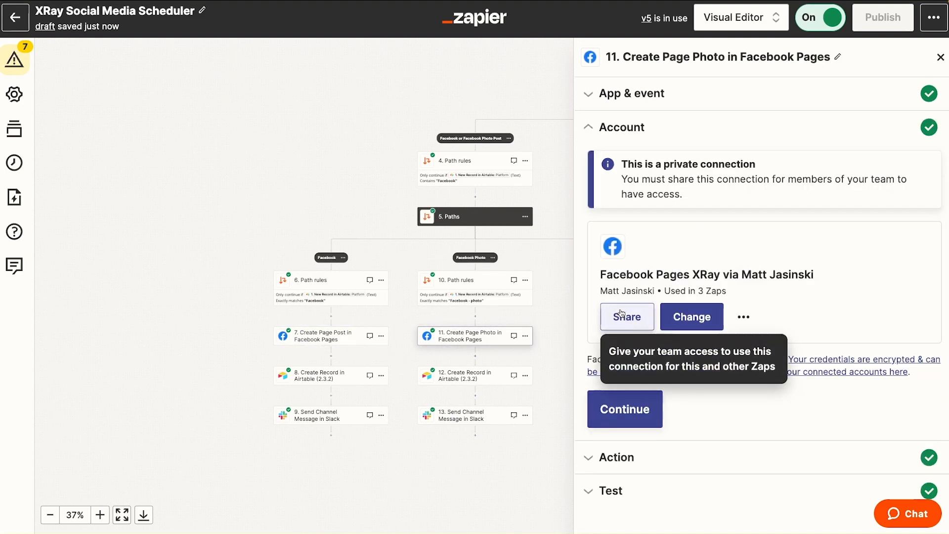
pyautogui.click(624, 408)
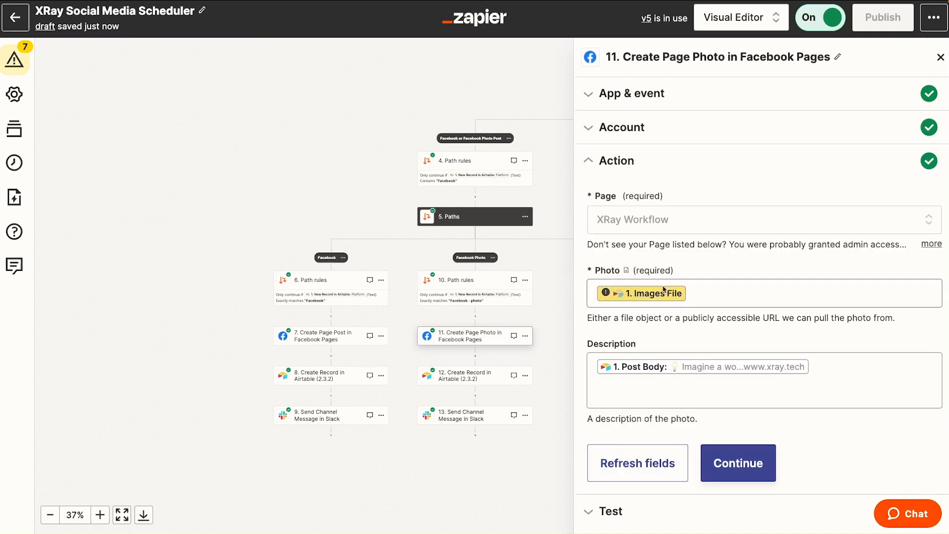
pyautogui.click(319, 336)
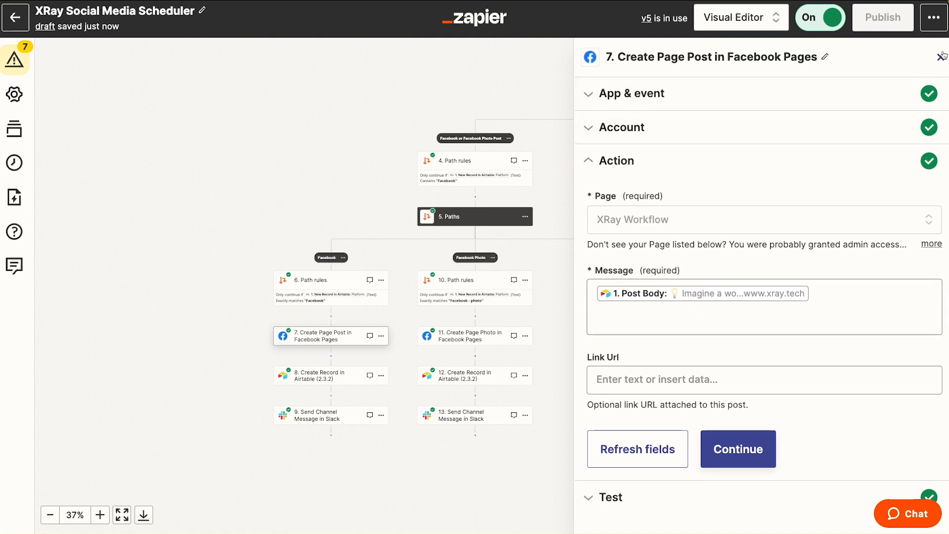
pyautogui.click(943, 55)
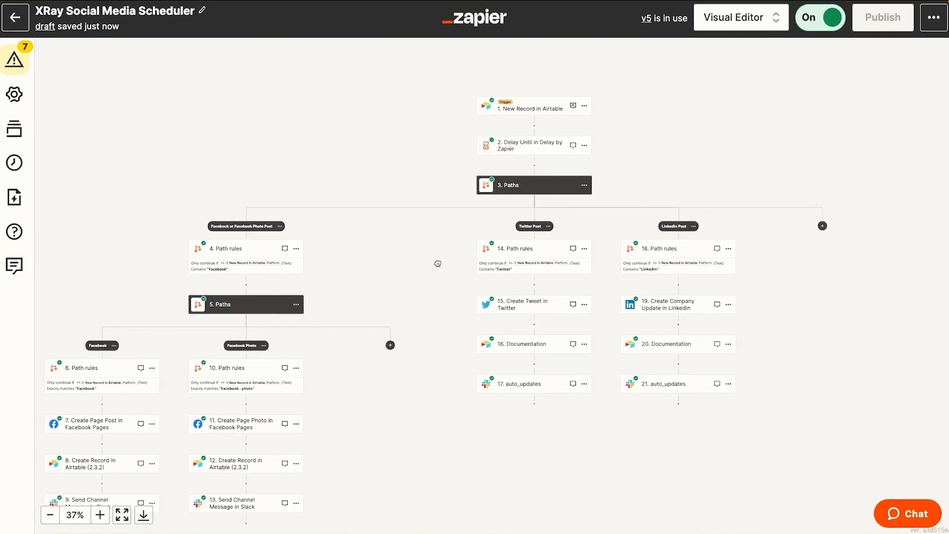
pyautogui.click(740, 17)
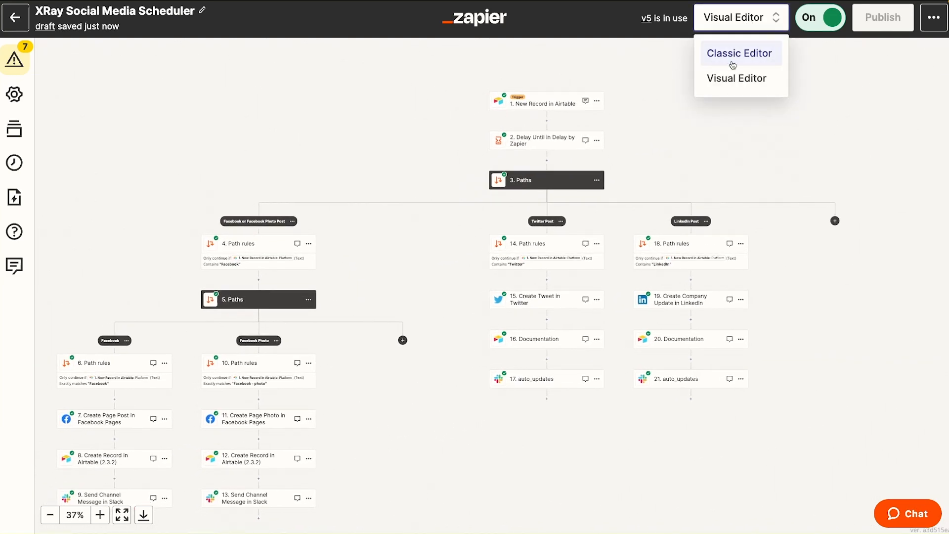
pyautogui.click(739, 53)
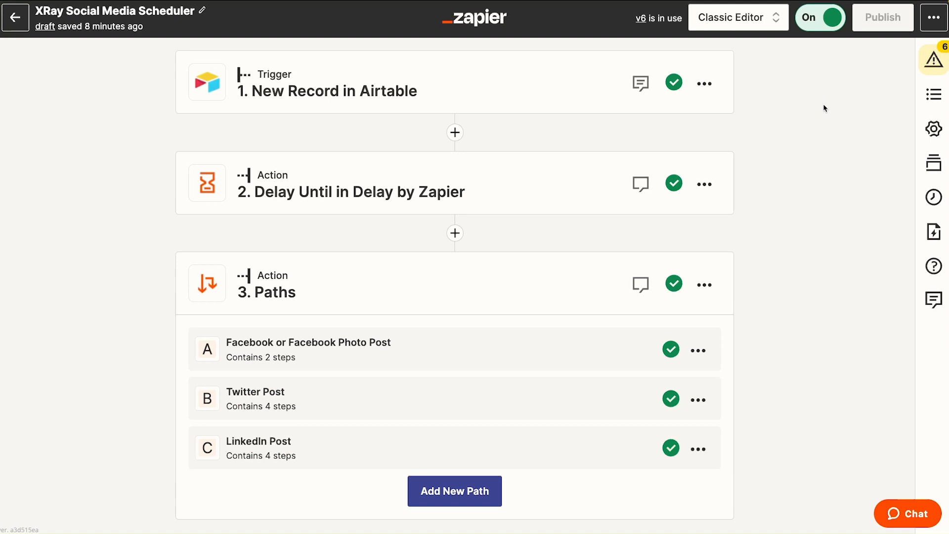
pyautogui.moveTo(514, 141)
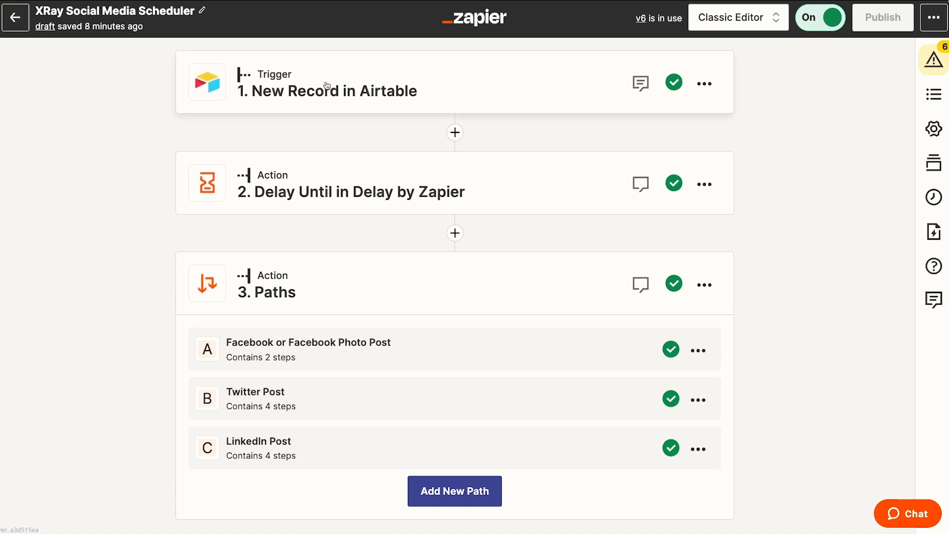
pyautogui.moveTo(272, 214)
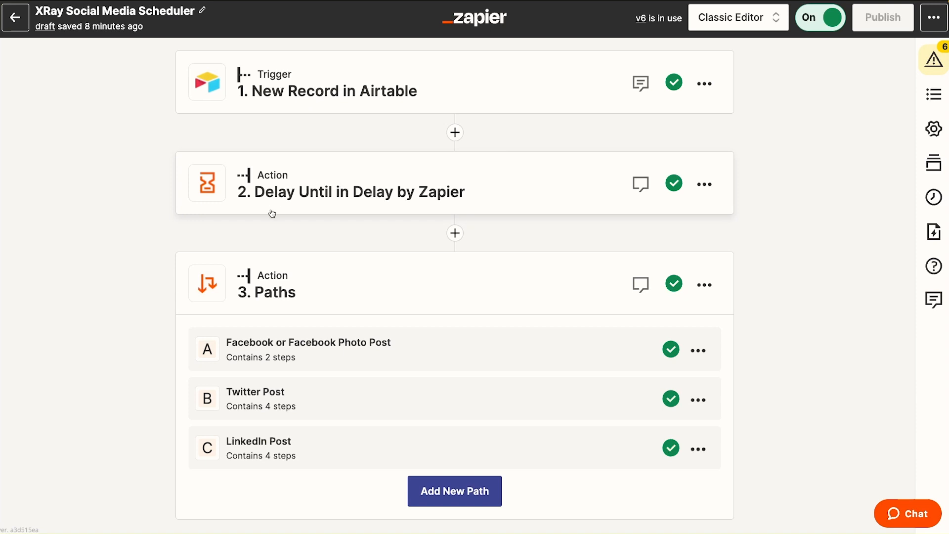
pyautogui.moveTo(292, 361)
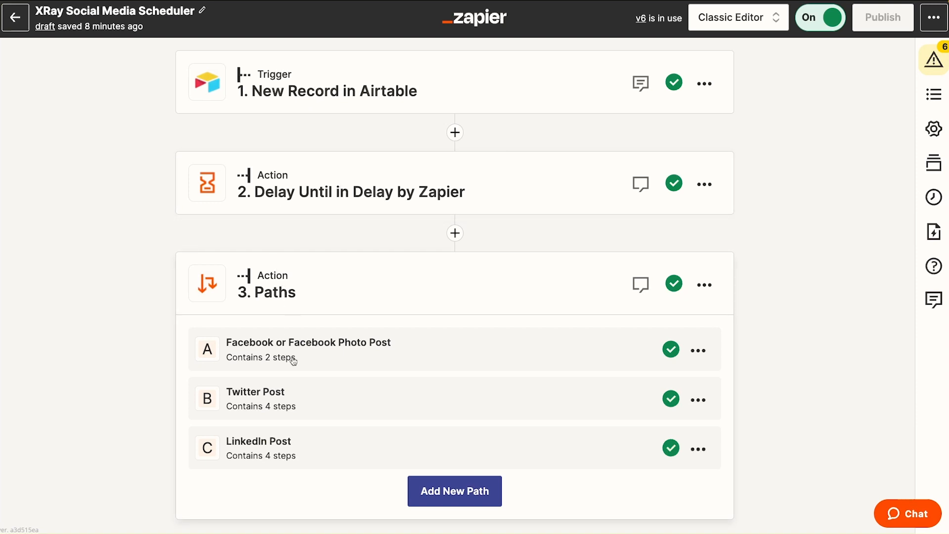
pyautogui.moveTo(258, 361)
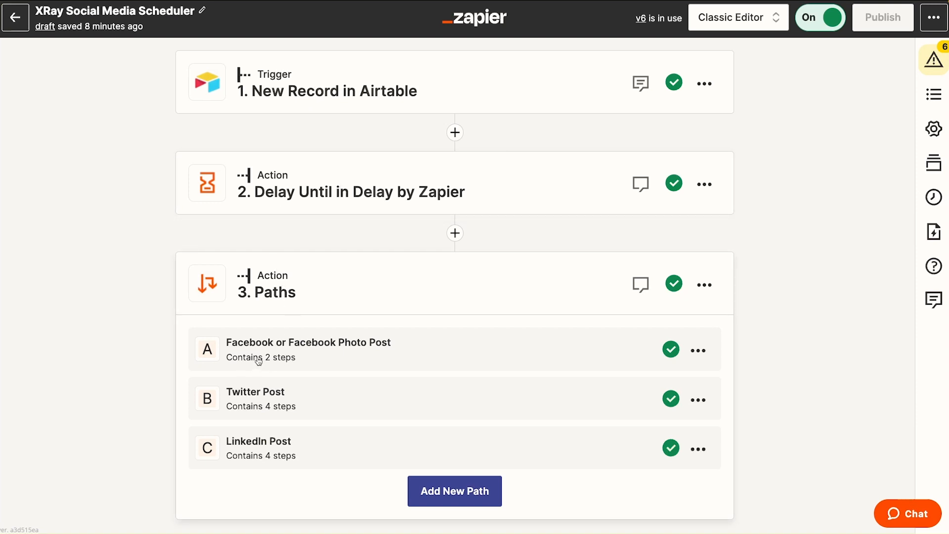
pyautogui.moveTo(422, 402)
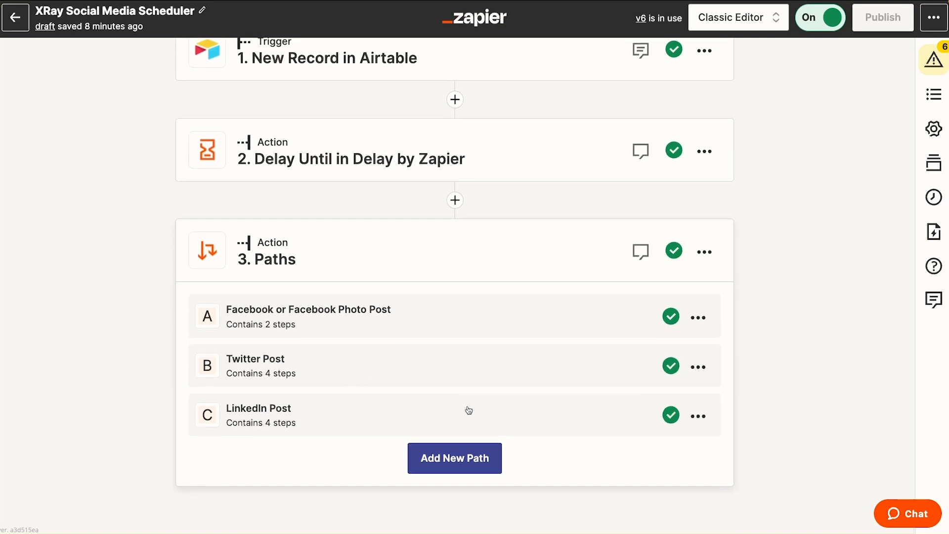
pyautogui.moveTo(296, 384)
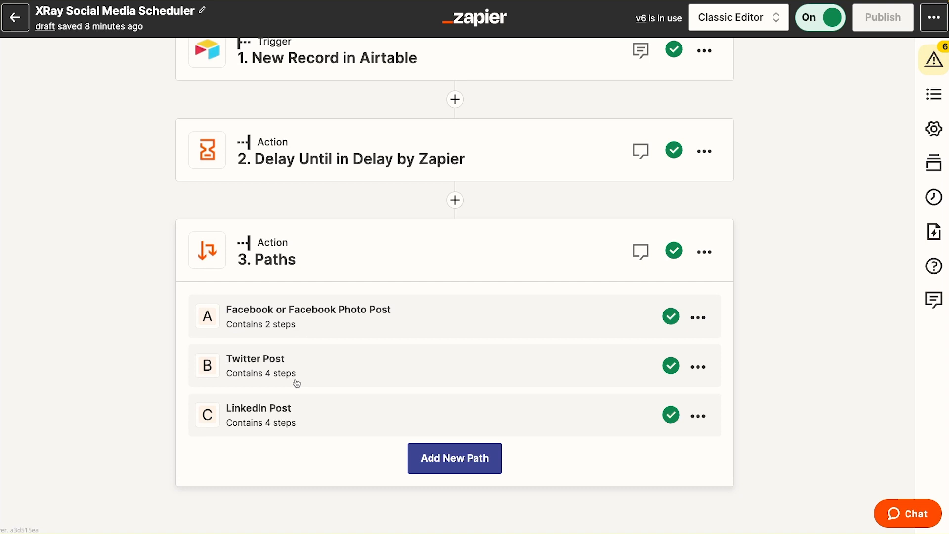
pyautogui.moveTo(263, 338)
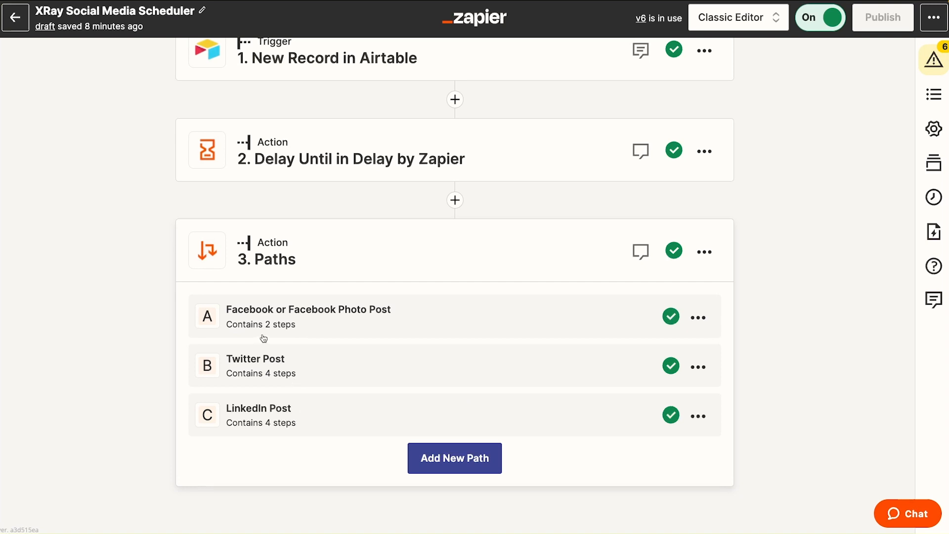
pyautogui.moveTo(498, 276)
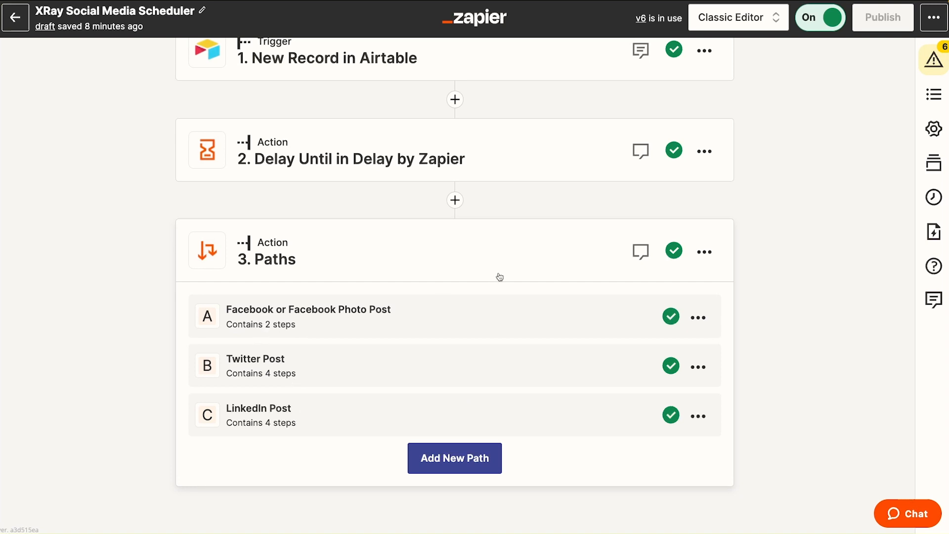
pyautogui.click(737, 17)
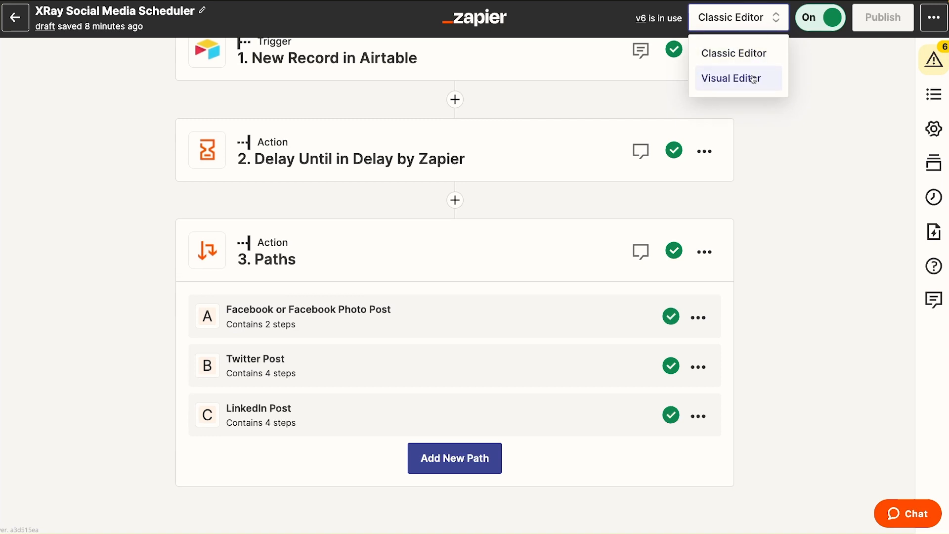
pyautogui.click(732, 79)
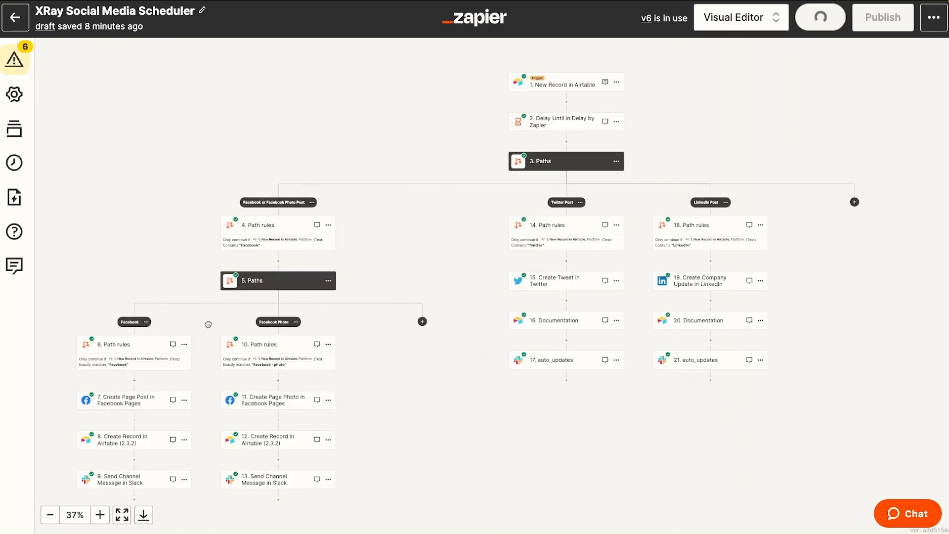
pyautogui.click(819, 17)
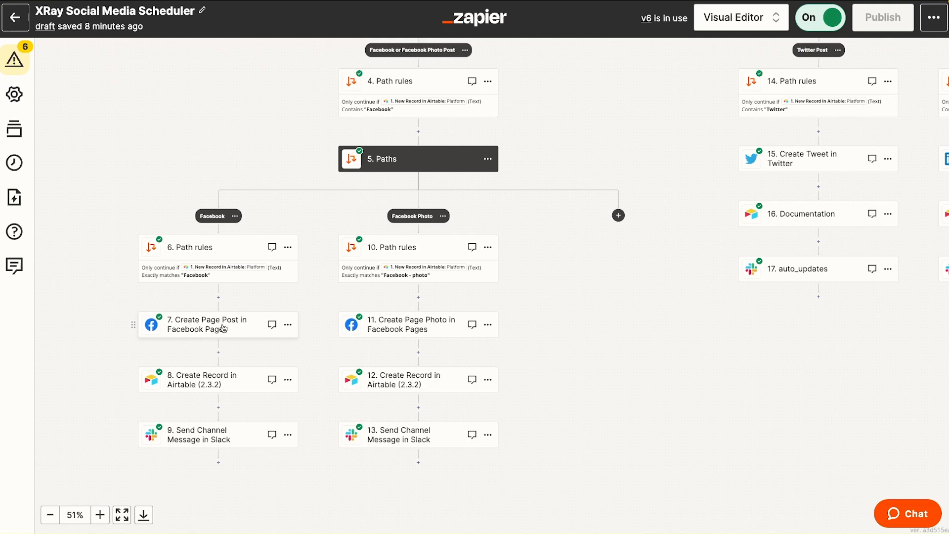
pyautogui.click(740, 17)
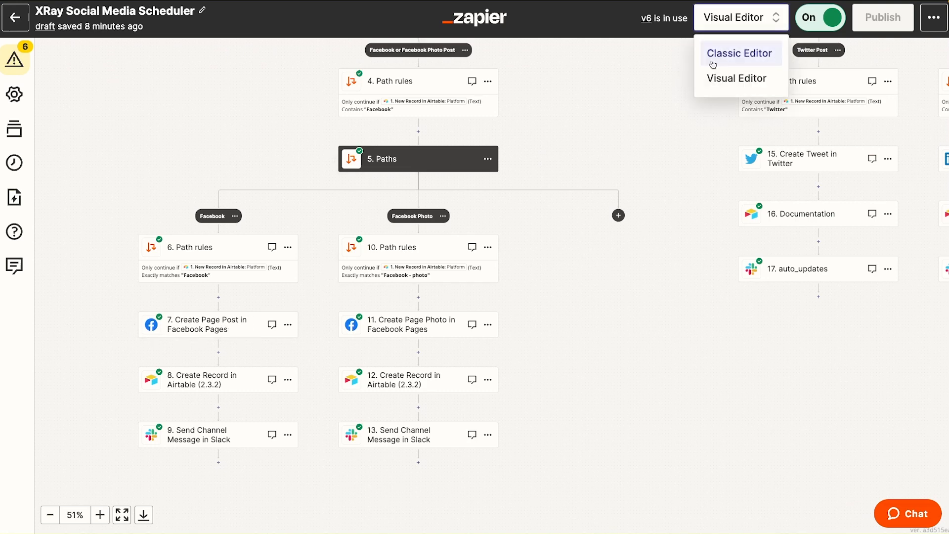
# Step: In the classic step list, review the rules routing posts to the Facebook paths
pyautogui.click(740, 54)
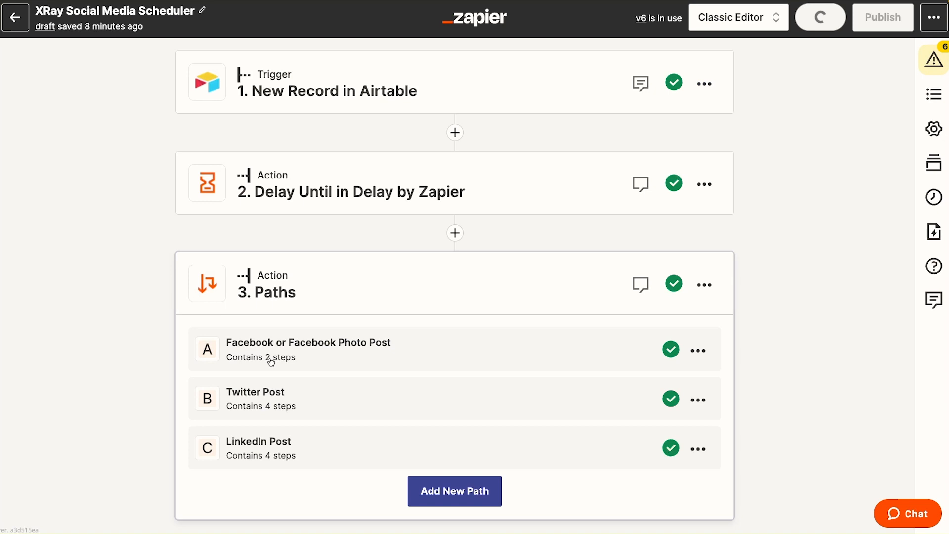
pyautogui.click(308, 349)
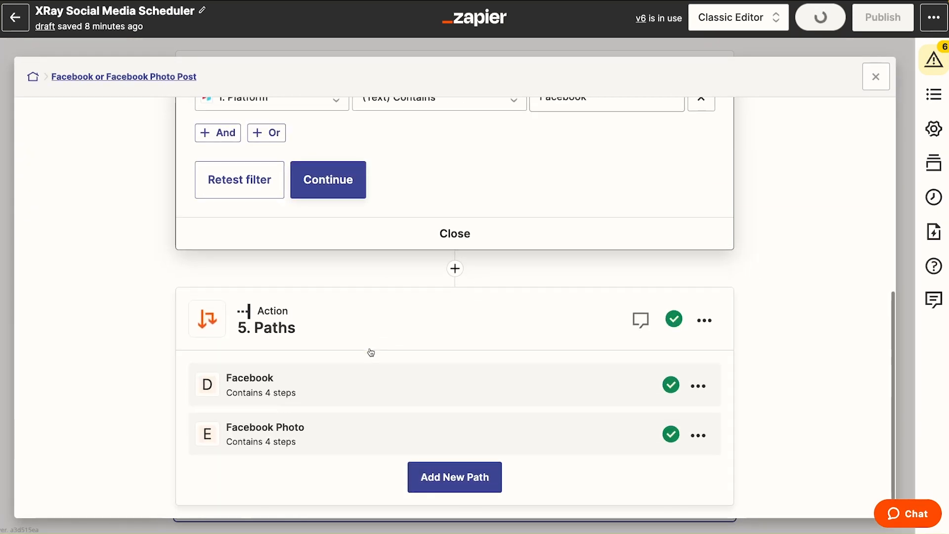
pyautogui.click(820, 17)
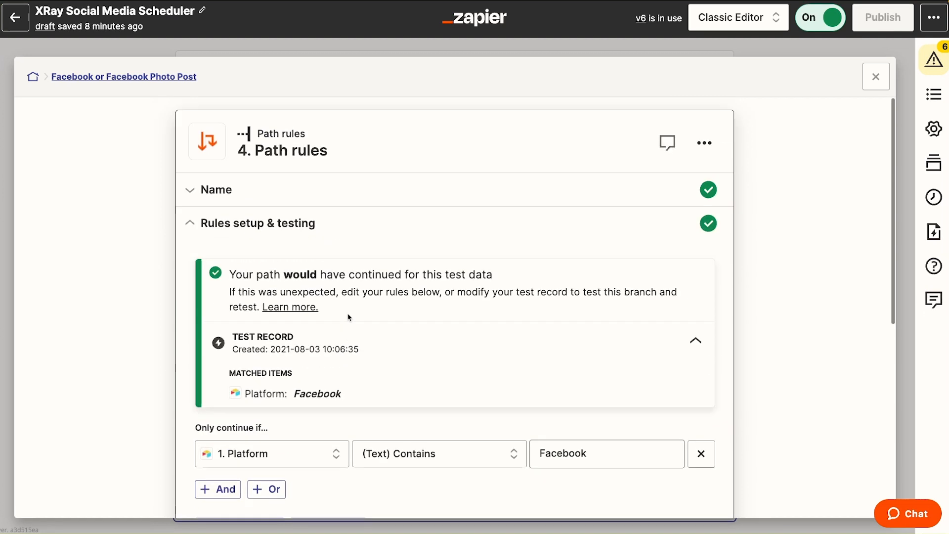
pyautogui.moveTo(423, 239)
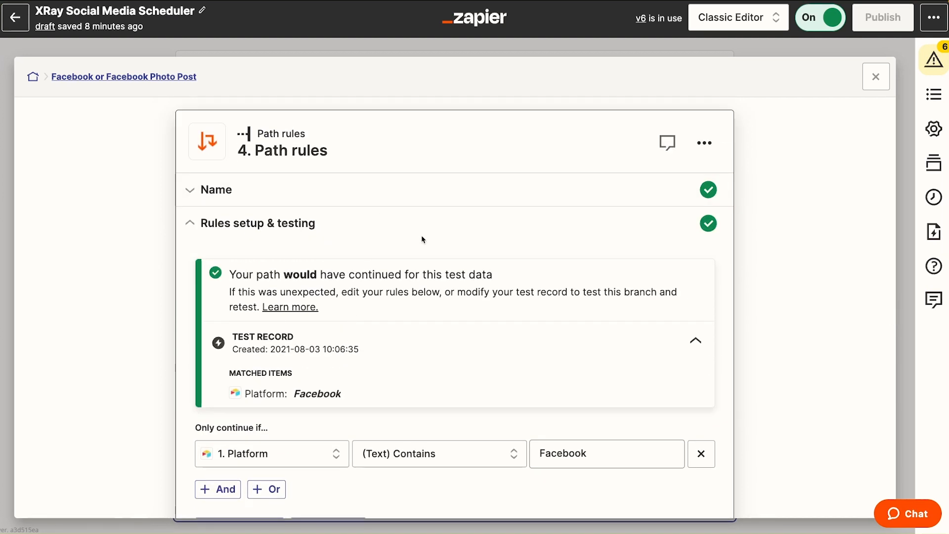
pyautogui.scroll(-3)
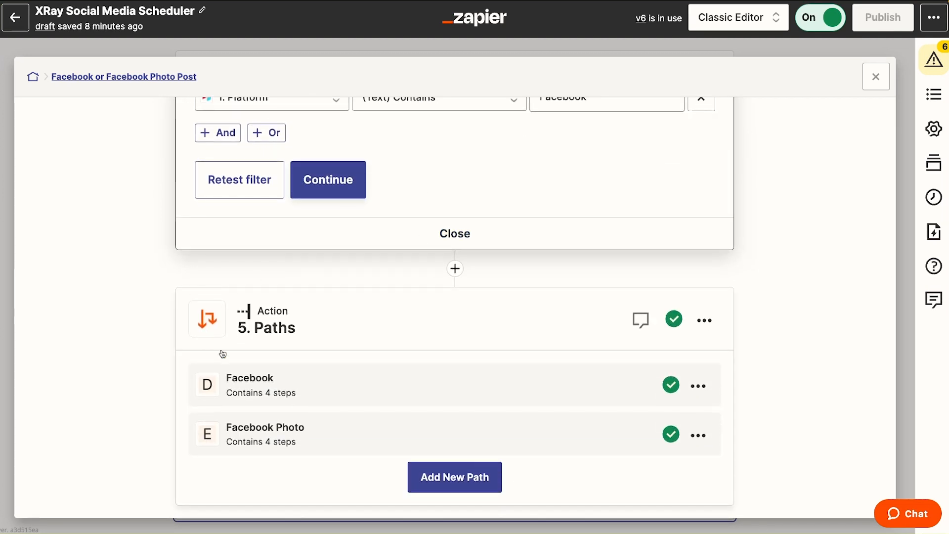
pyautogui.moveTo(297, 397)
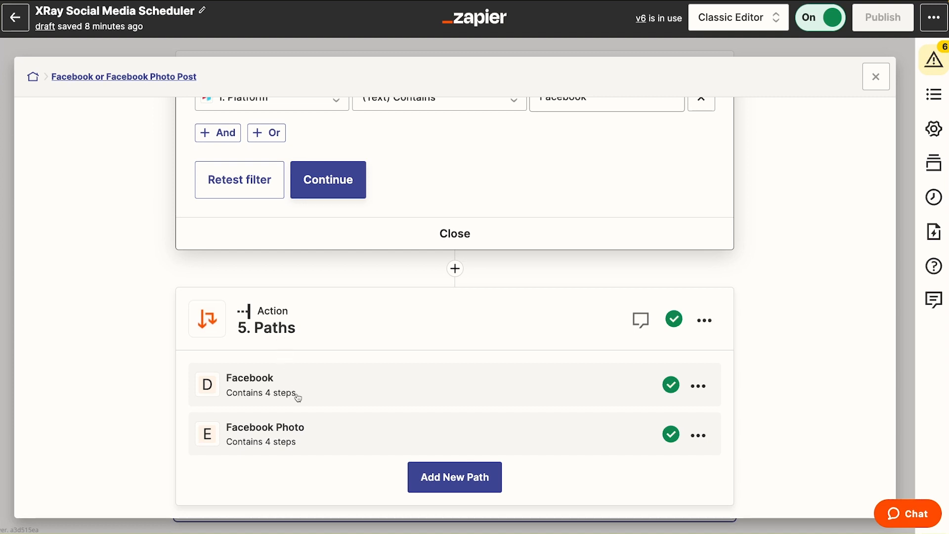
pyautogui.moveTo(290, 386)
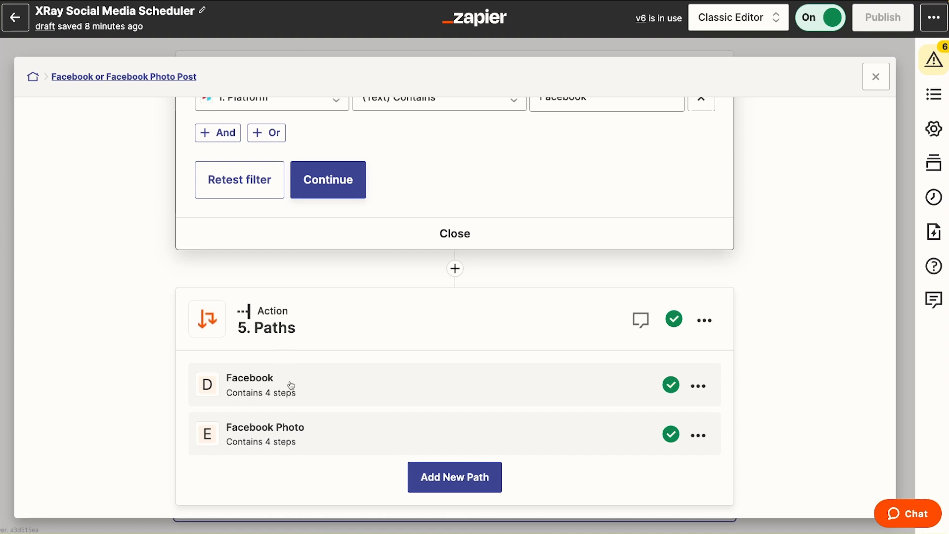
pyautogui.moveTo(341, 454)
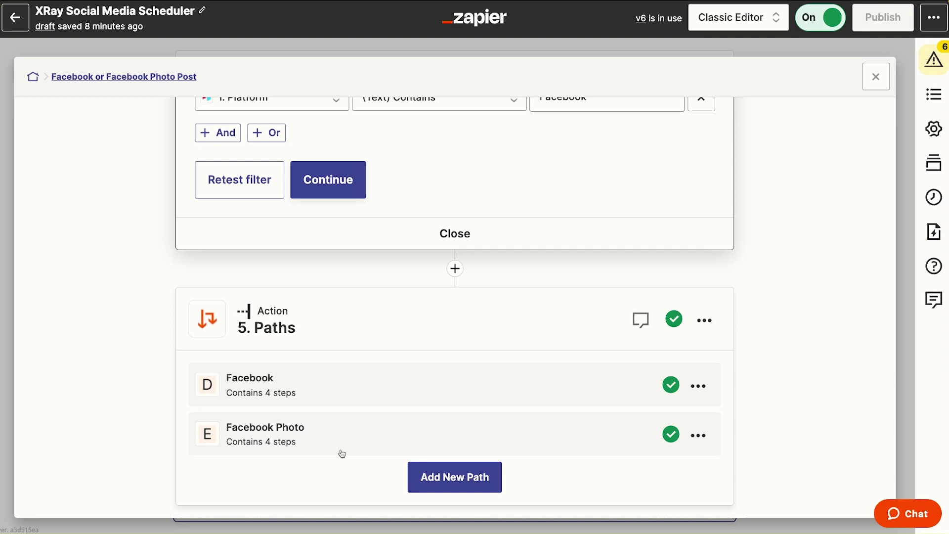
# Step: Review the Create Page Photo step's action fields in the Facebook Photo branch
pyautogui.click(265, 427)
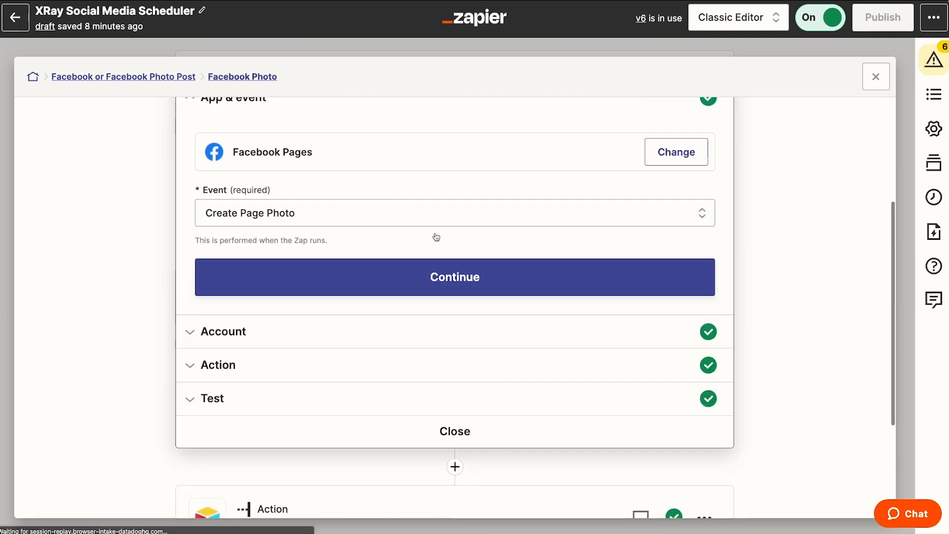
pyautogui.scroll(-3)
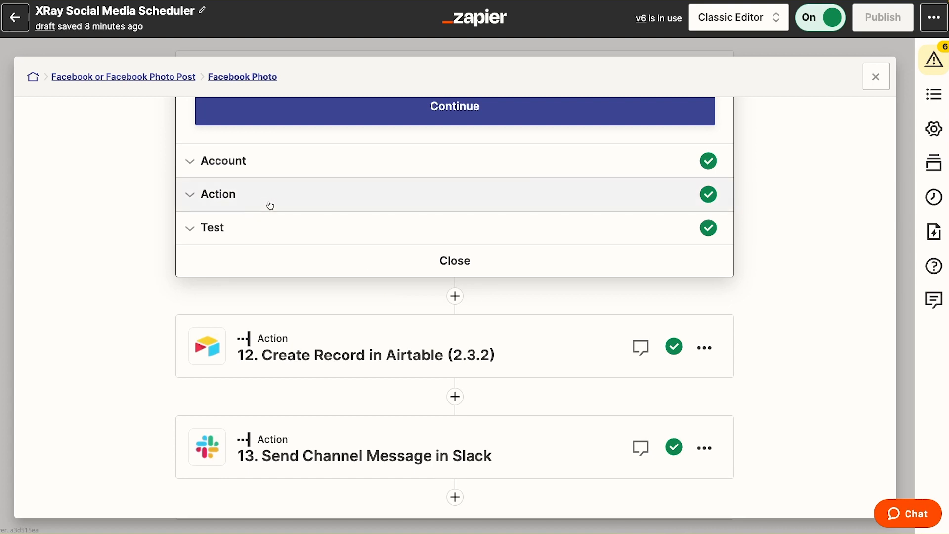
pyautogui.click(216, 194)
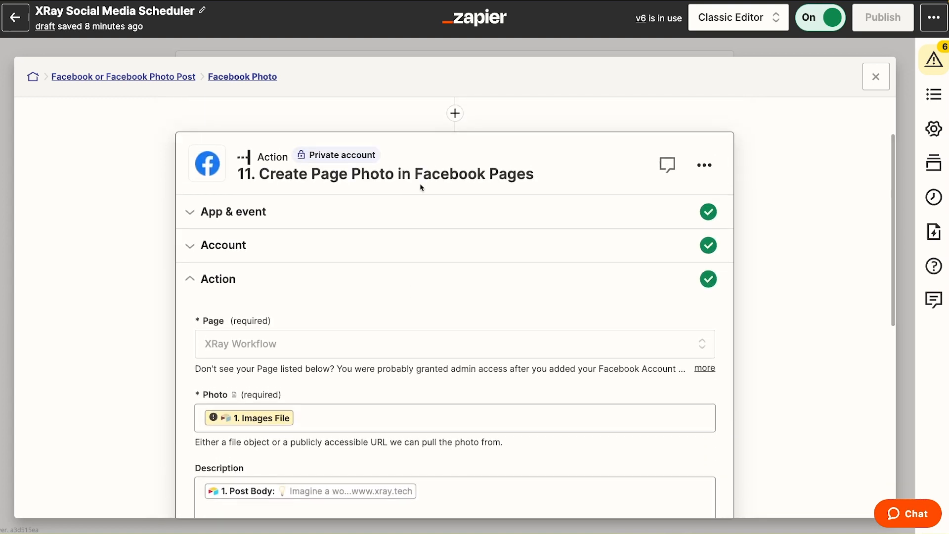
pyautogui.moveTo(662, 250)
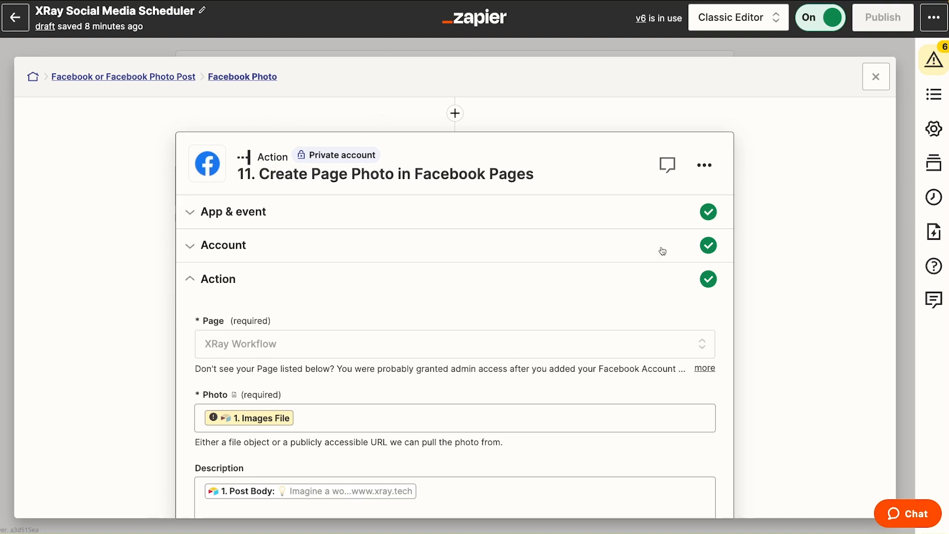
pyautogui.moveTo(317, 239)
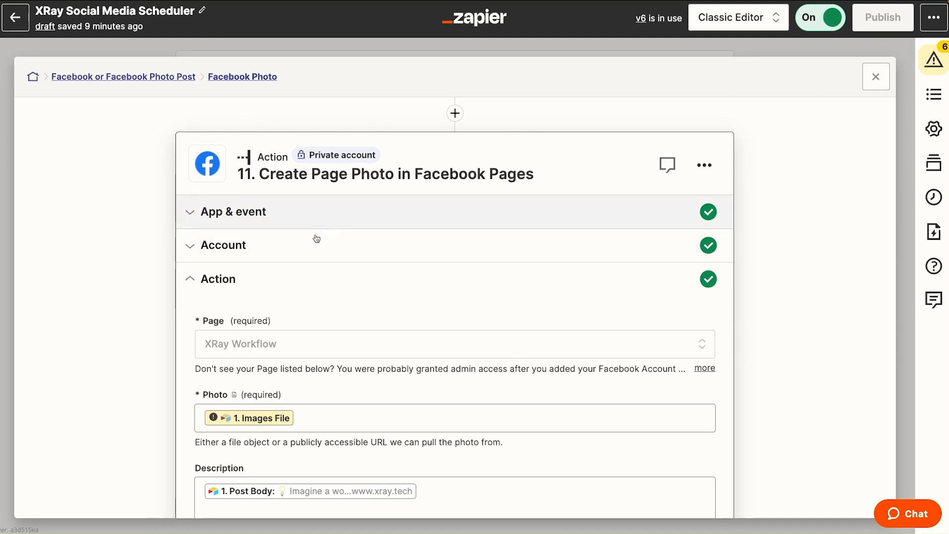
pyautogui.scroll(-3)
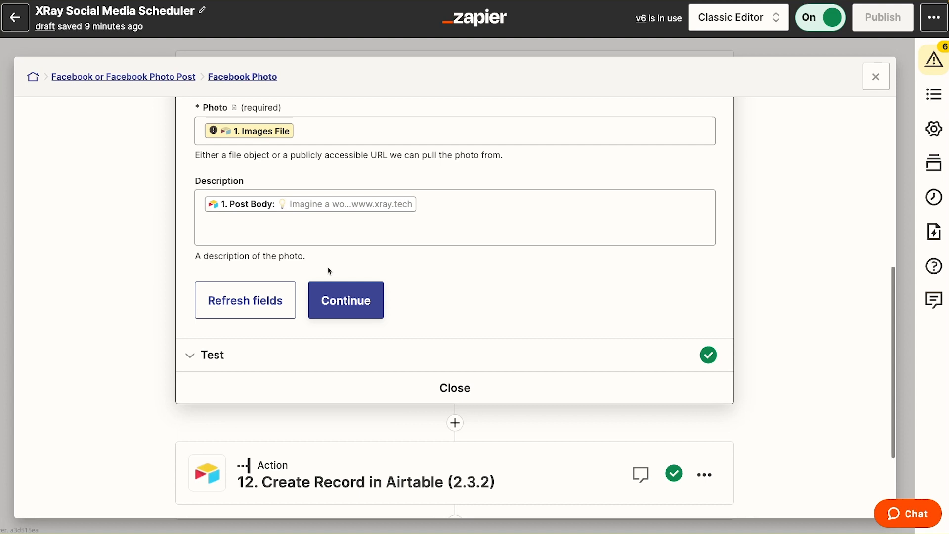
pyautogui.click(738, 17)
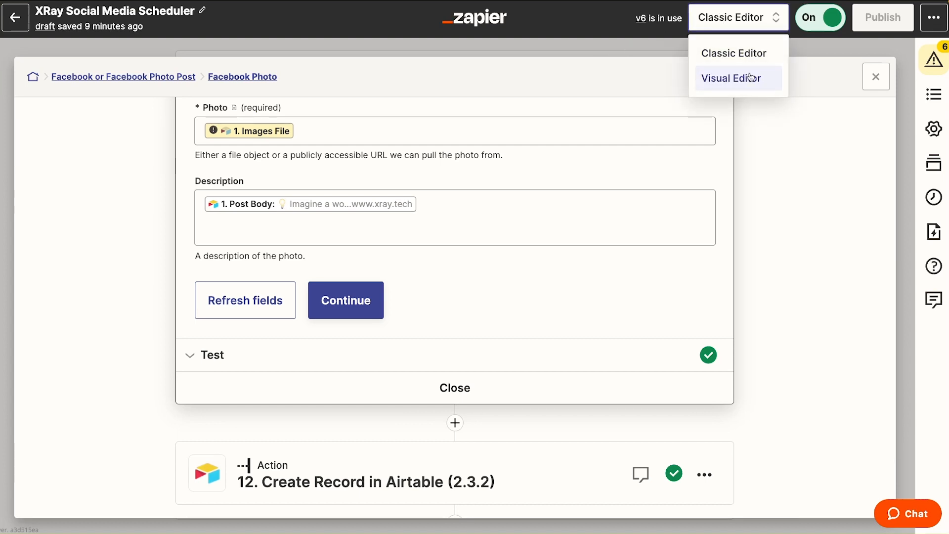
# Step: Back in the visual editor, check the photo step's Facebook account and action, then close it
pyautogui.click(733, 79)
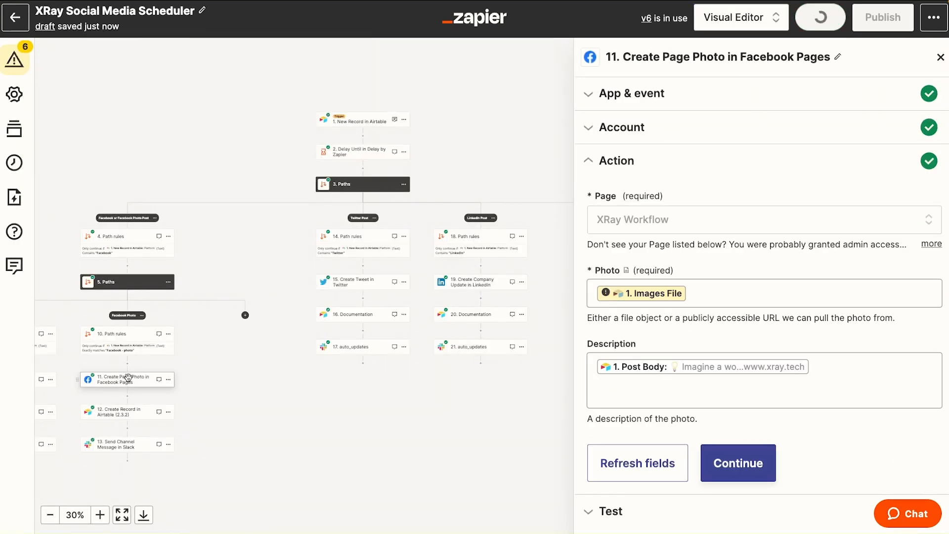
pyautogui.click(632, 93)
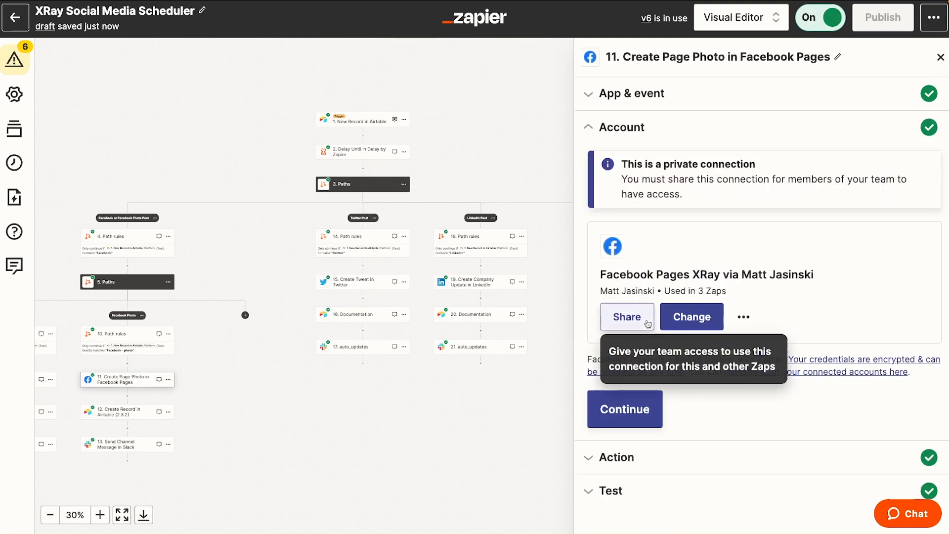
pyautogui.click(624, 408)
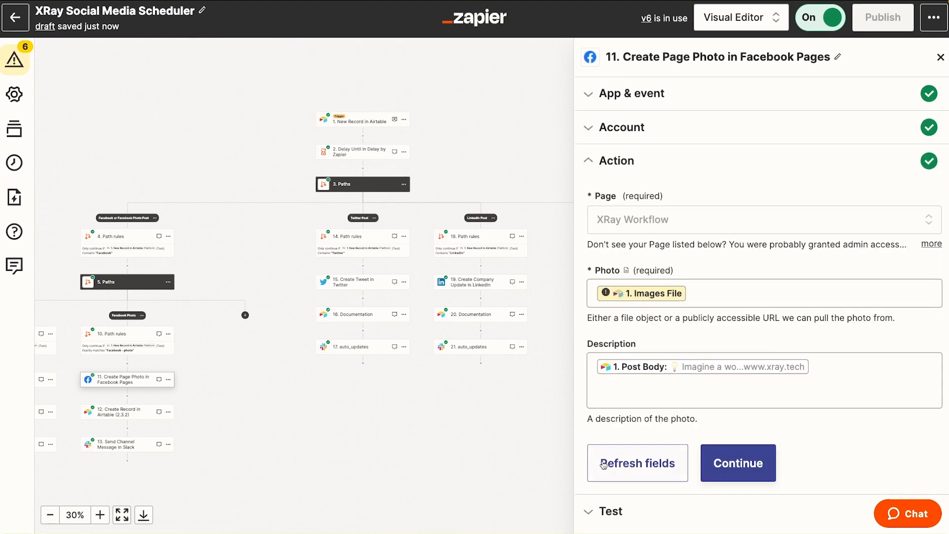
pyautogui.moveTo(631, 435)
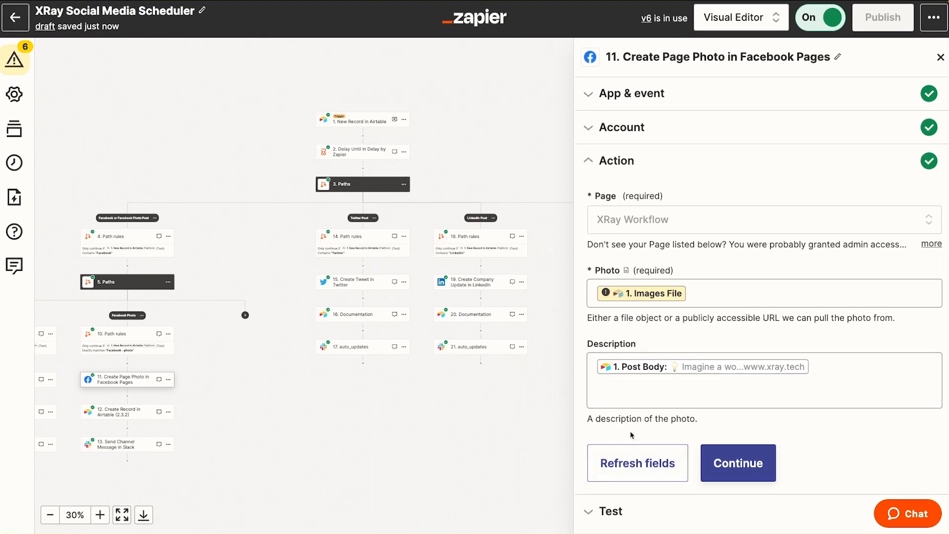
pyautogui.click(940, 58)
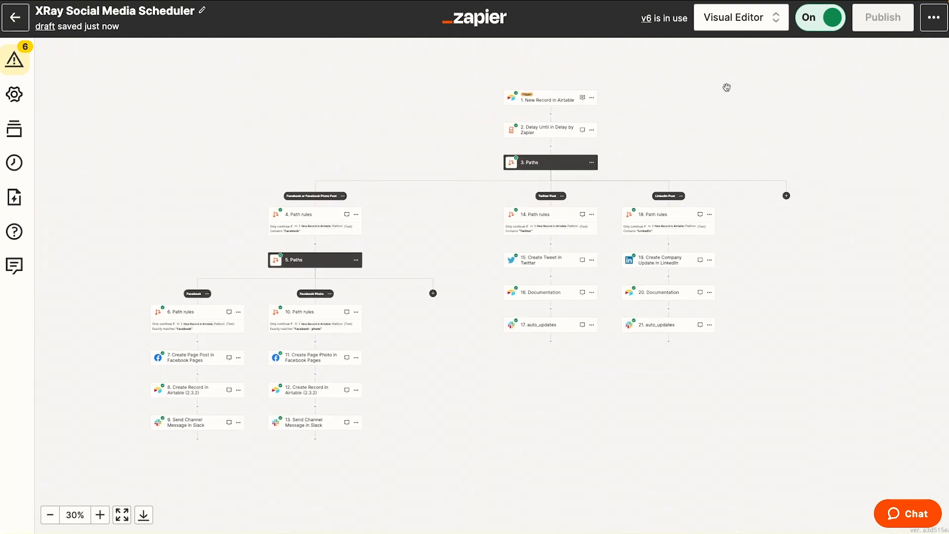
pyautogui.click(740, 17)
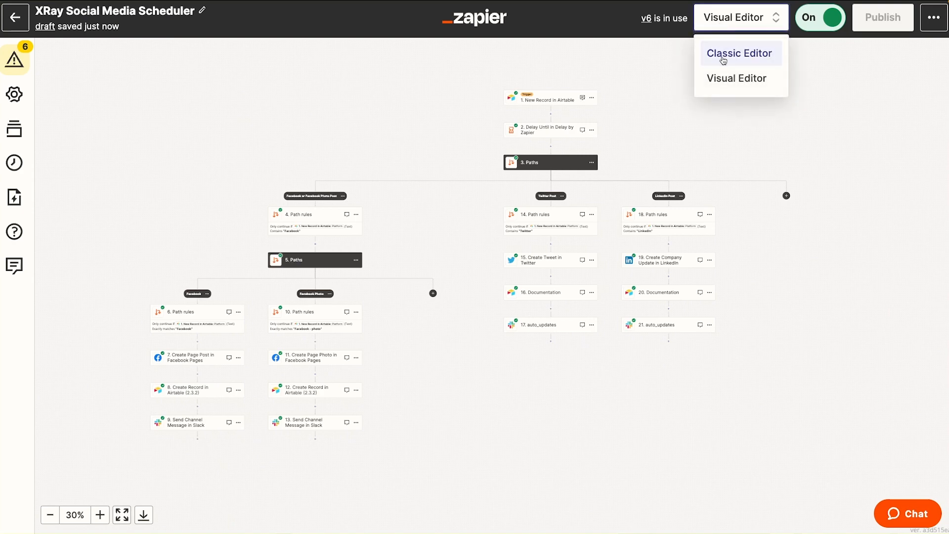
pyautogui.click(740, 53)
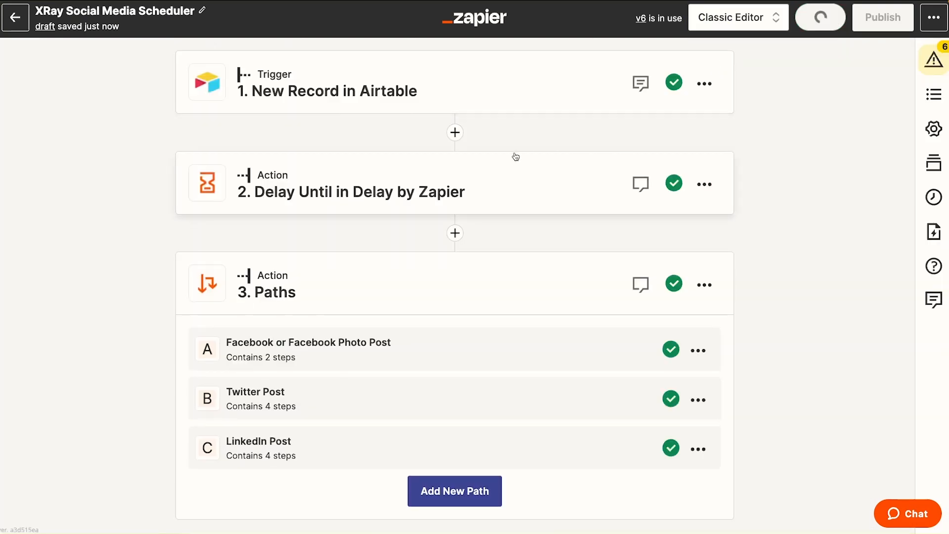
pyautogui.click(821, 17)
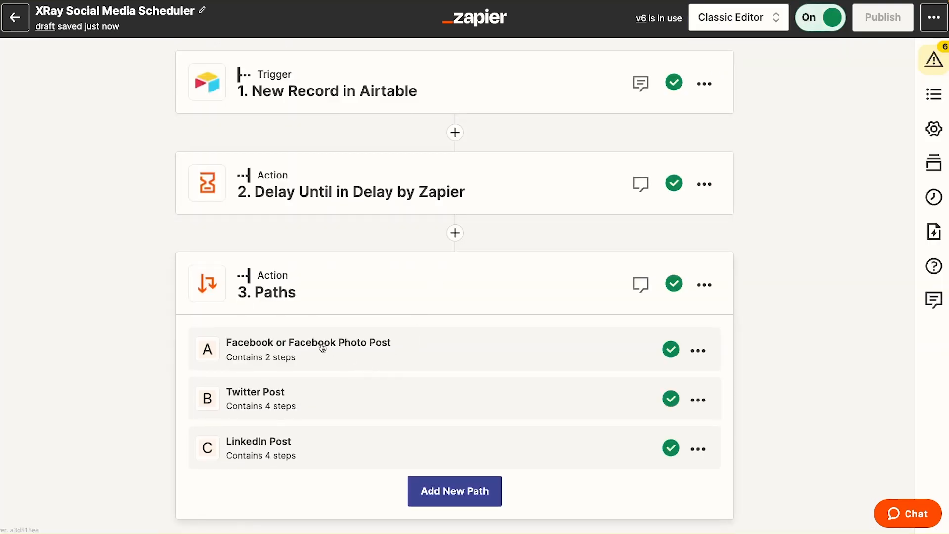
pyautogui.moveTo(318, 349)
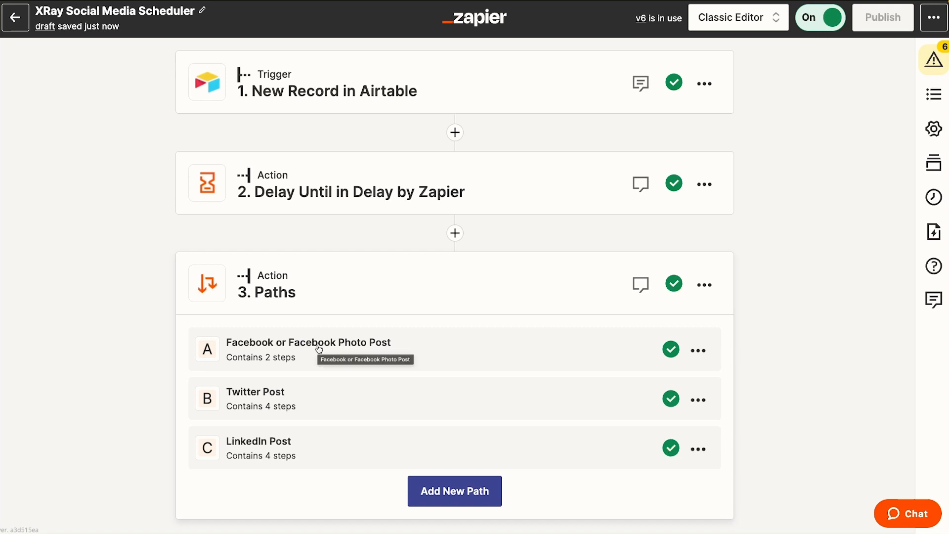
pyautogui.moveTo(718, 15)
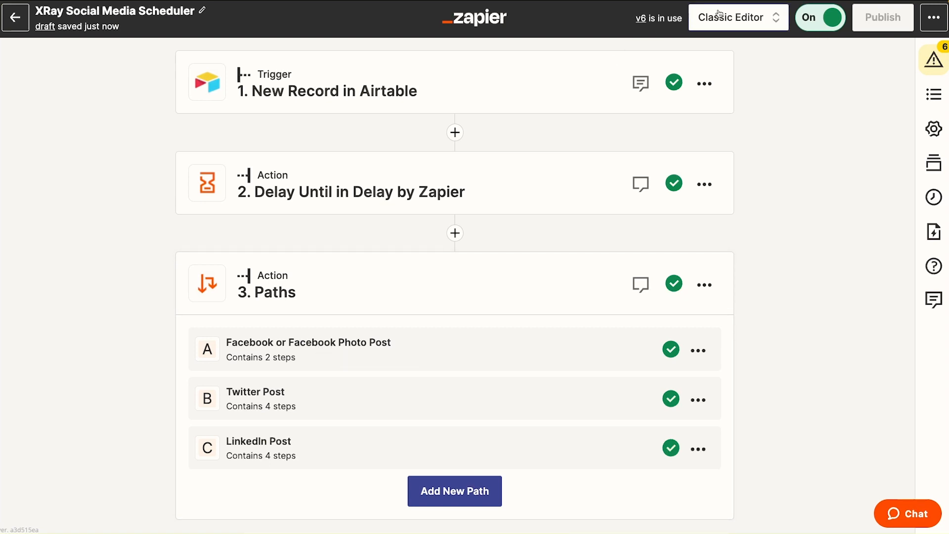
pyautogui.click(738, 17)
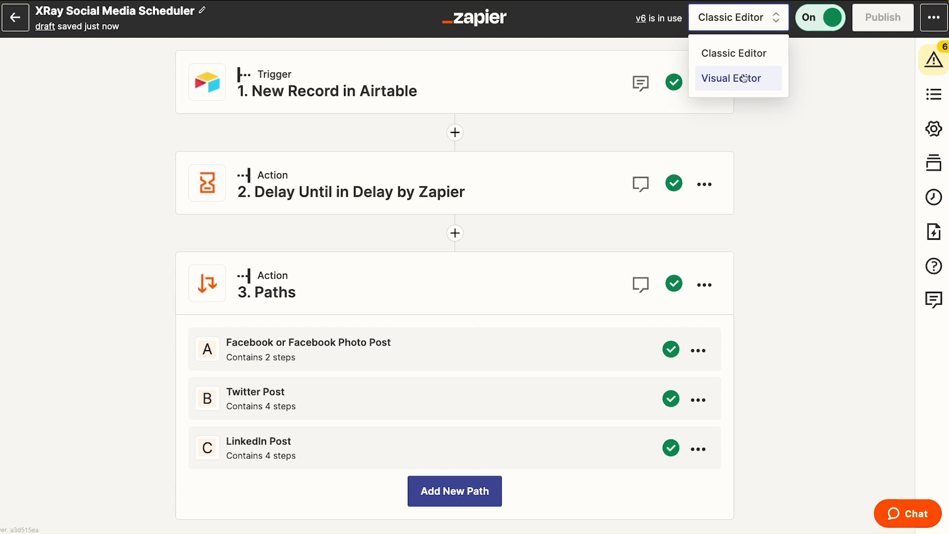
pyautogui.click(733, 78)
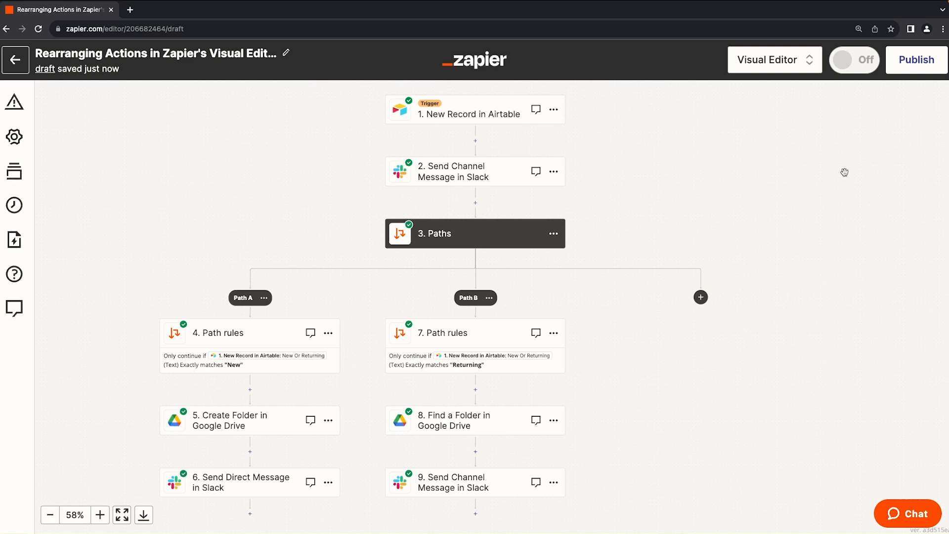
# Step: View the Rearranging Actions Zap as a step list and undo moving the Slack message step
pyautogui.click(774, 59)
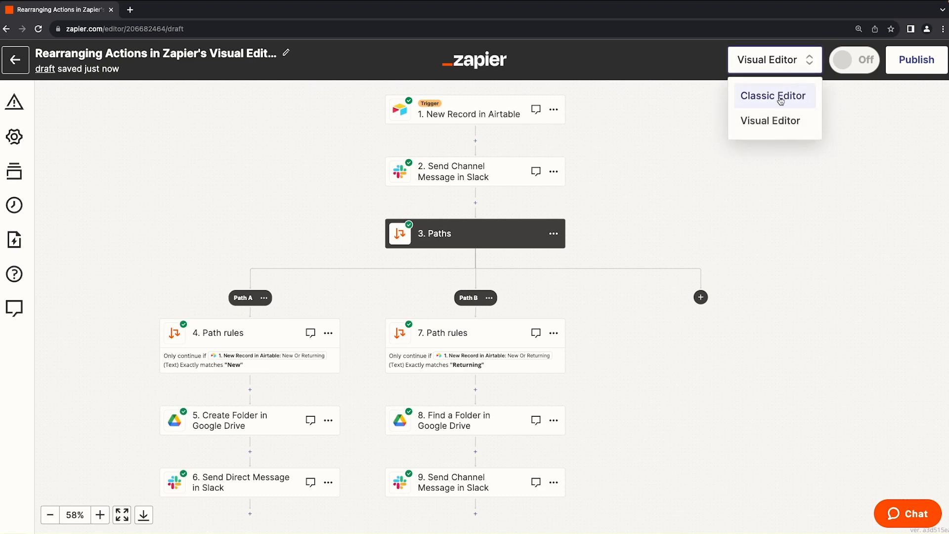
pyautogui.click(774, 95)
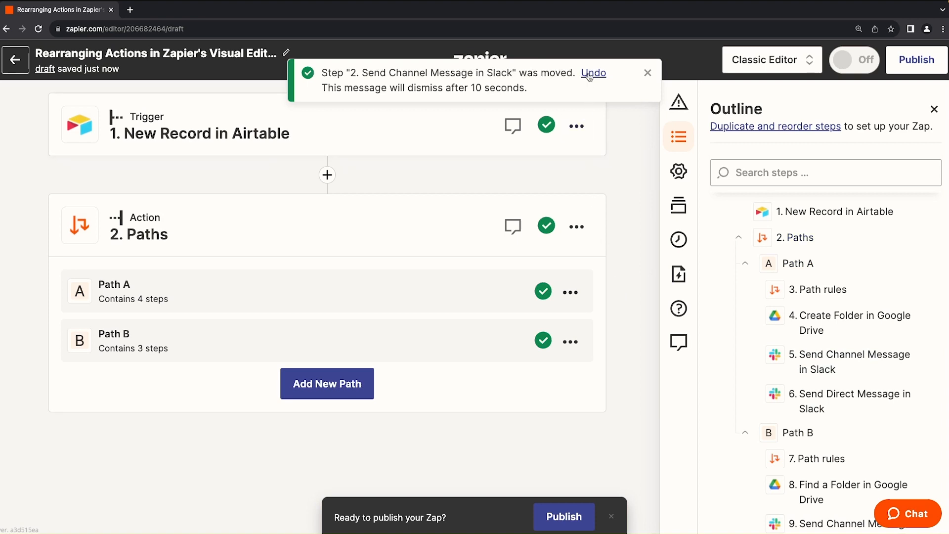
pyautogui.click(594, 72)
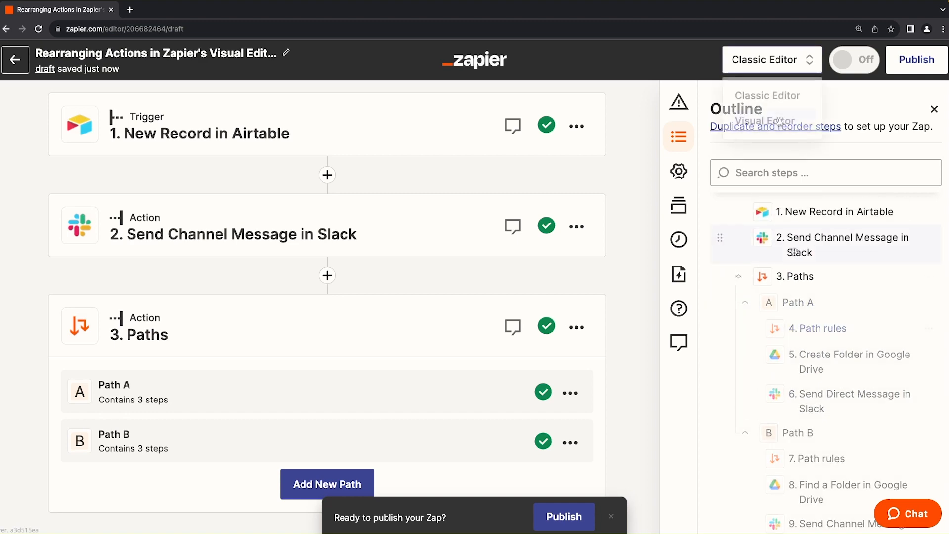
pyautogui.click(764, 121)
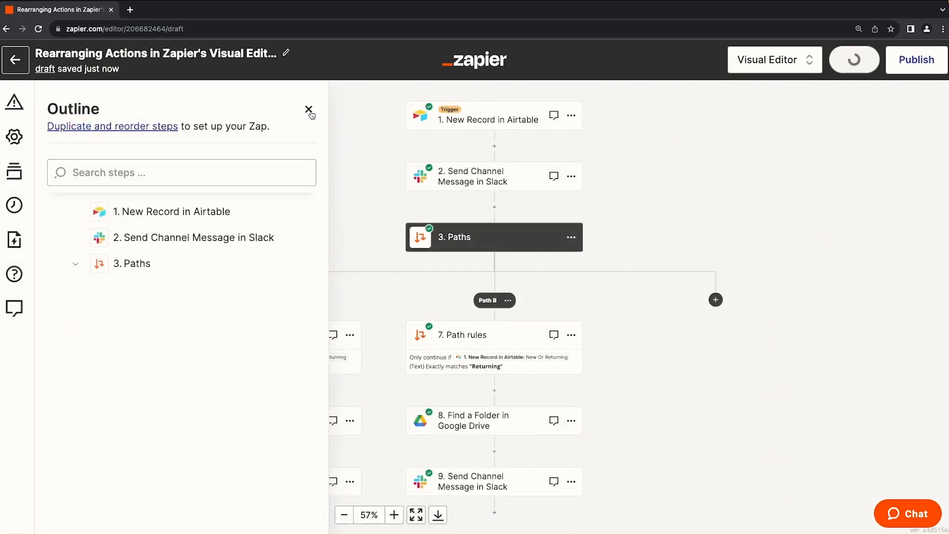
pyautogui.click(309, 112)
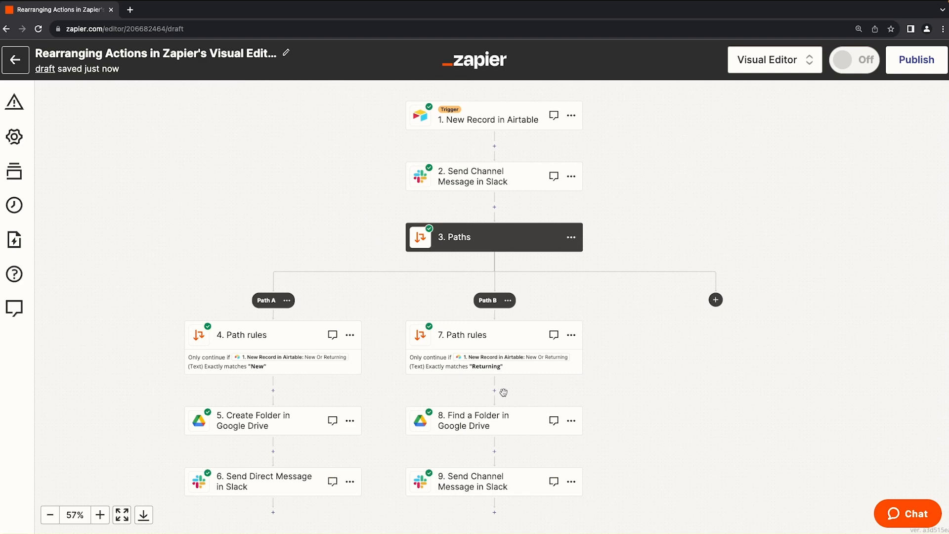
pyautogui.scroll(-3)
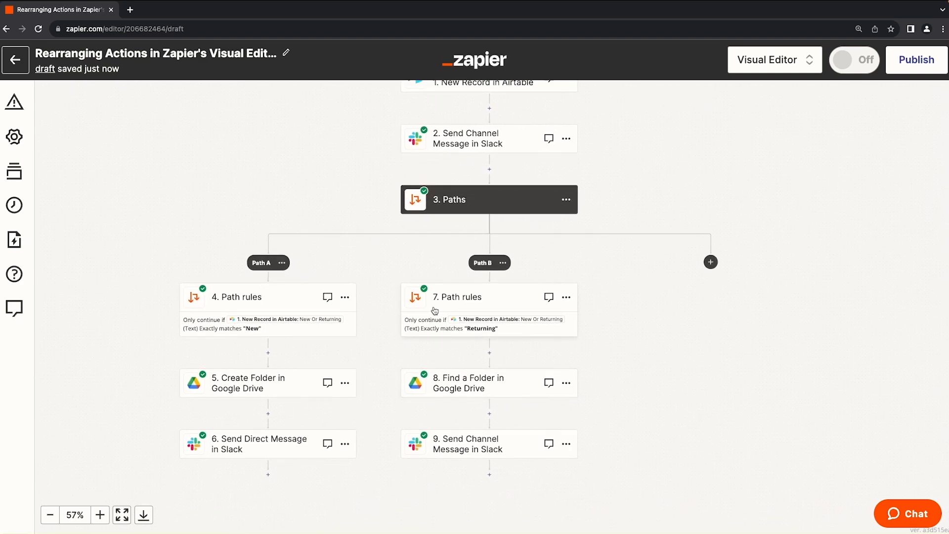
pyautogui.moveTo(475, 439)
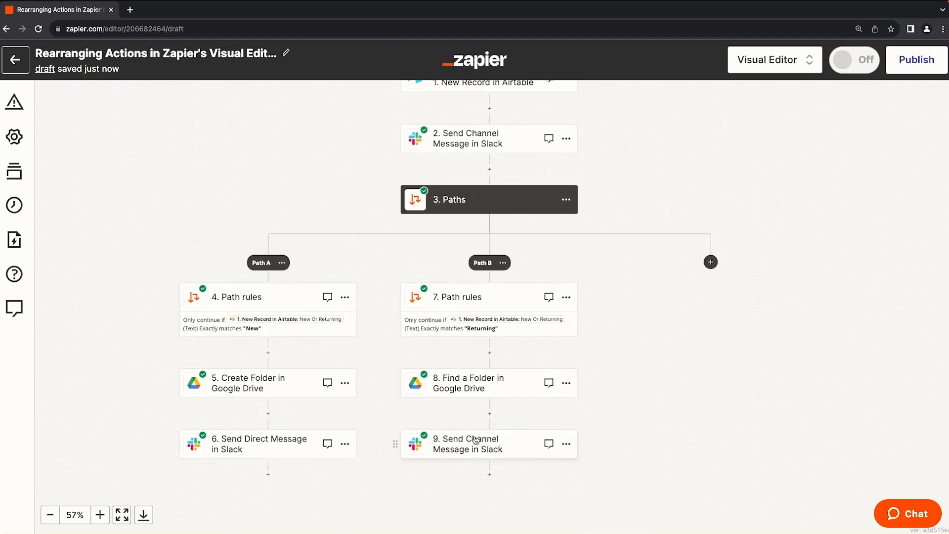
pyautogui.click(472, 444)
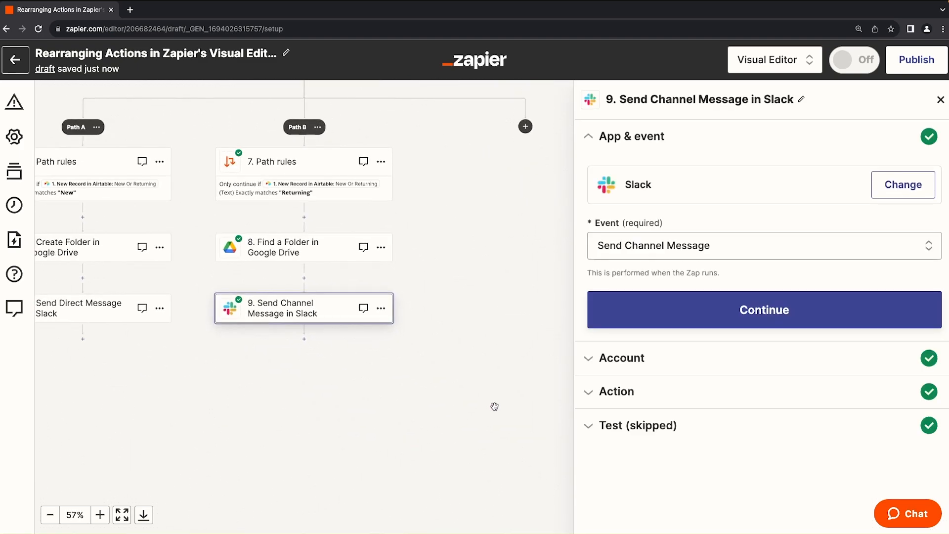
pyautogui.click(763, 310)
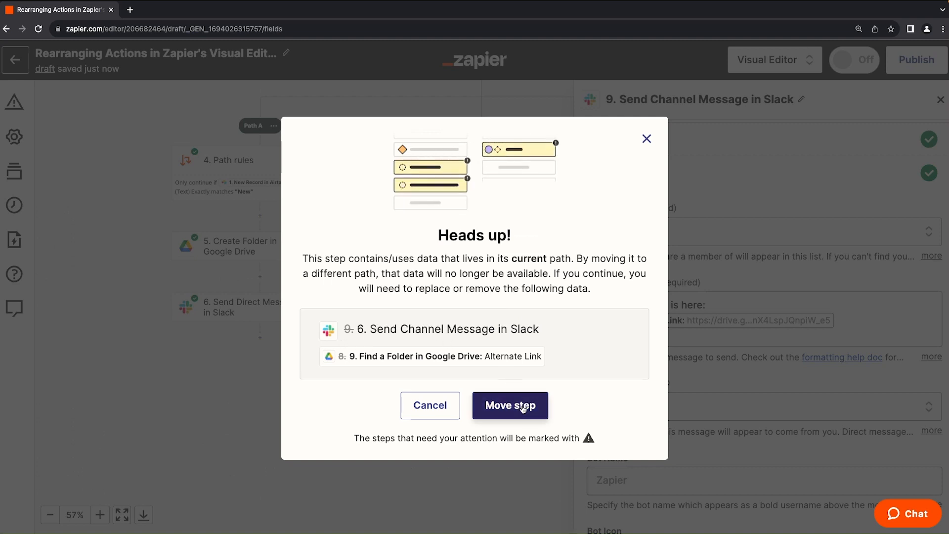
pyautogui.click(510, 405)
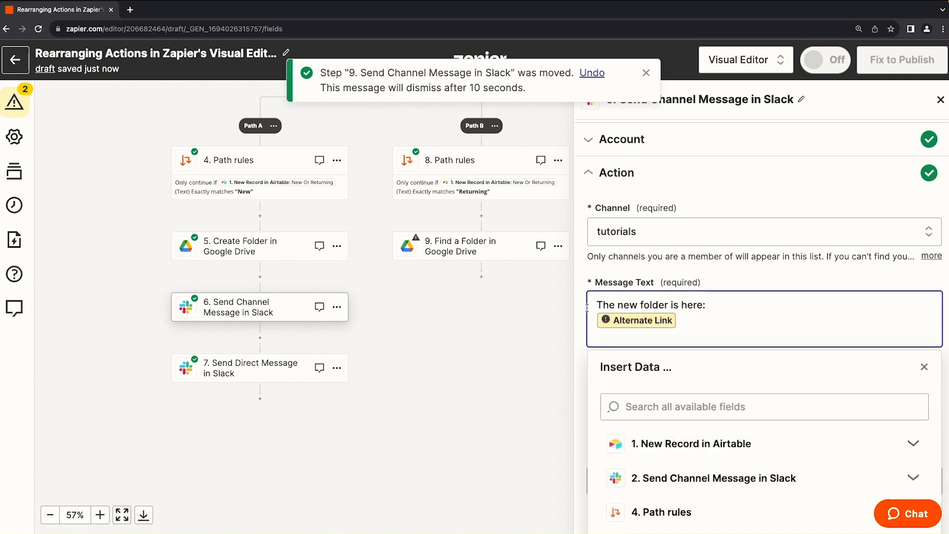
pyautogui.moveTo(452, 245)
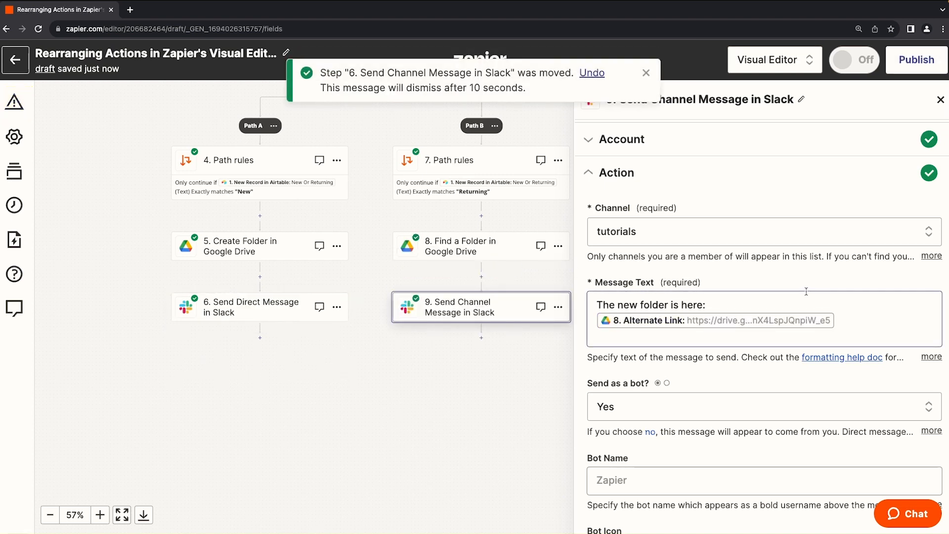
pyautogui.moveTo(569, 66)
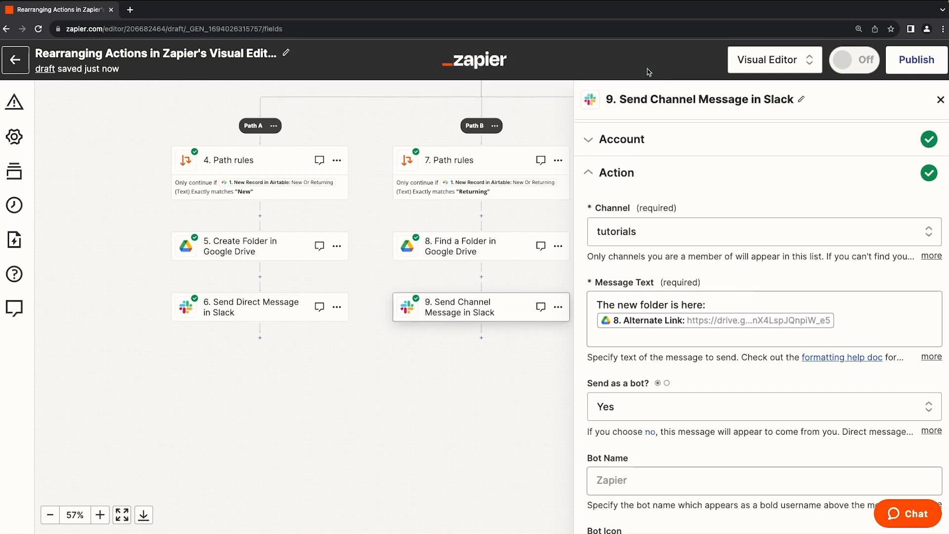
pyautogui.click(941, 98)
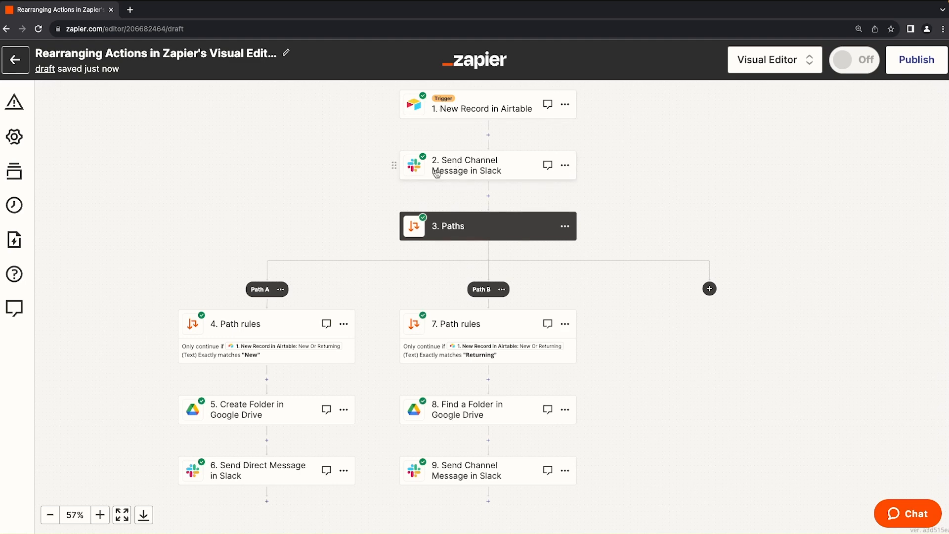
pyautogui.click(465, 165)
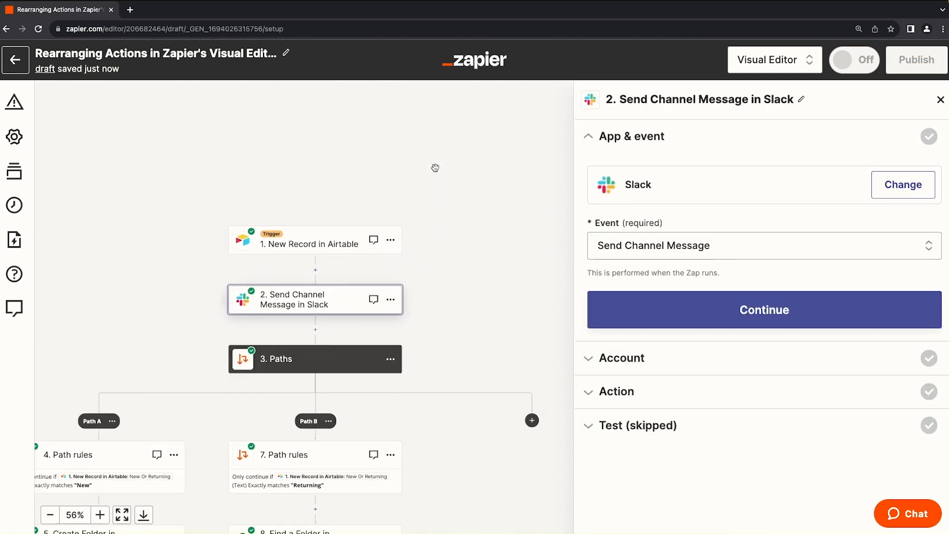
pyautogui.click(765, 309)
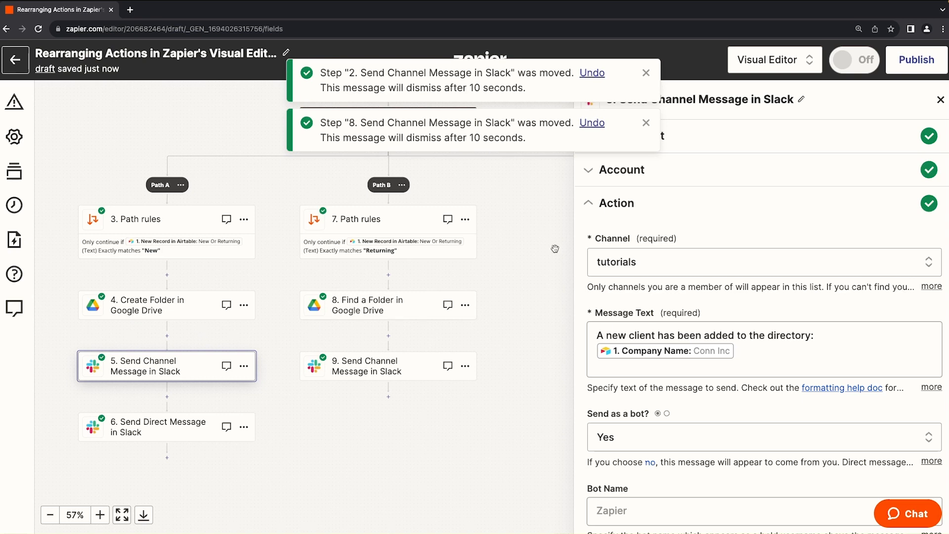
pyautogui.click(645, 73)
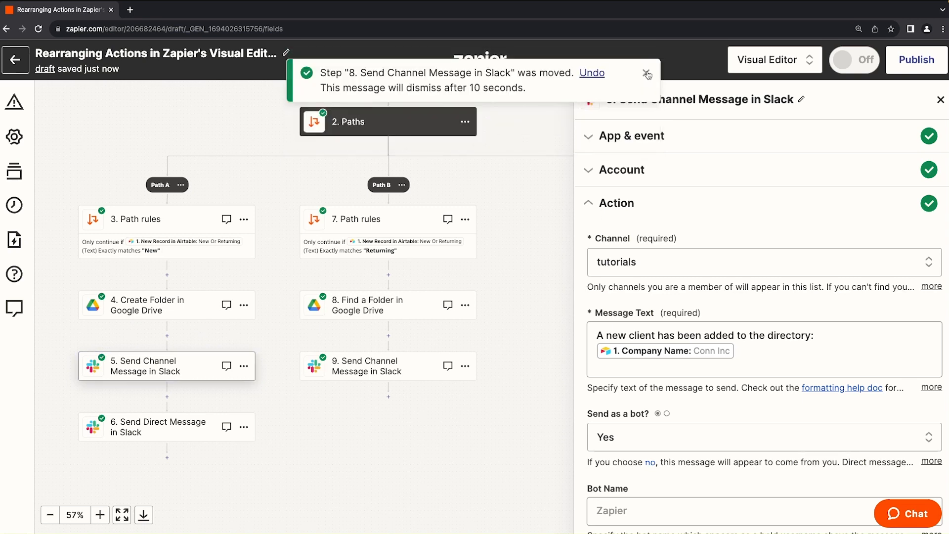
pyautogui.click(647, 74)
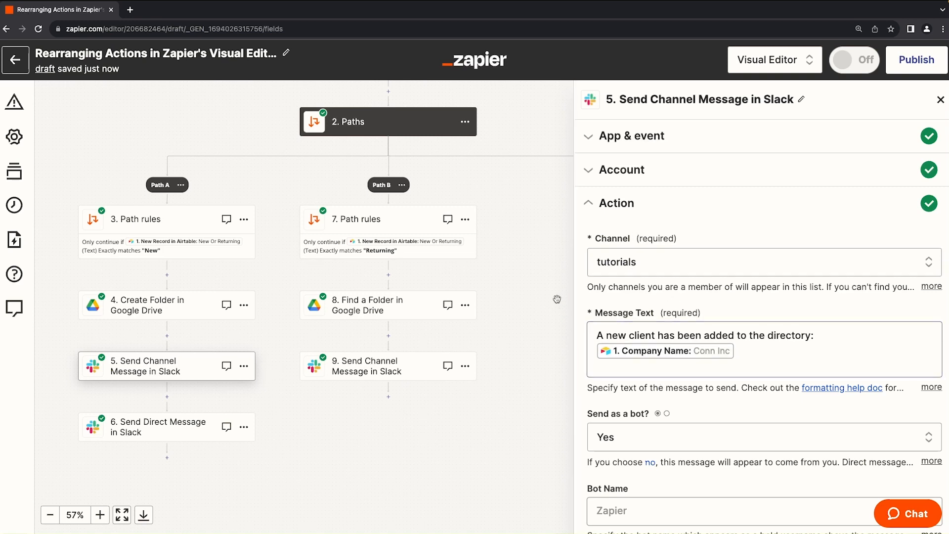
pyautogui.scroll(-3)
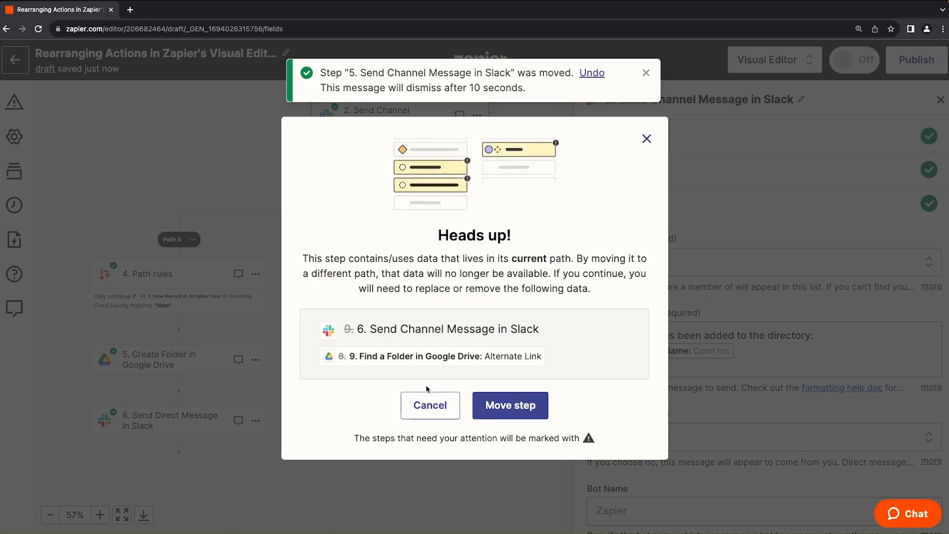
pyautogui.click(510, 405)
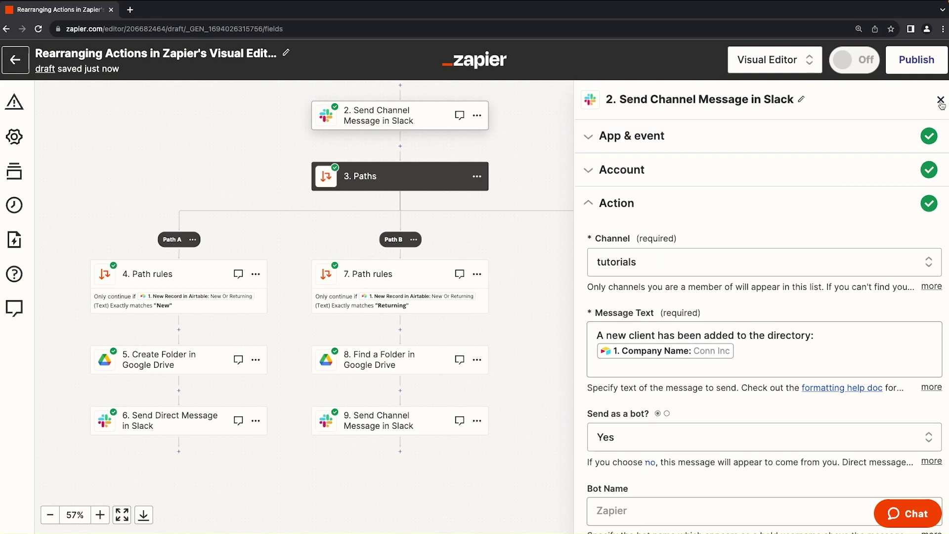
pyautogui.click(942, 99)
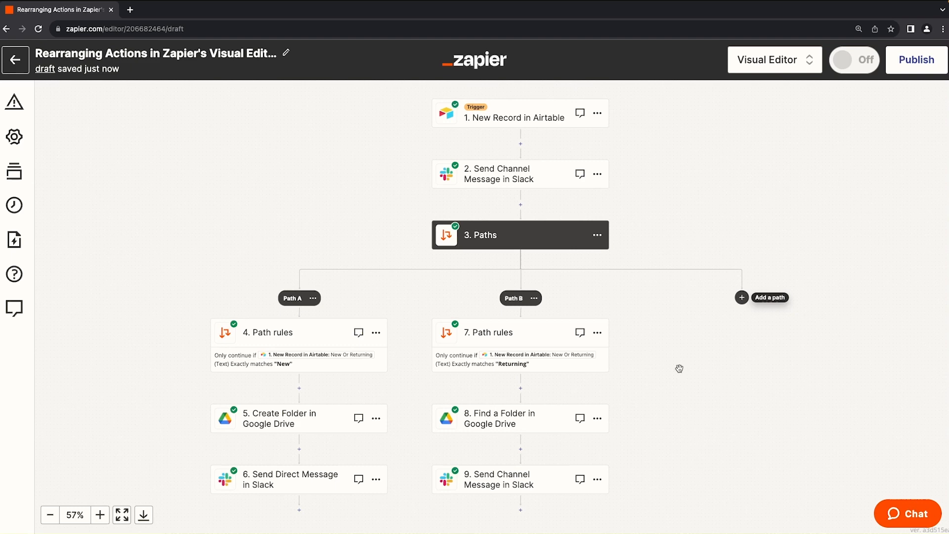
pyautogui.moveTo(519, 388)
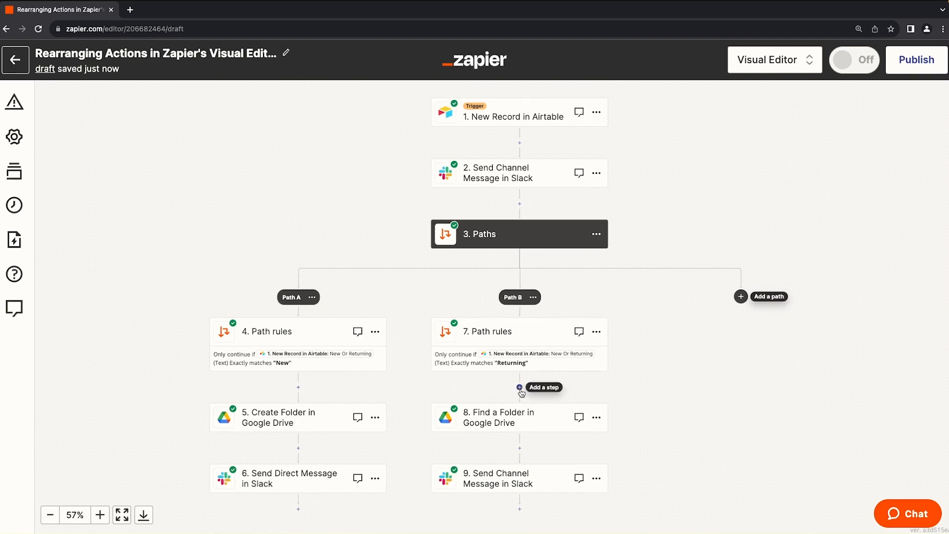
pyautogui.moveTo(298, 387)
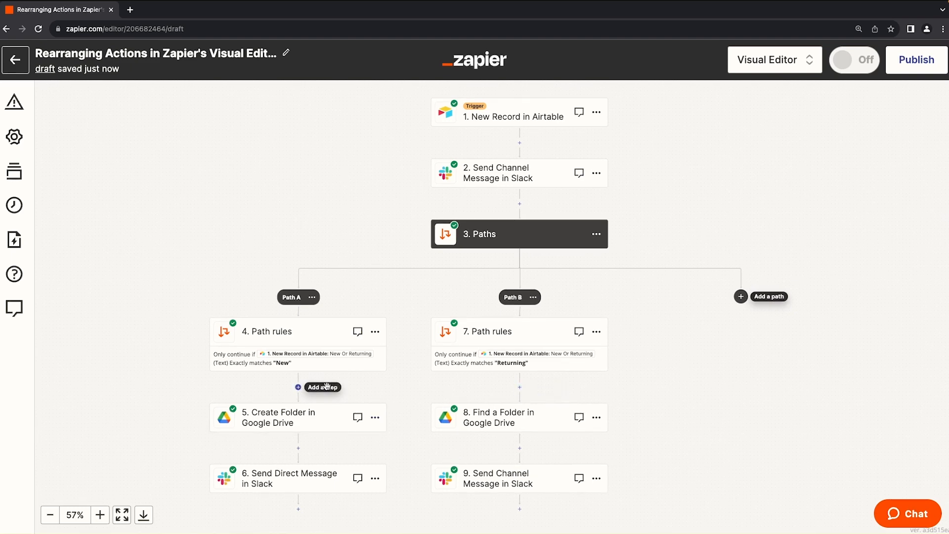
pyautogui.moveTo(519, 448)
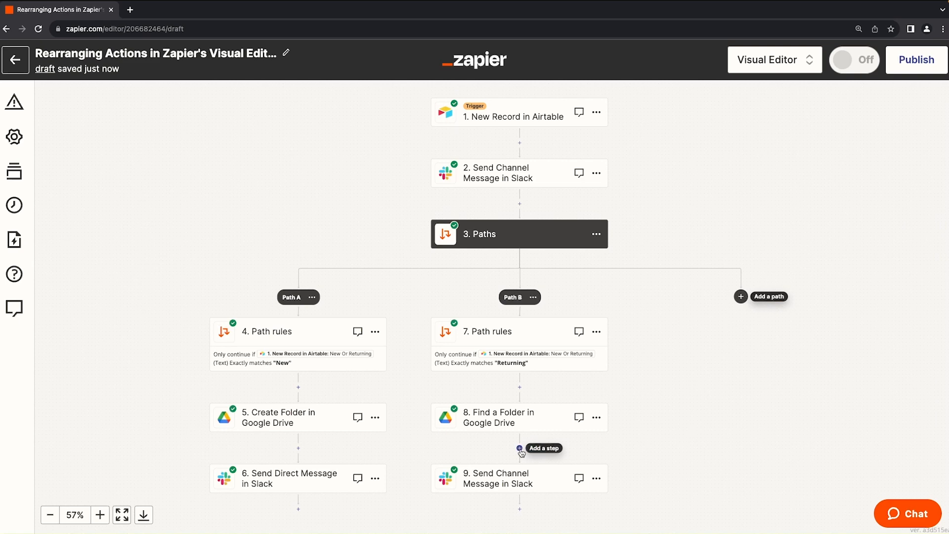
pyautogui.click(519, 448)
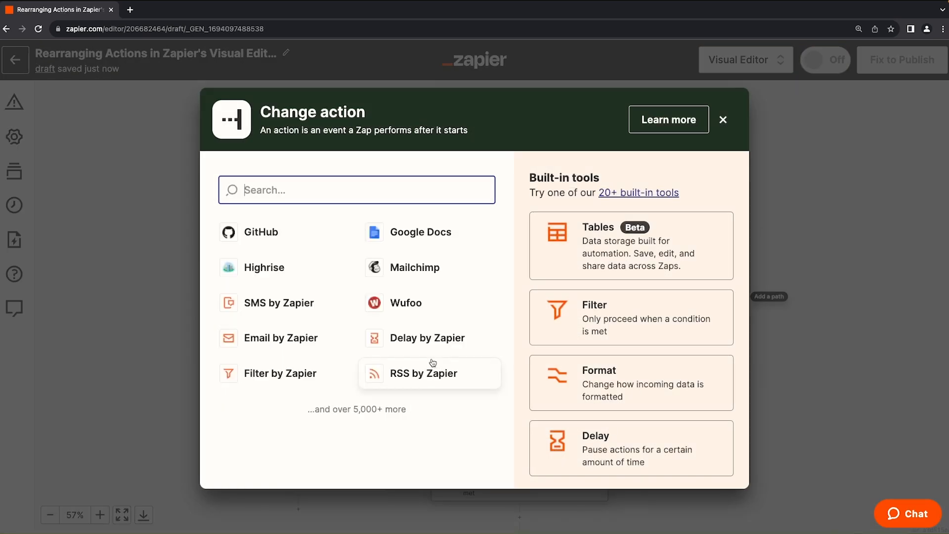
pyautogui.moveTo(311, 244)
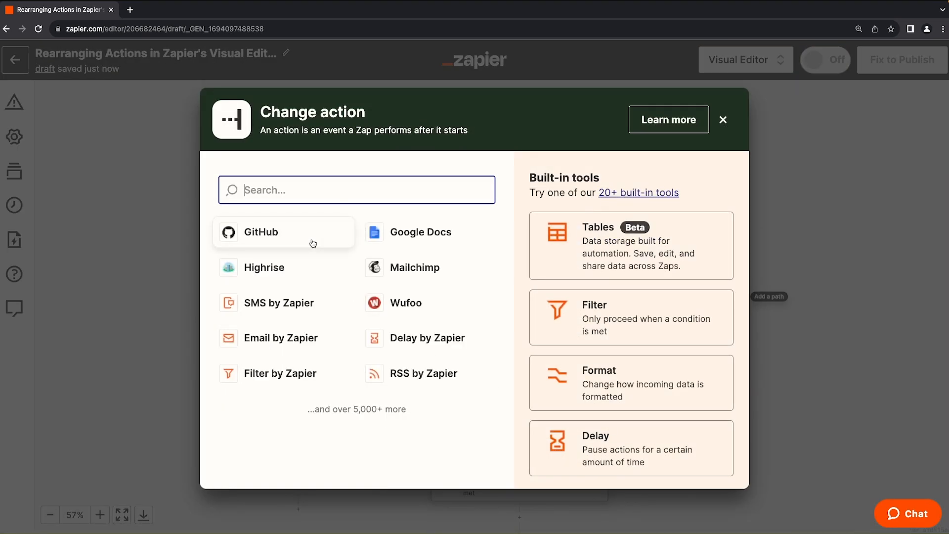
pyautogui.click(722, 119)
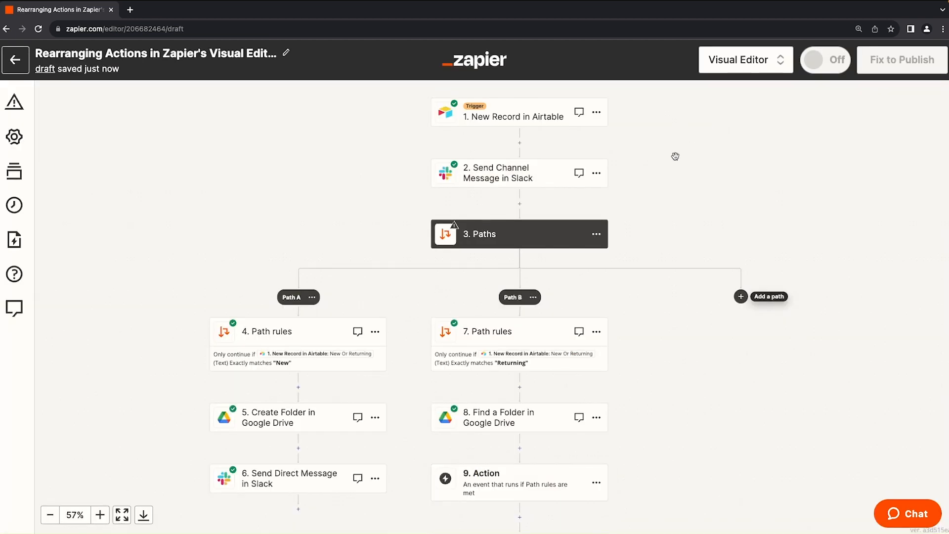
pyautogui.click(596, 417)
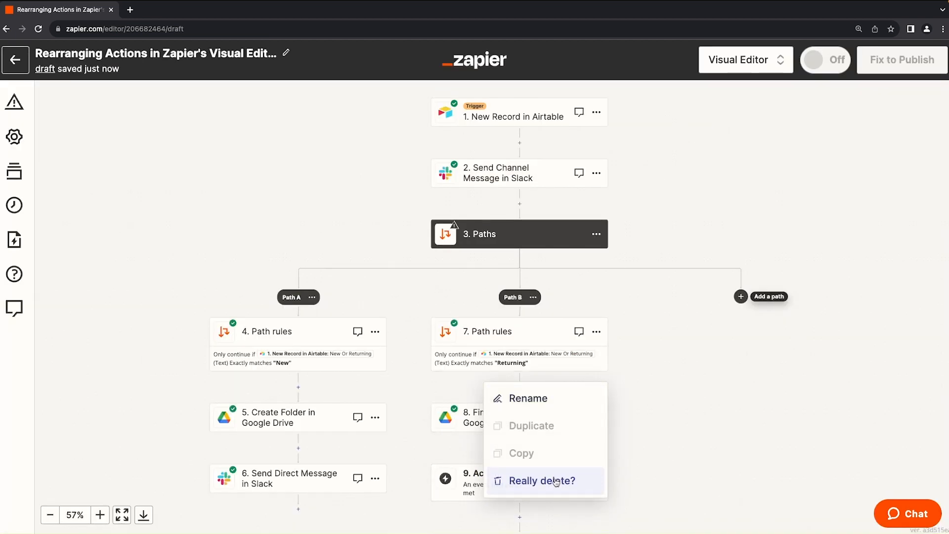
pyautogui.click(541, 481)
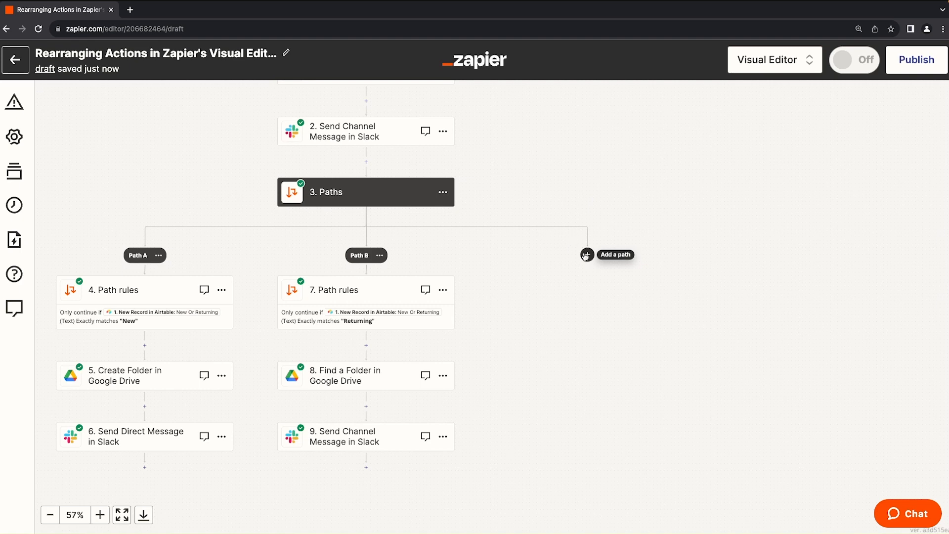
pyautogui.click(584, 254)
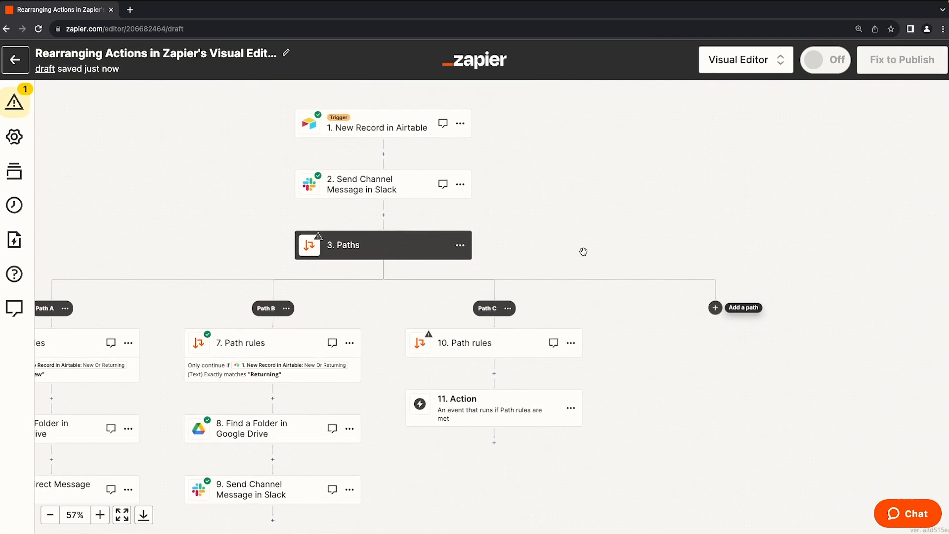
pyautogui.moveTo(717, 307)
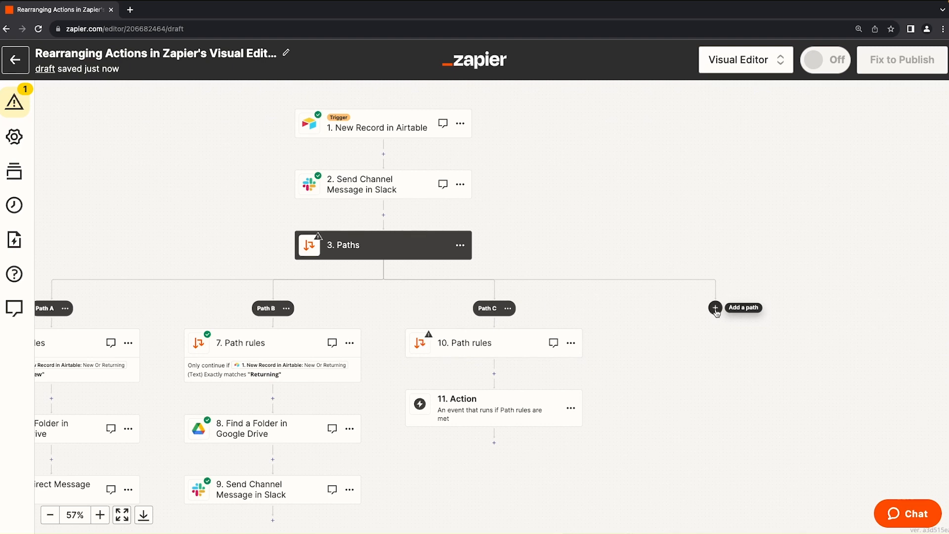
# Step: Add paths and a nested Paths step inside Path C until the branch limit is reached
pyautogui.click(715, 309)
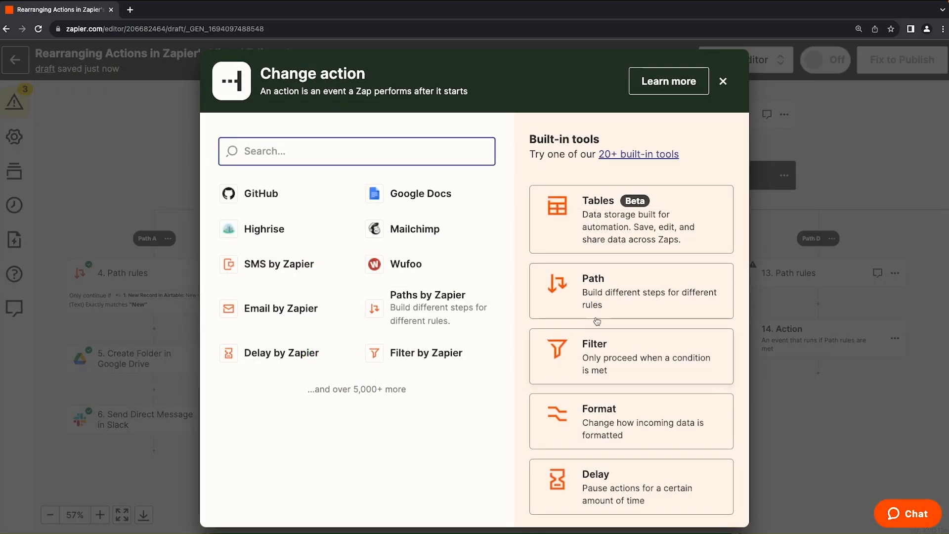
pyautogui.click(722, 81)
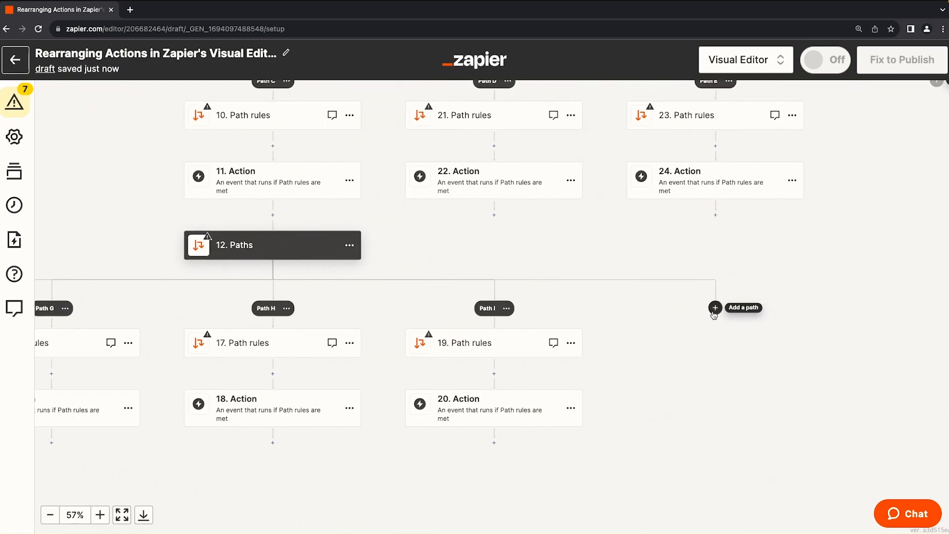
pyautogui.click(715, 307)
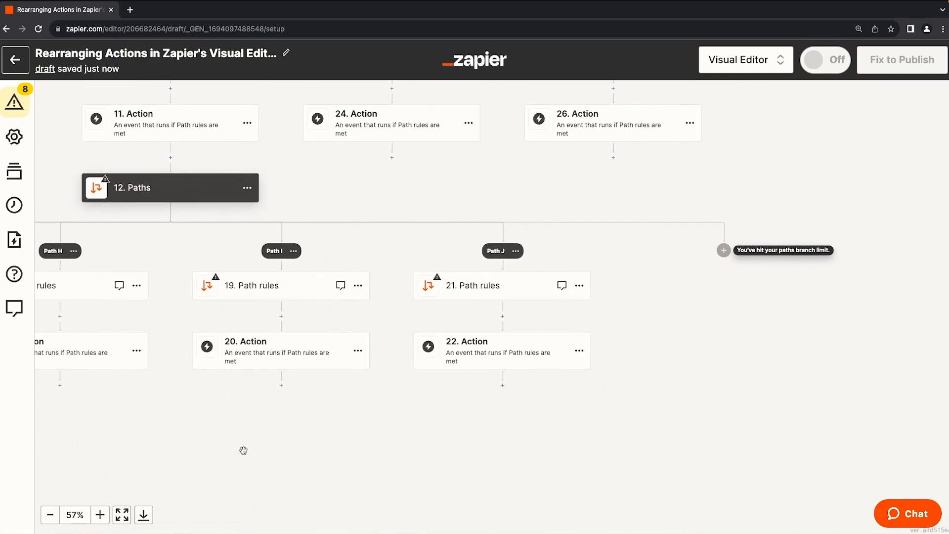
pyautogui.click(51, 516)
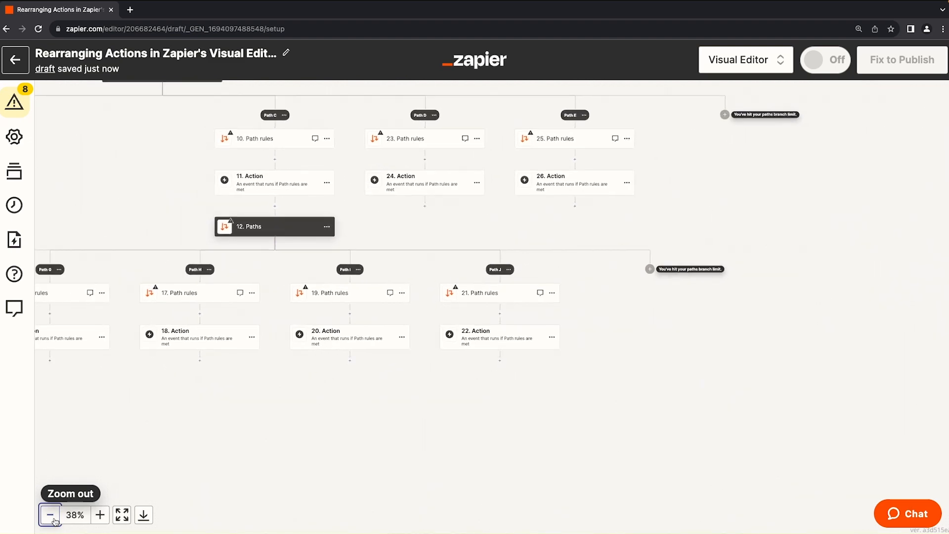
# Step: Zoom the canvas out to 27% to fit all five paths and the nested branches
pyautogui.click(50, 514)
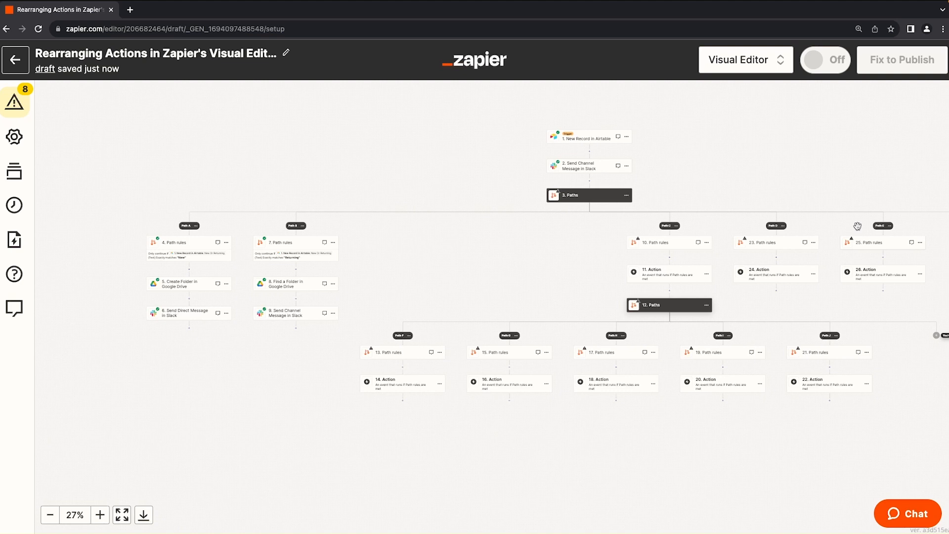
pyautogui.moveTo(532, 288)
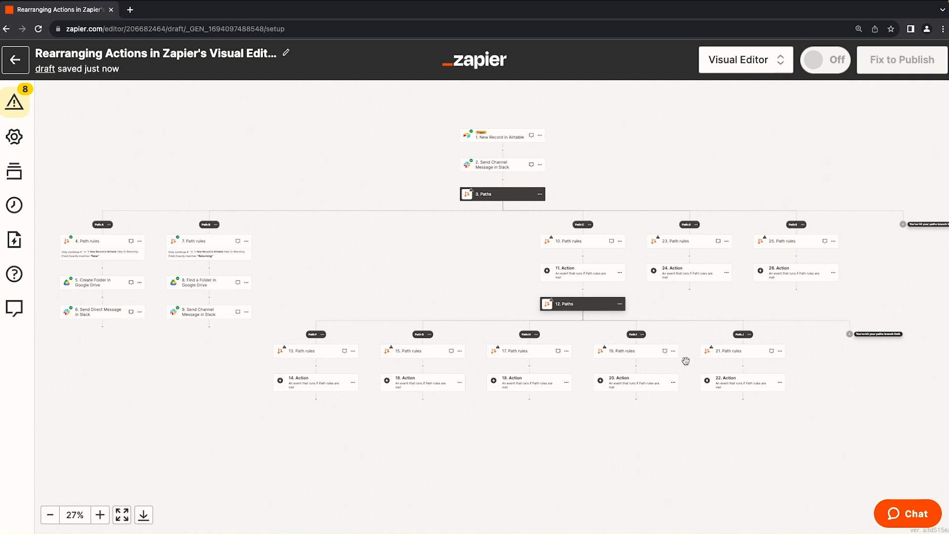
pyautogui.moveTo(497, 232)
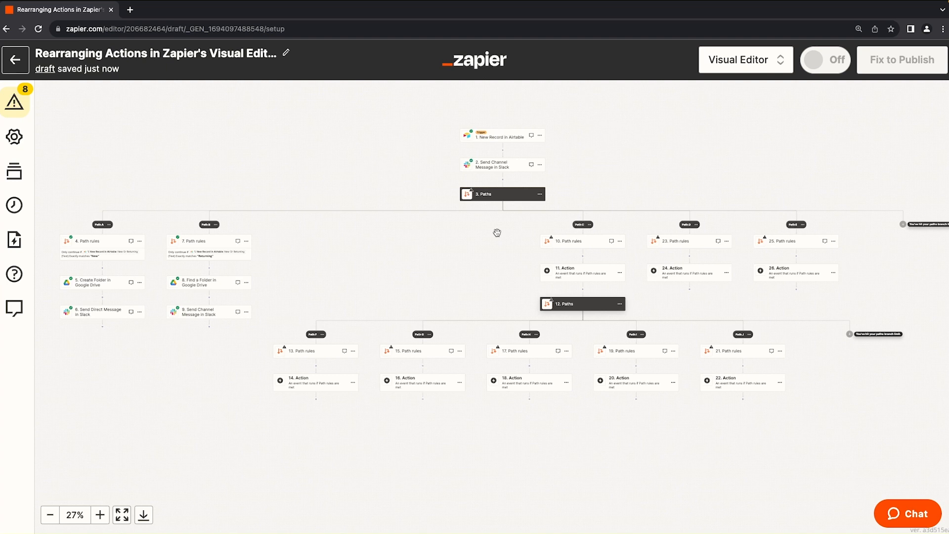
pyautogui.moveTo(588, 148)
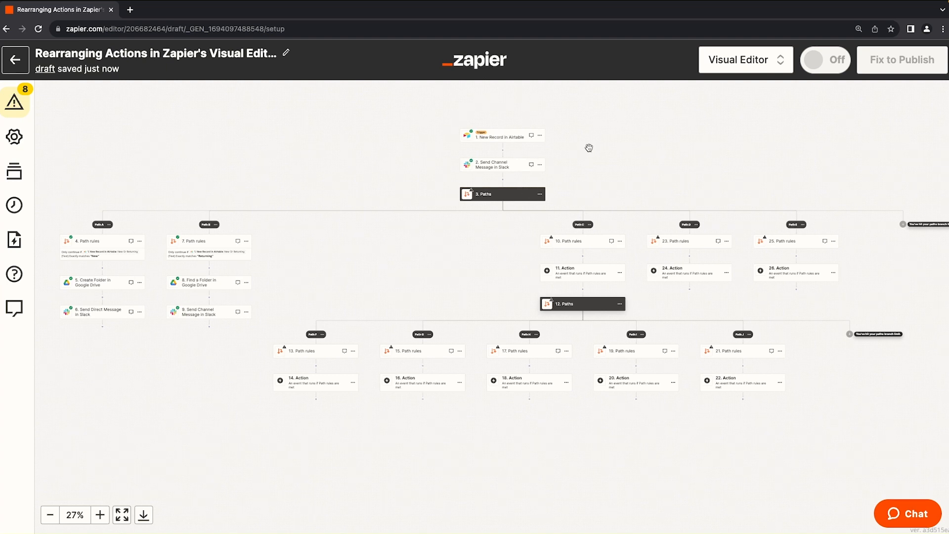
pyautogui.moveTo(602, 176)
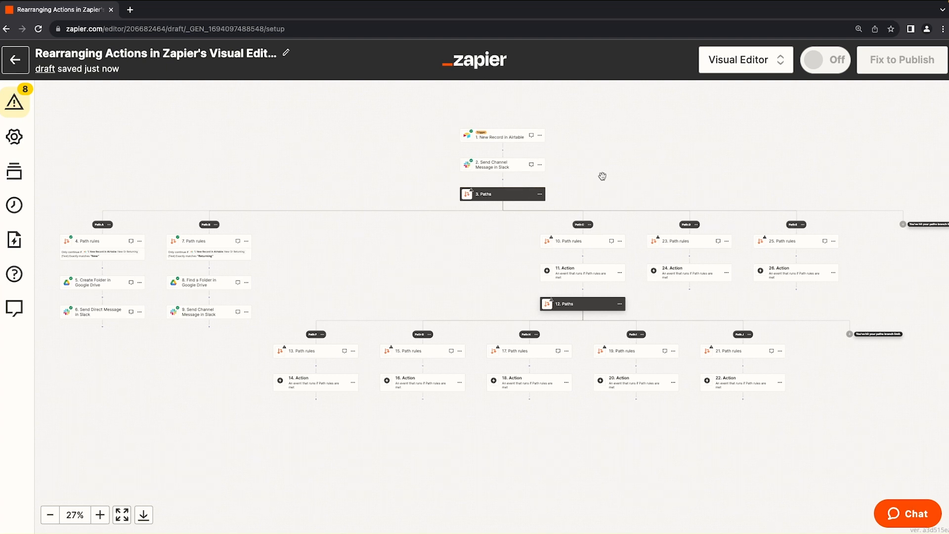
pyautogui.moveTo(694, 280)
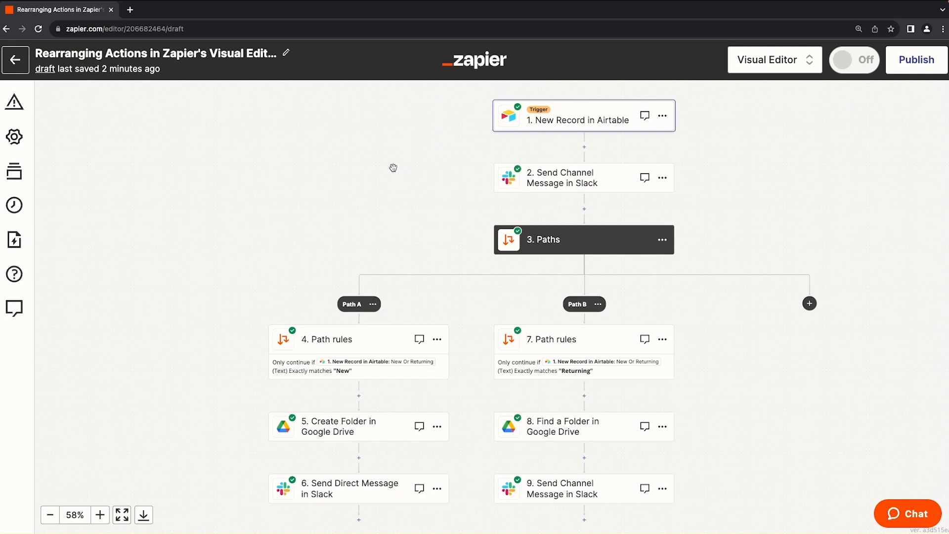
pyautogui.moveTo(555, 135)
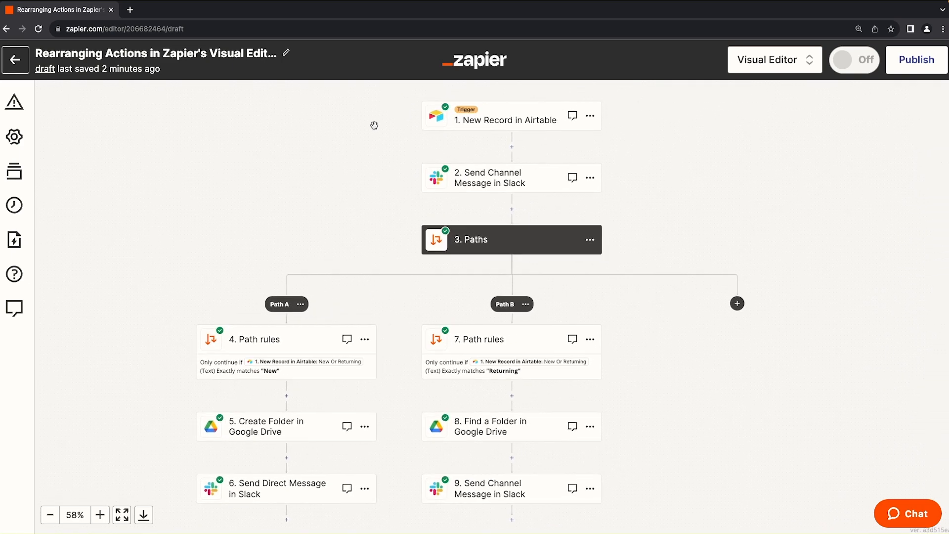
pyautogui.moveTo(565, 158)
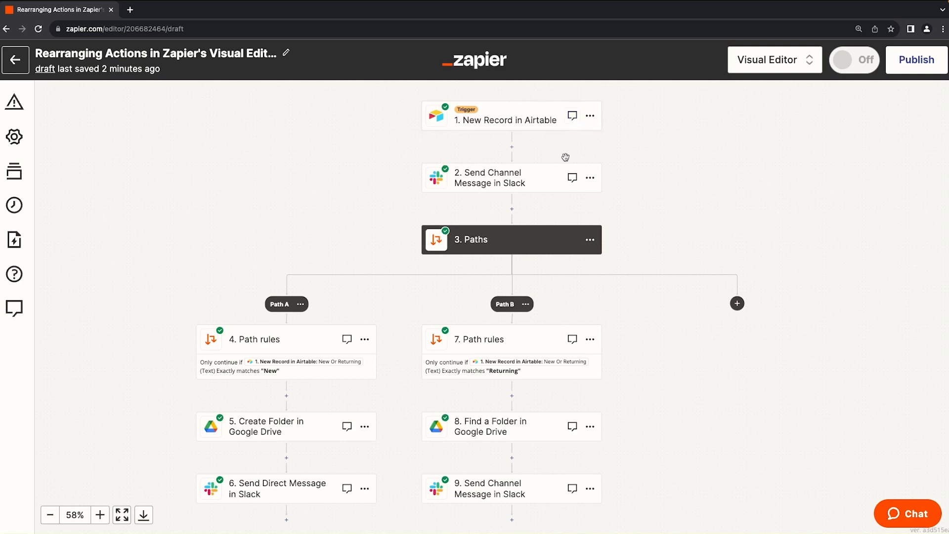
pyautogui.moveTo(571, 339)
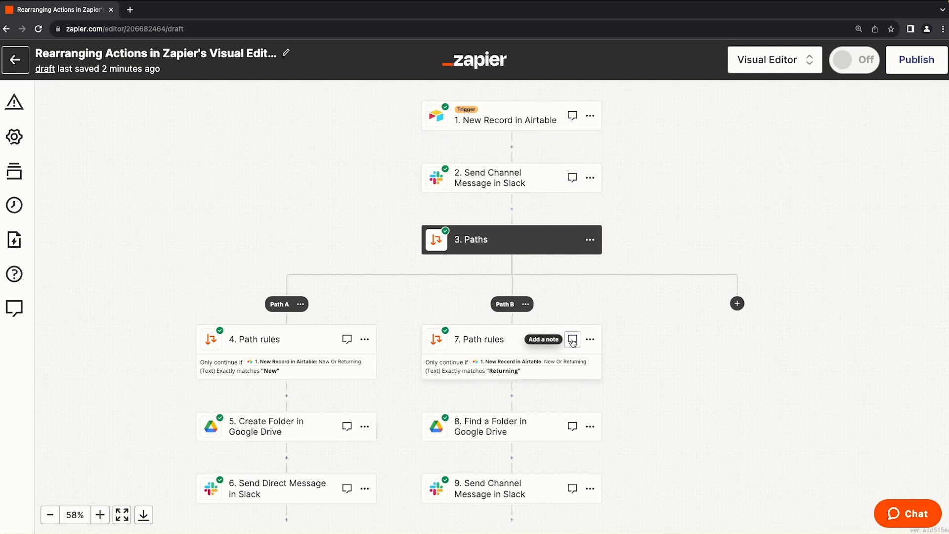
pyautogui.moveTo(573, 116)
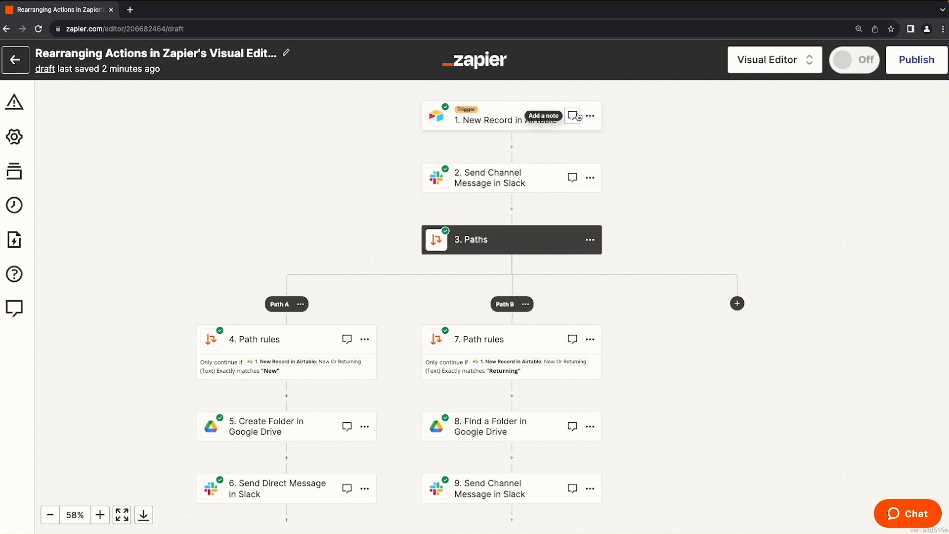
# Step: Generate an AI-written Zap note from the trigger step's Notes panel and select its text
pyautogui.click(573, 115)
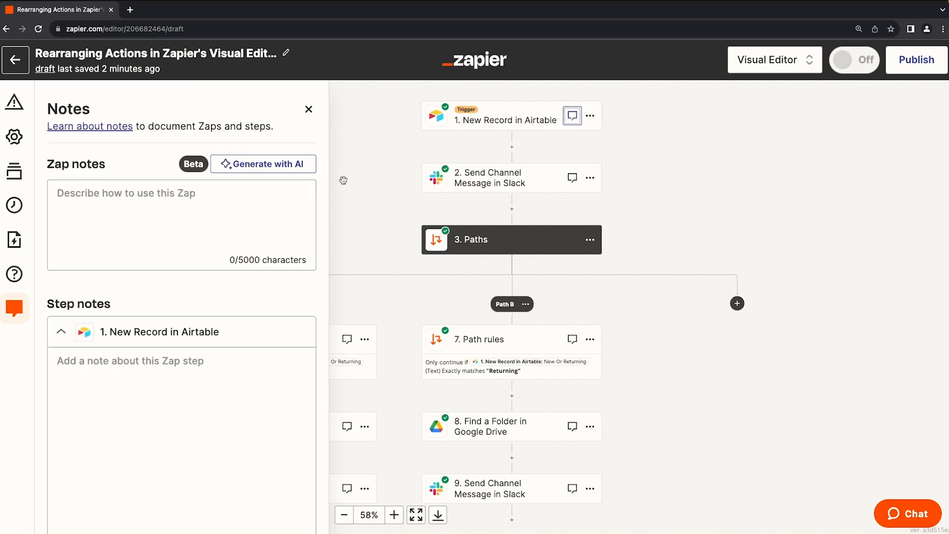
pyautogui.moveTo(80, 152)
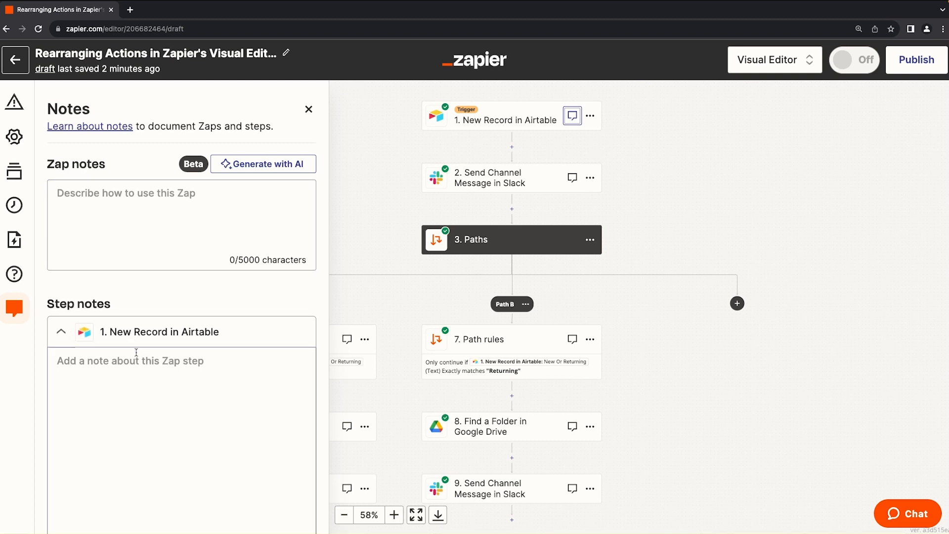
pyautogui.moveTo(205, 281)
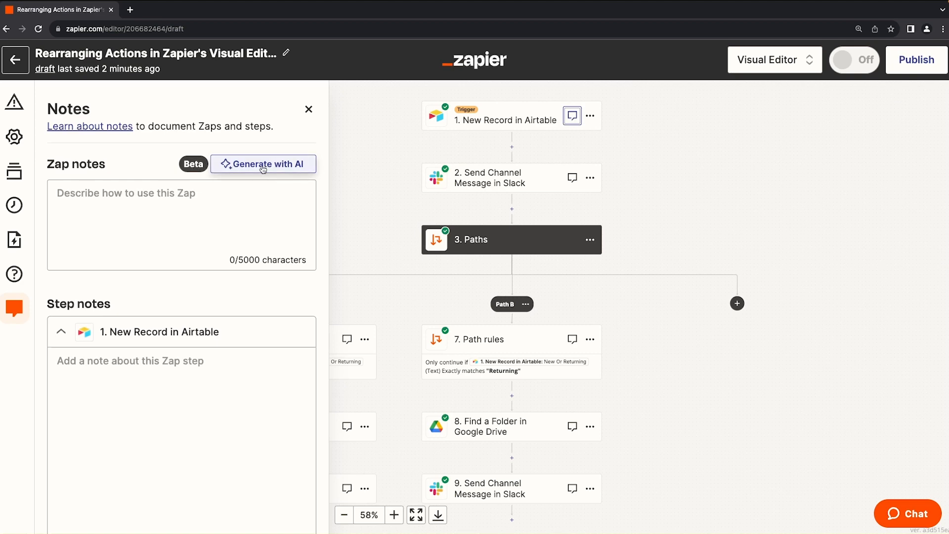
pyautogui.click(263, 164)
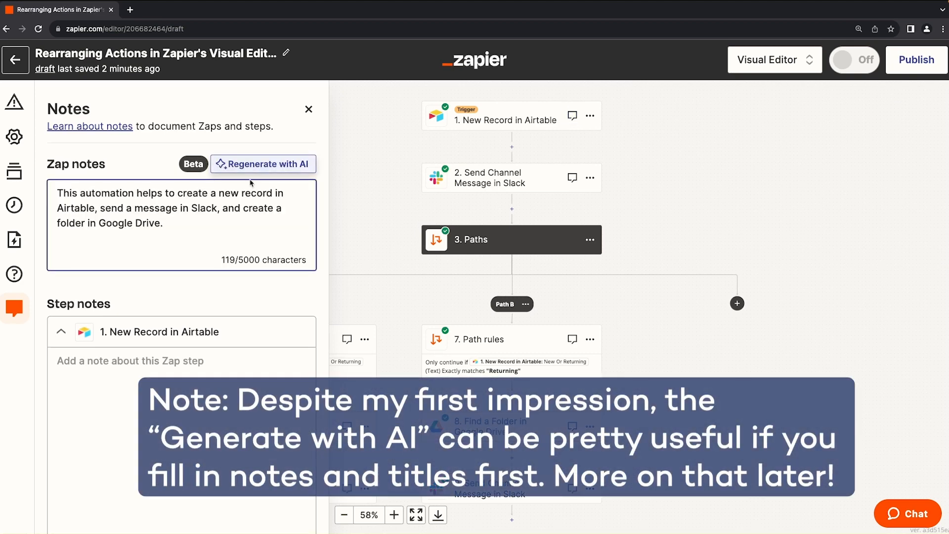
pyautogui.tripleClick(169, 208)
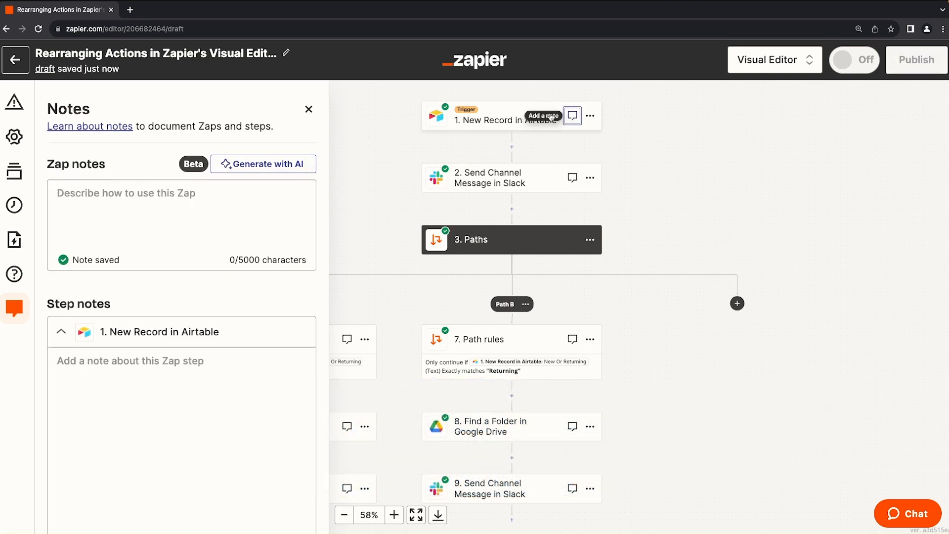
# Step: Write 'Trigger' as the Airtable trigger step's note and move to the Slack step note
pyautogui.click(61, 332)
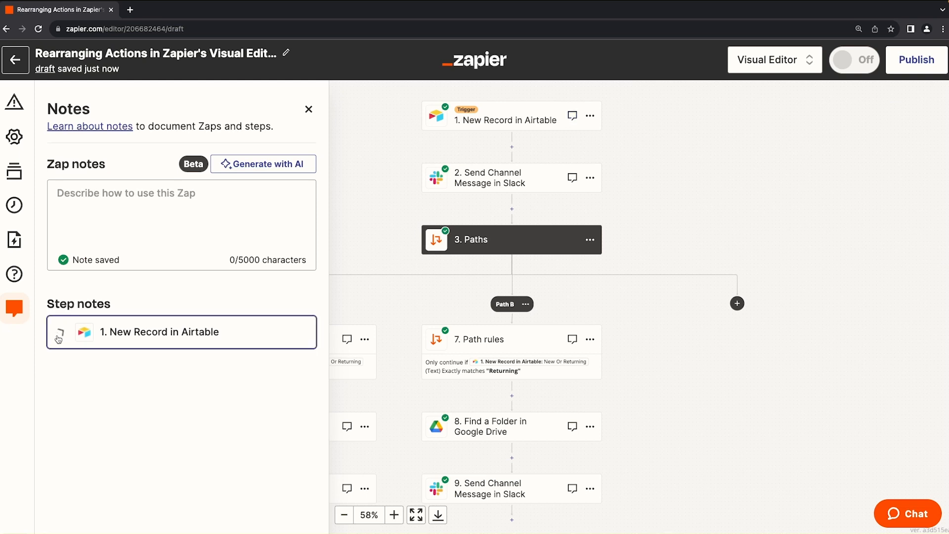
pyautogui.click(60, 330)
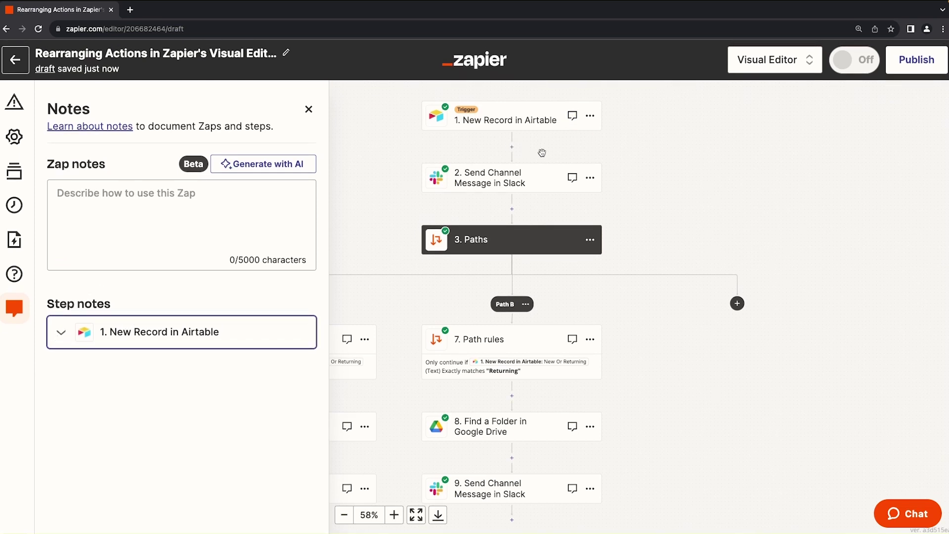
pyautogui.click(572, 177)
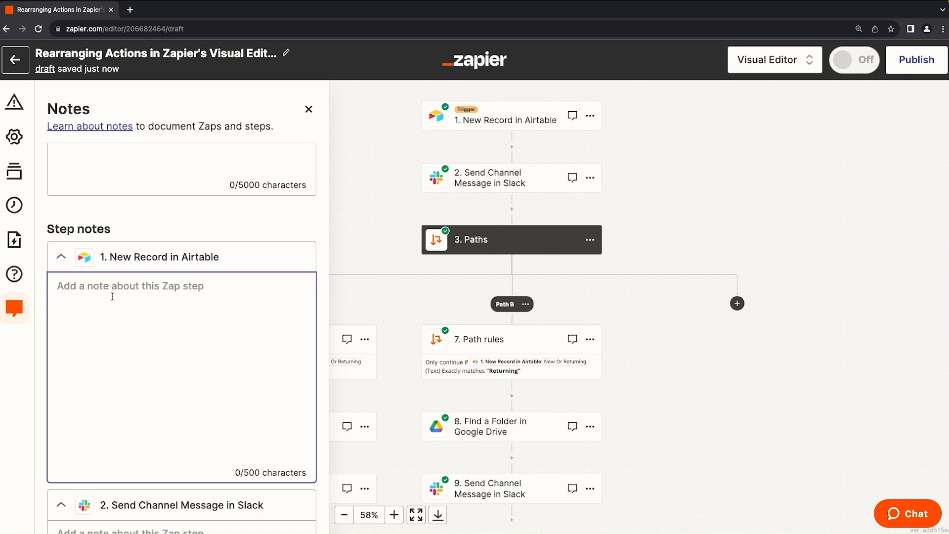
pyautogui.write('Trigger')
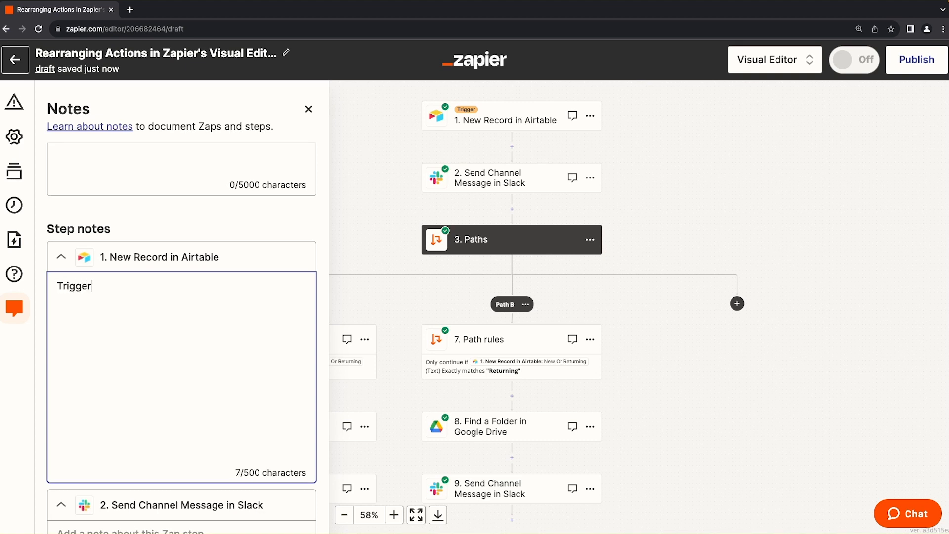
pyautogui.click(61, 256)
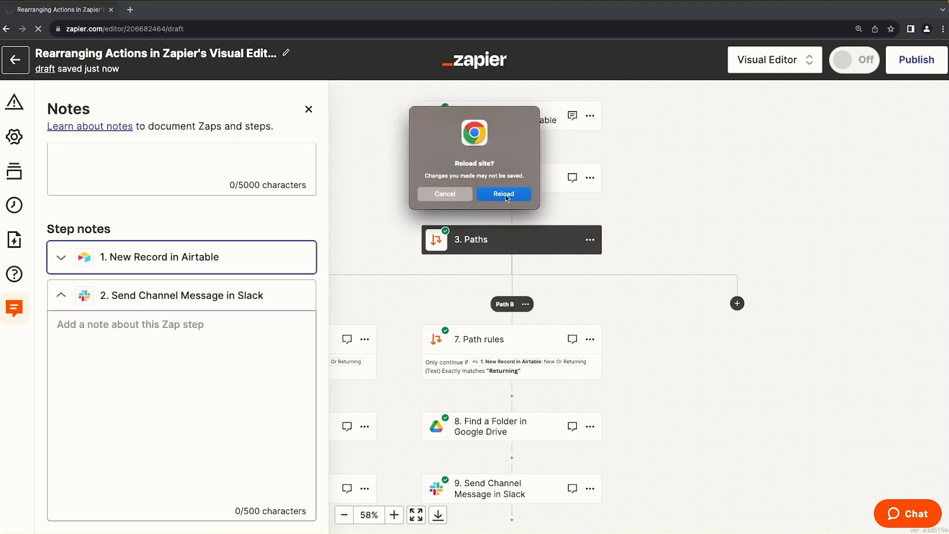
# Step: Reload the page, confirm the saved 'Trigger' note, and open the Google Drive folder step's empty note
pyautogui.click(503, 194)
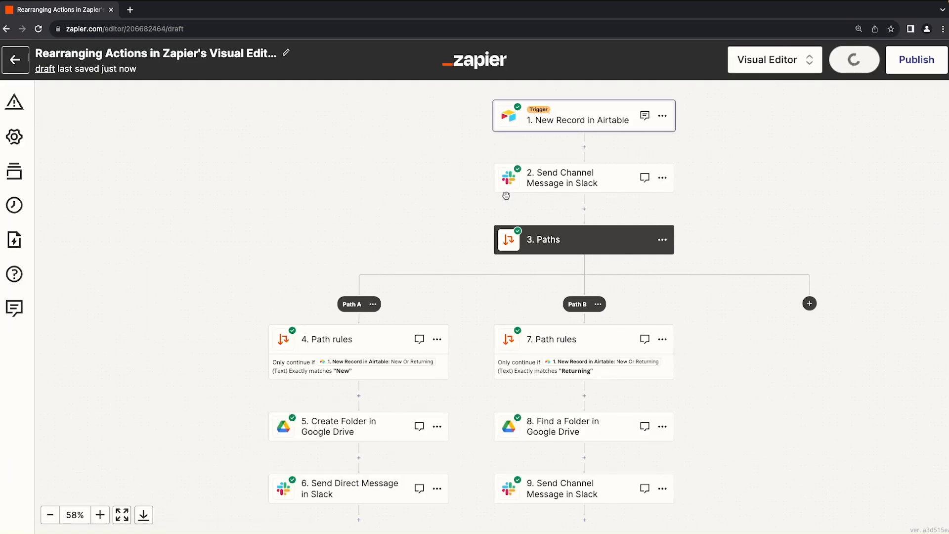
pyautogui.moveTo(644, 116)
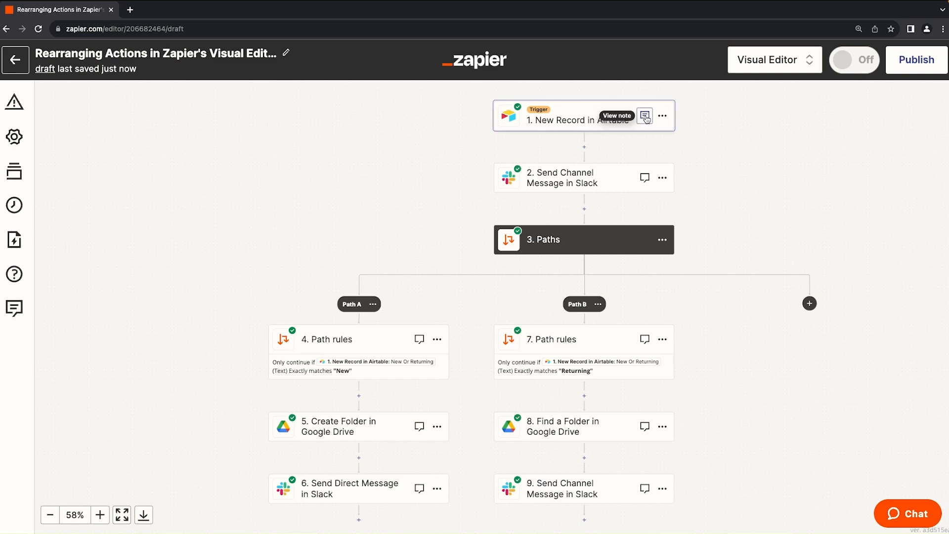
pyautogui.click(644, 116)
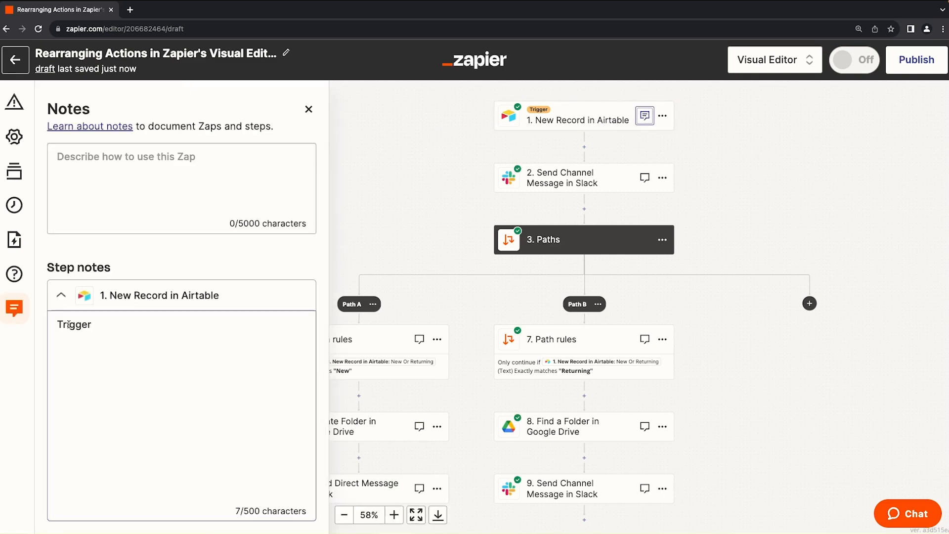
pyautogui.click(60, 296)
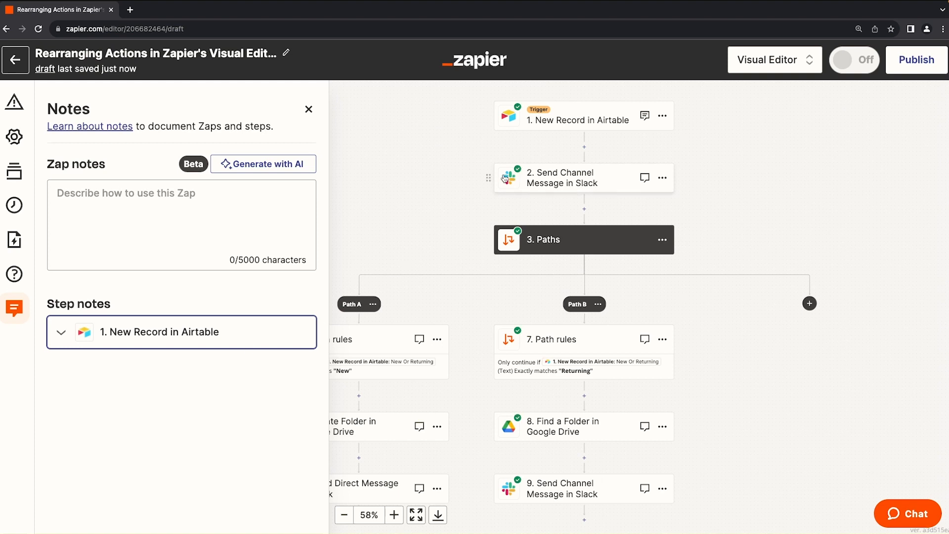
pyautogui.moveTo(645, 177)
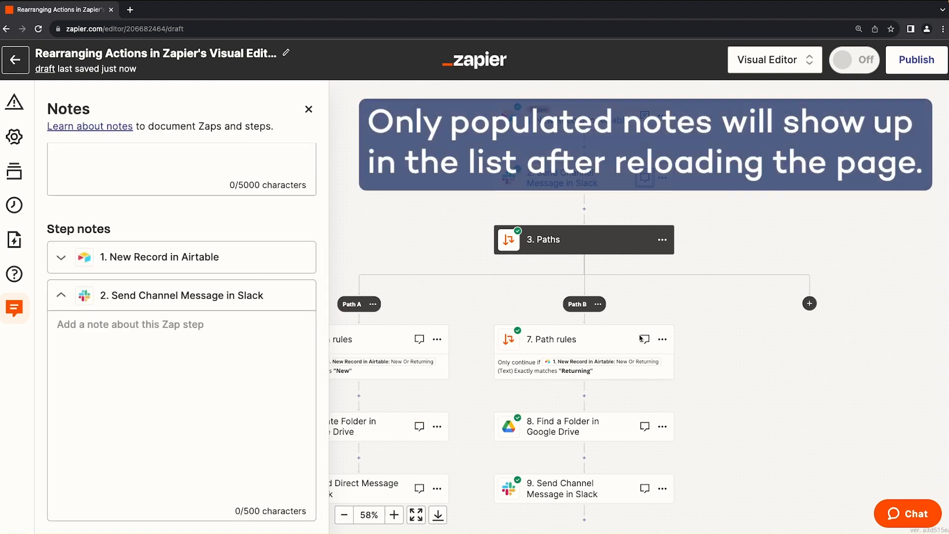
pyautogui.click(309, 109)
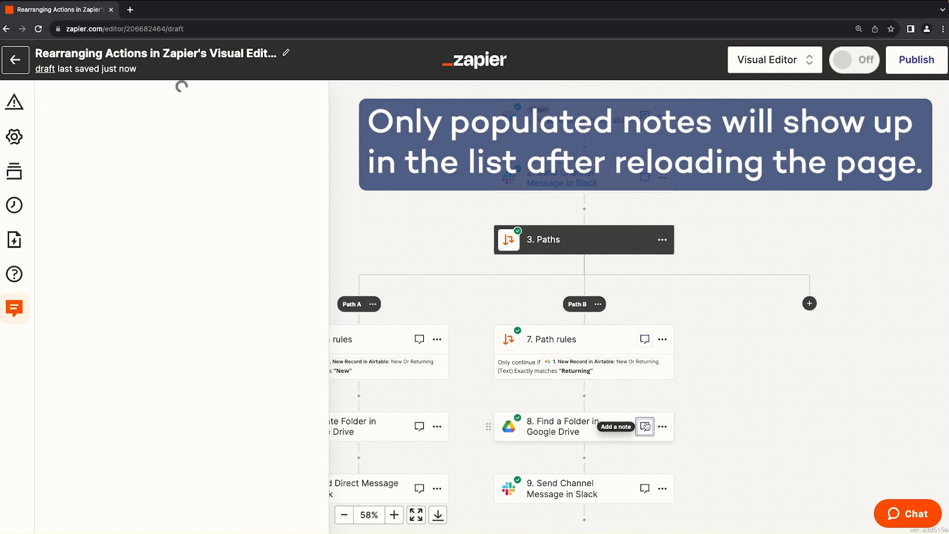
pyautogui.click(645, 426)
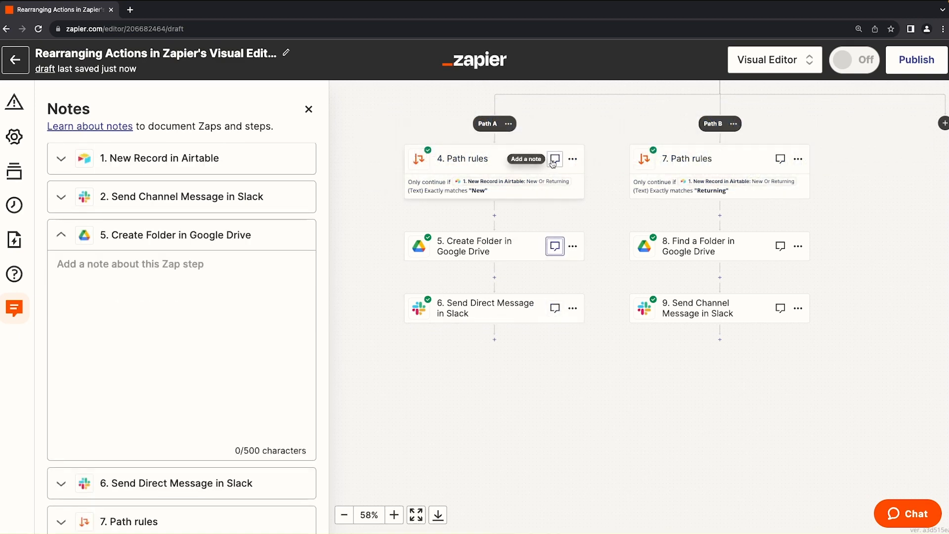
# Step: Write 'Trigger' as the New Record in Airtable step's note
pyautogui.click(554, 158)
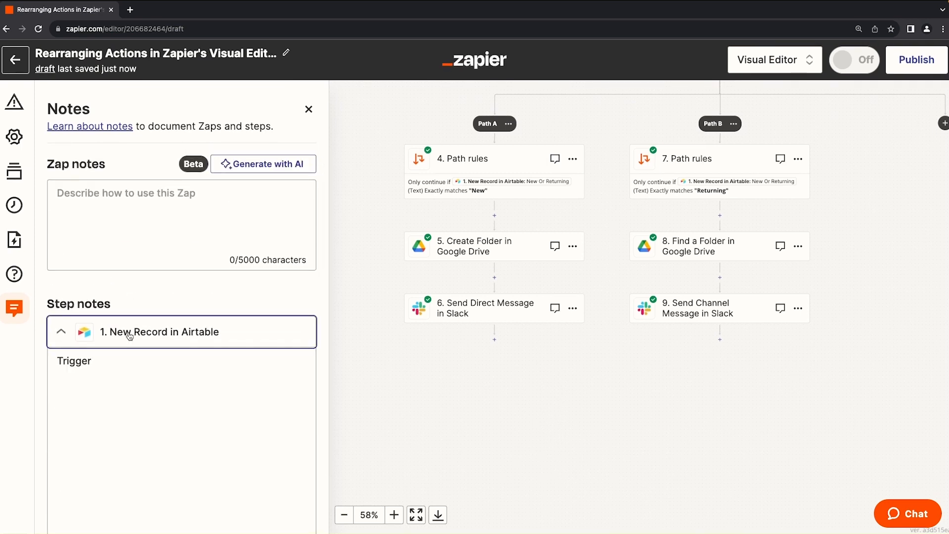
pyautogui.click(60, 331)
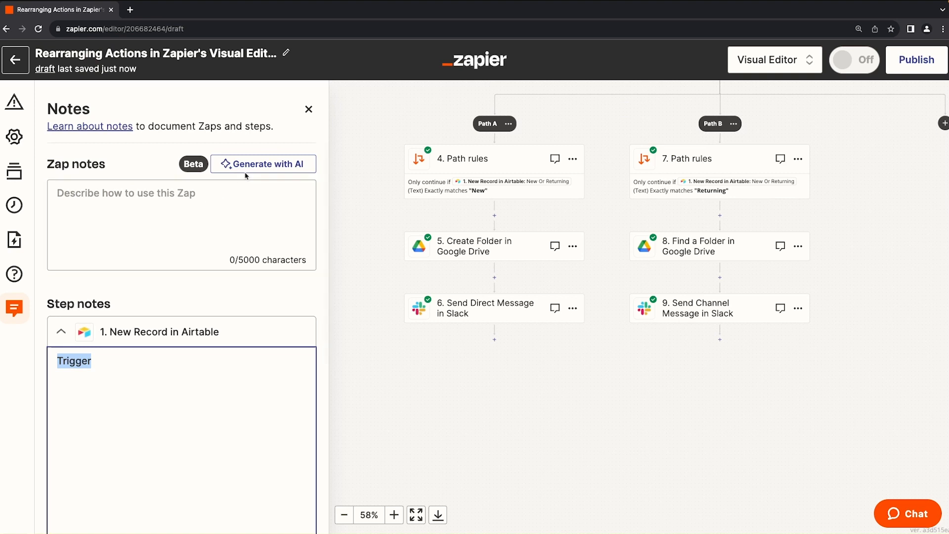
pyautogui.click(264, 163)
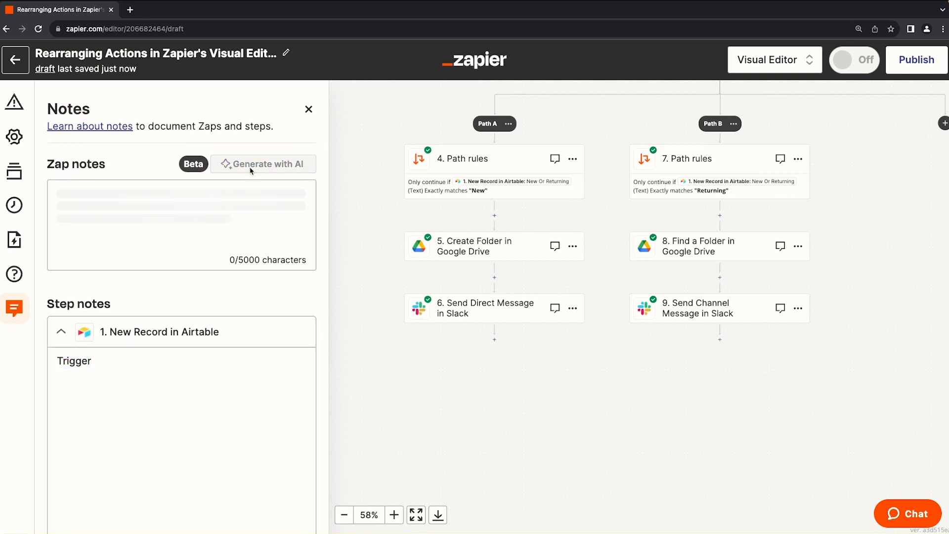
pyautogui.write('Trigger')
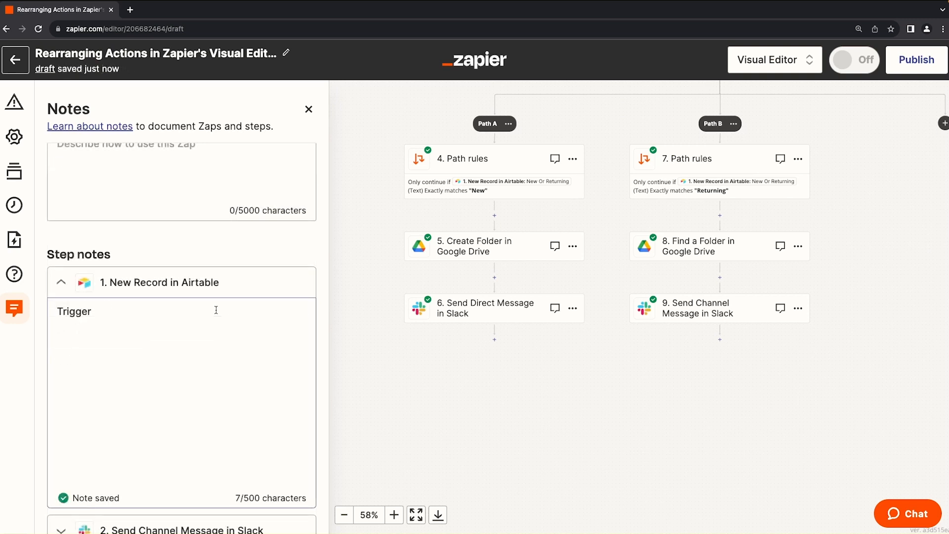
# Step: Replace the note with 'This trigger runs whenever there is a new client added to the new client view.'
pyautogui.click(144, 315)
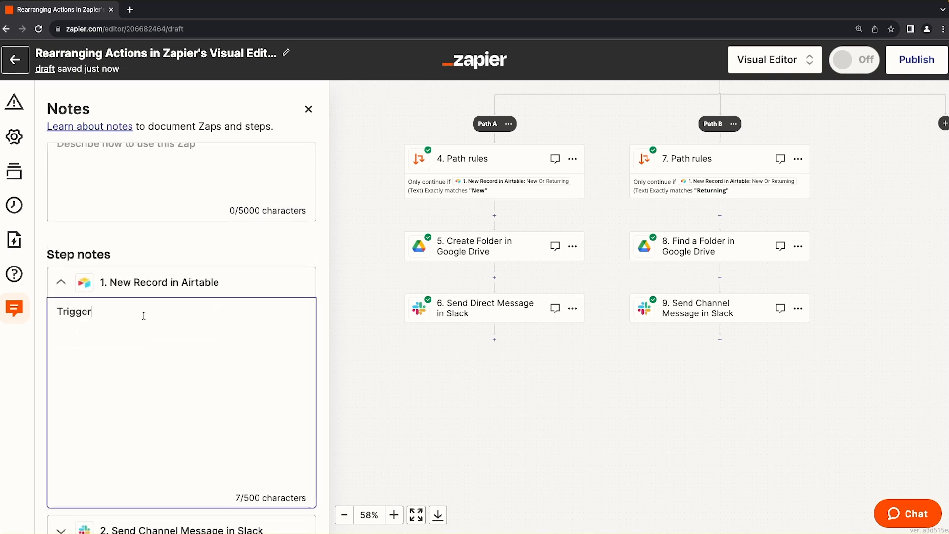
pyautogui.doubleClick(73, 311)
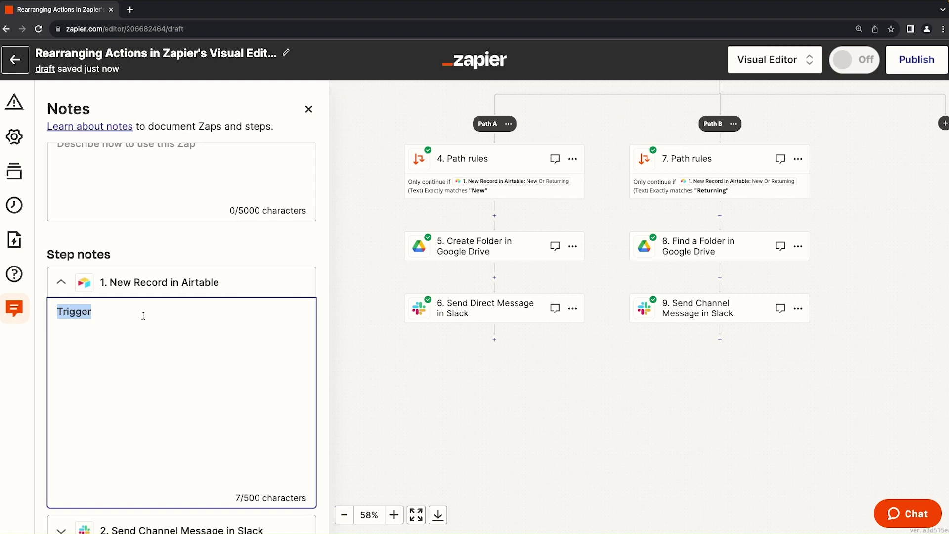
pyautogui.write('This')
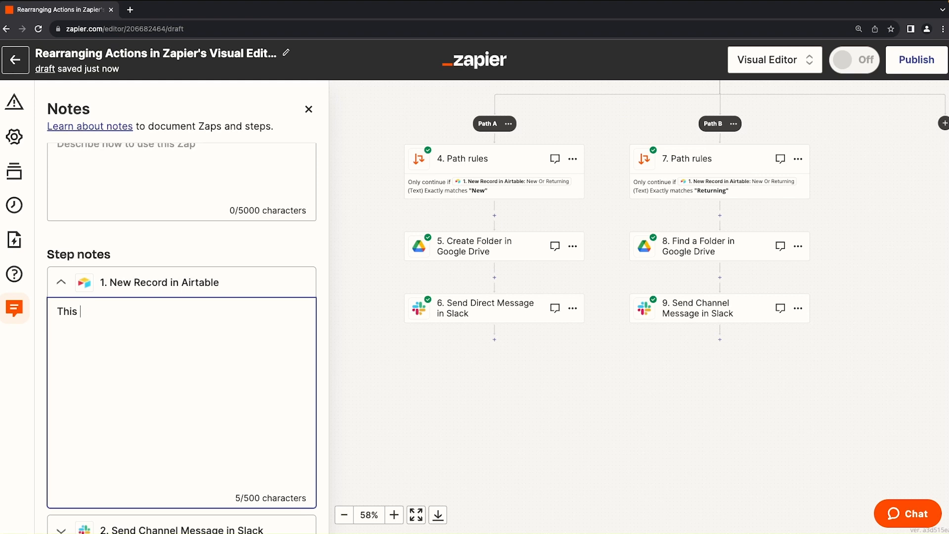
pyautogui.write('trigger ru')
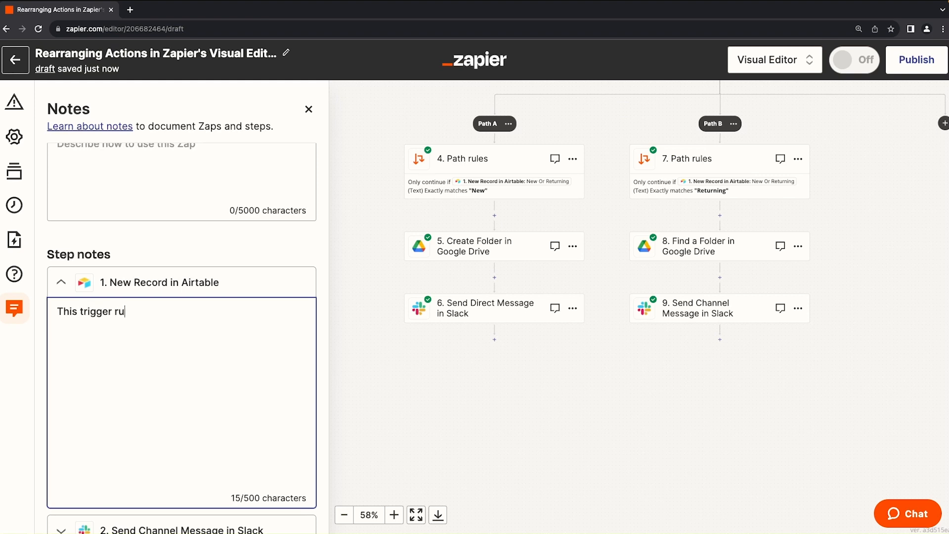
pyautogui.write('ns whenever there')
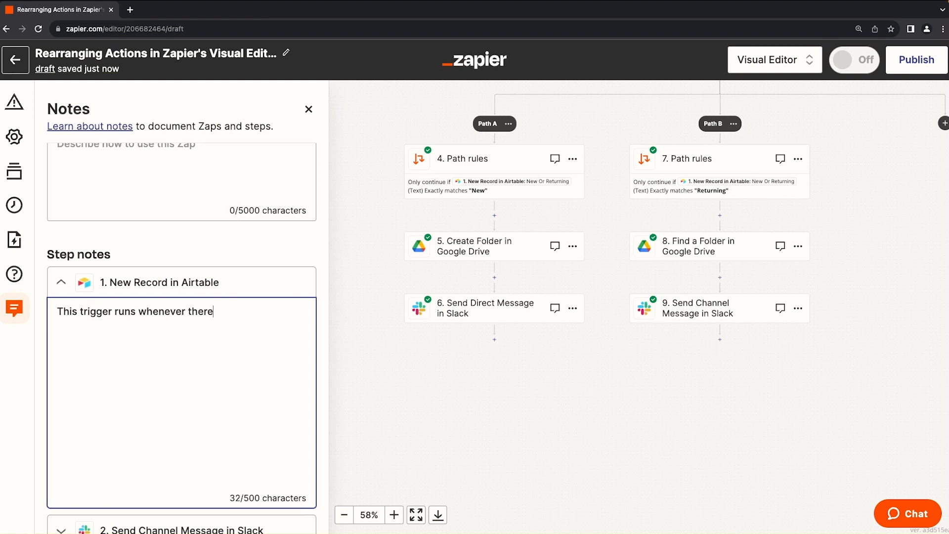
pyautogui.write('is a new clie')
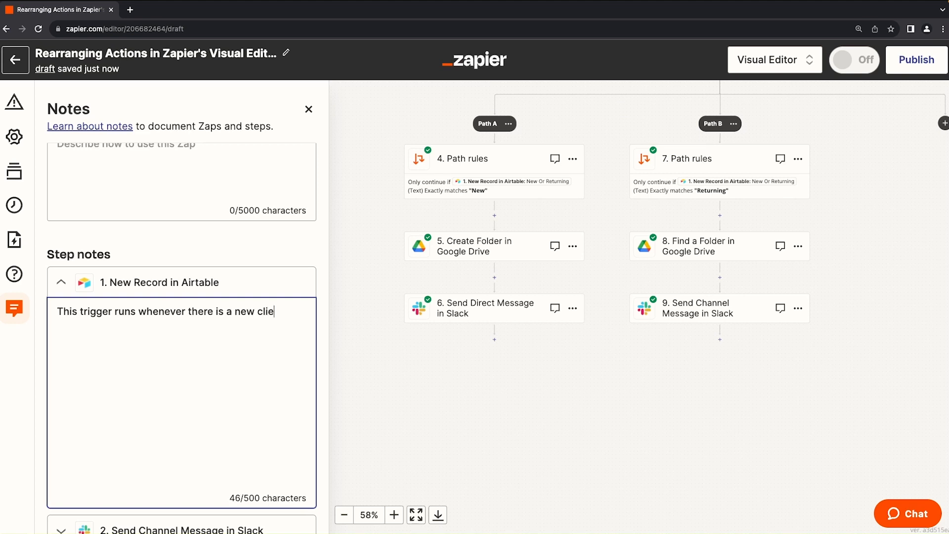
pyautogui.write('nt added to the')
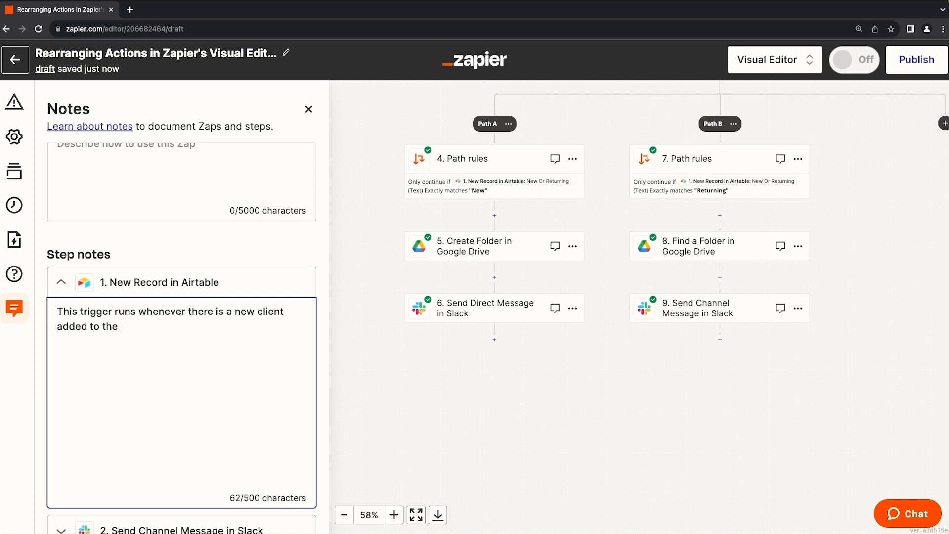
pyautogui.write('new client')
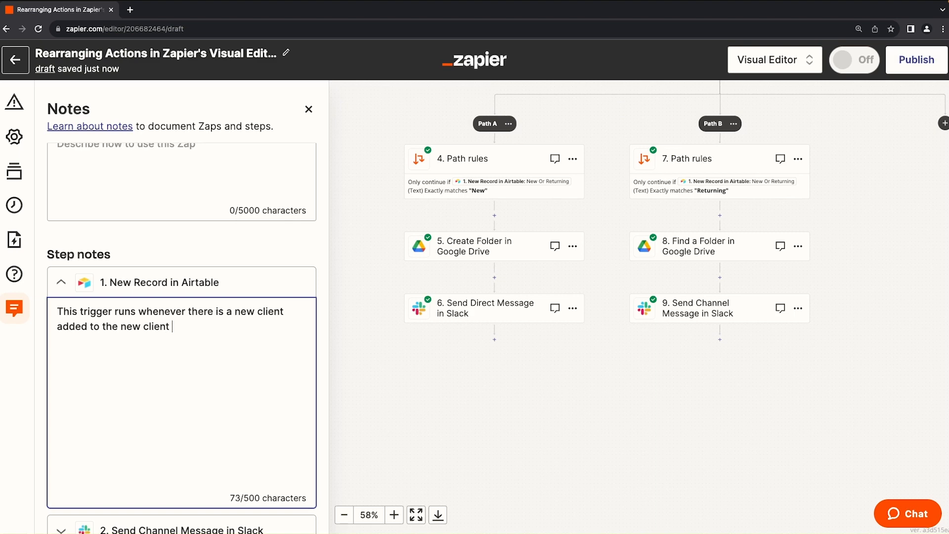
pyautogui.click(61, 282)
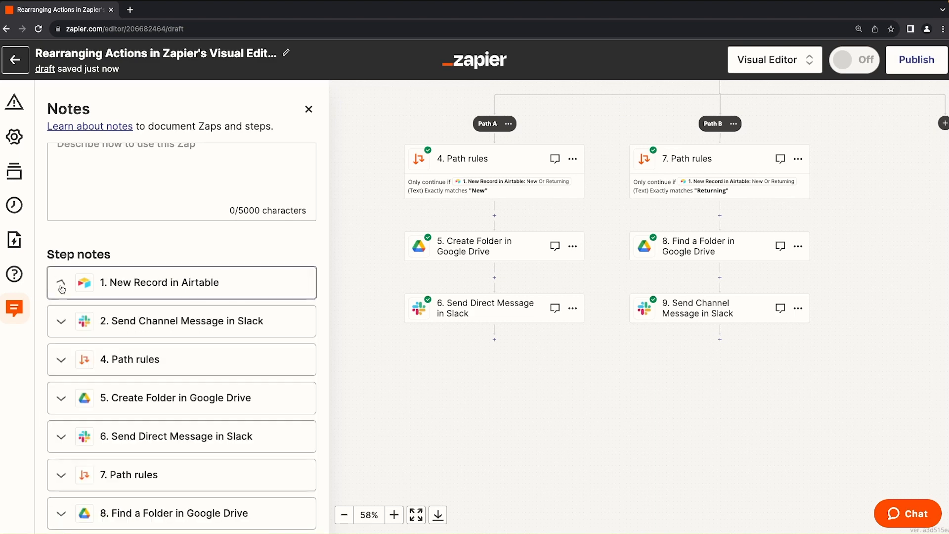
pyautogui.click(60, 282)
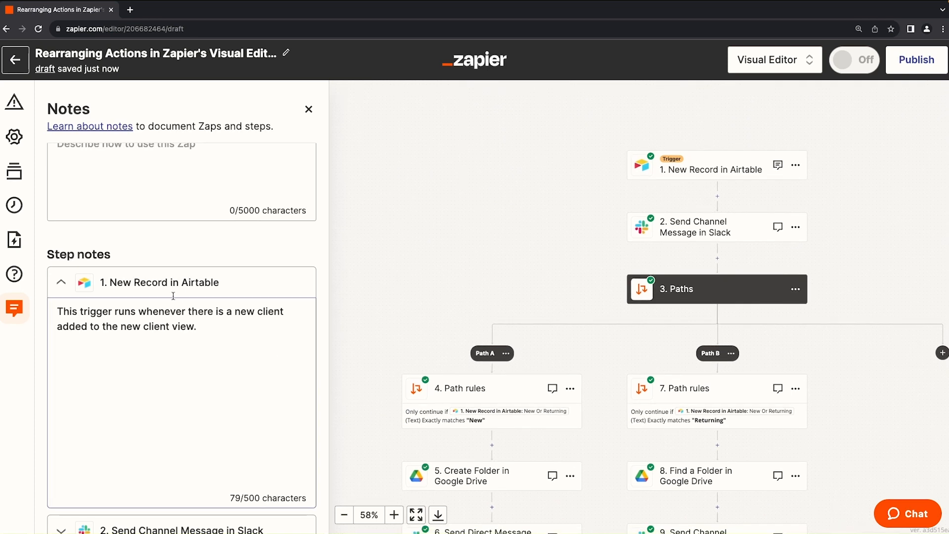
pyautogui.moveTo(777, 165)
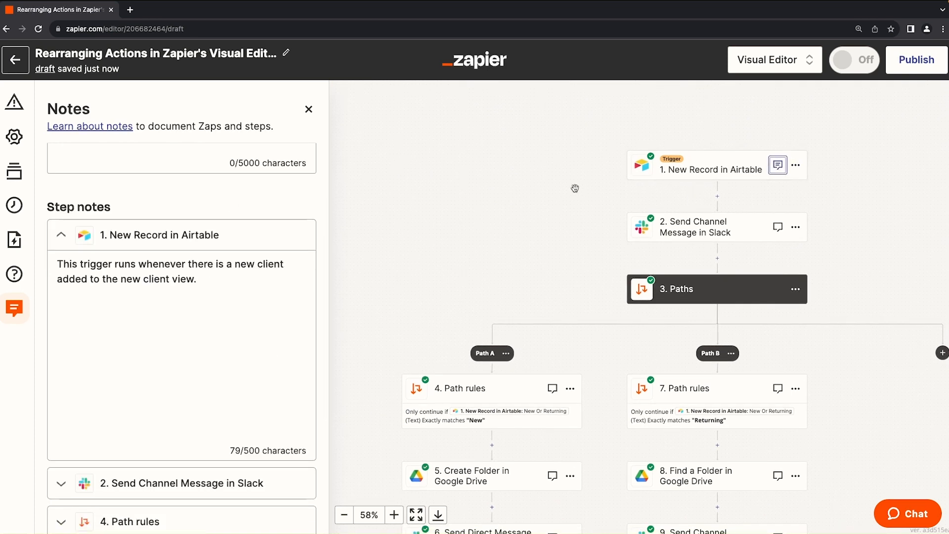
# Step: Pass through the trigger's setup panel, then ask AI to generate the Zap notes
pyautogui.click(713, 170)
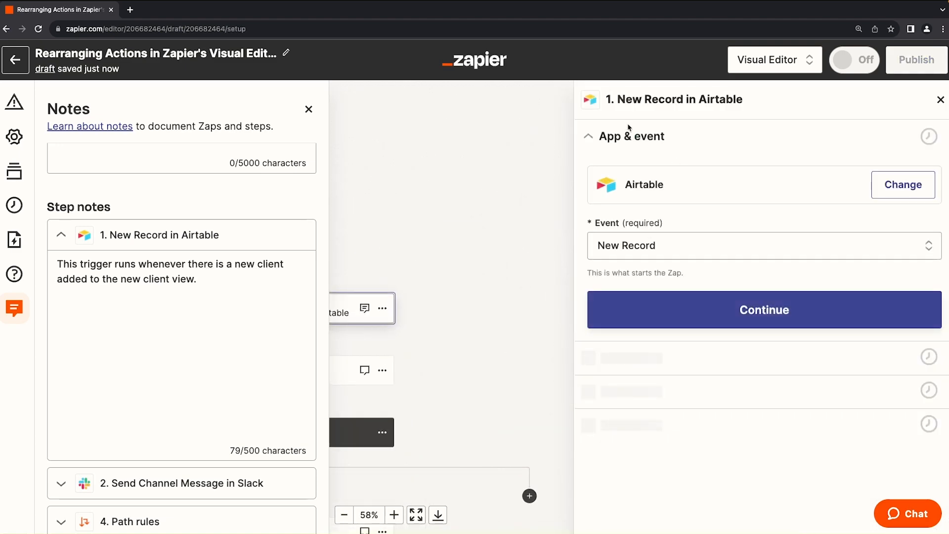
pyautogui.click(764, 310)
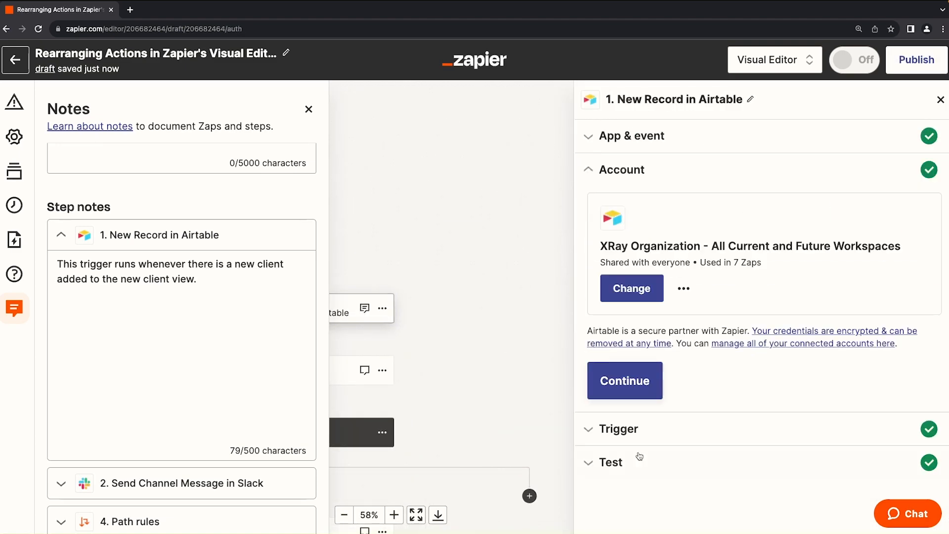
pyautogui.click(941, 99)
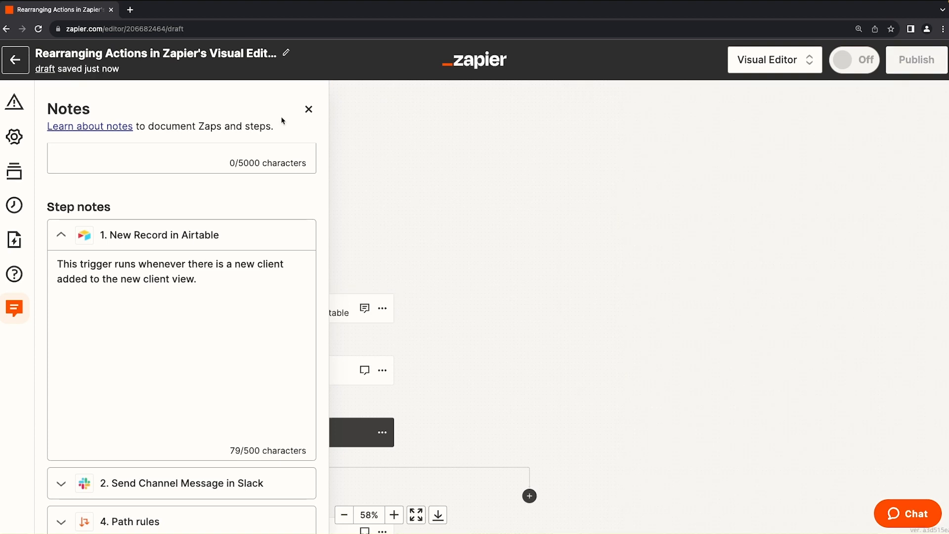
pyautogui.click(60, 236)
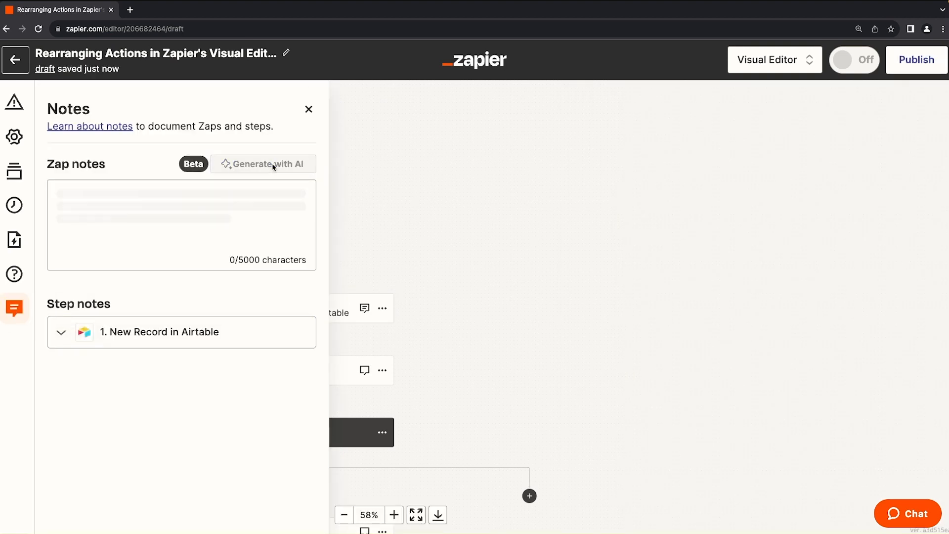
# Step: Generate the AI Zap summary of the Airtable, Slack and Google Drive paths and review it
pyautogui.click(263, 164)
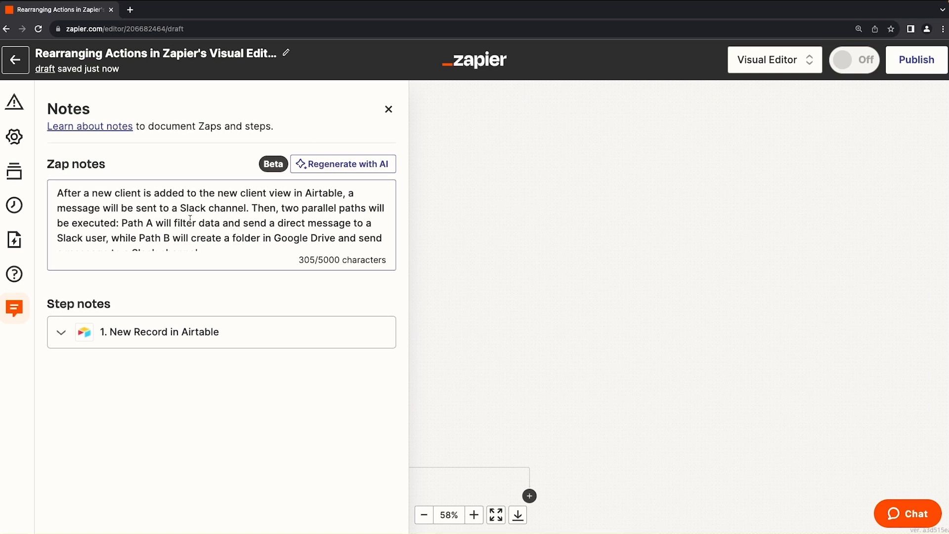
pyautogui.moveTo(255, 208)
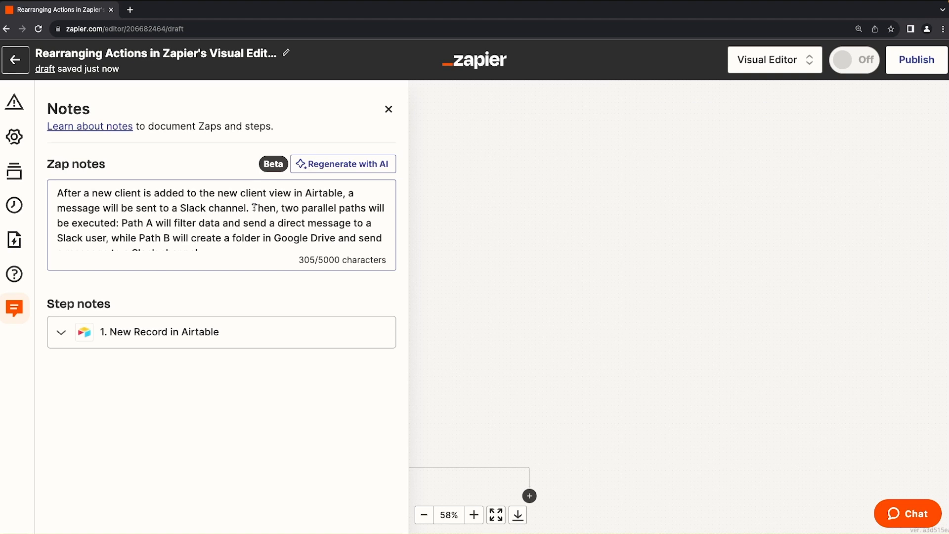
pyautogui.scroll(-3)
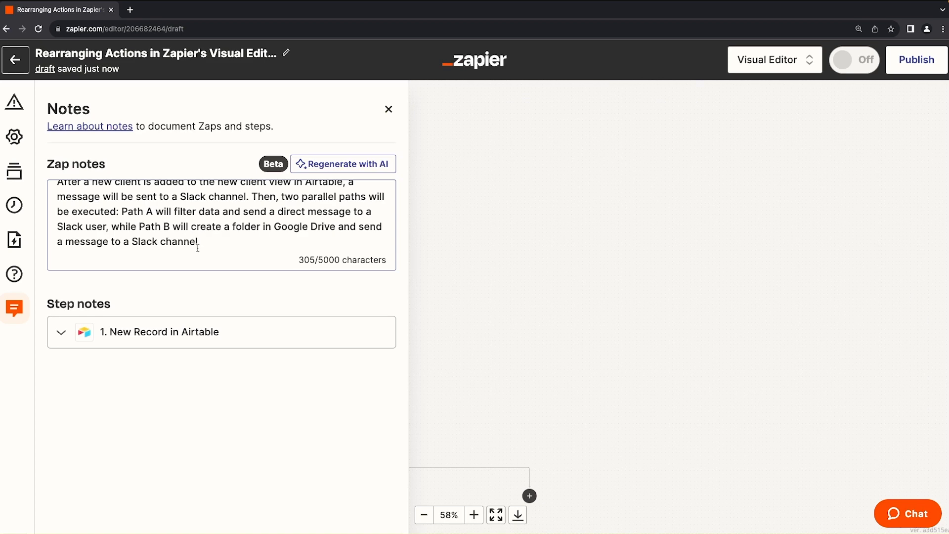
pyautogui.scroll(3)
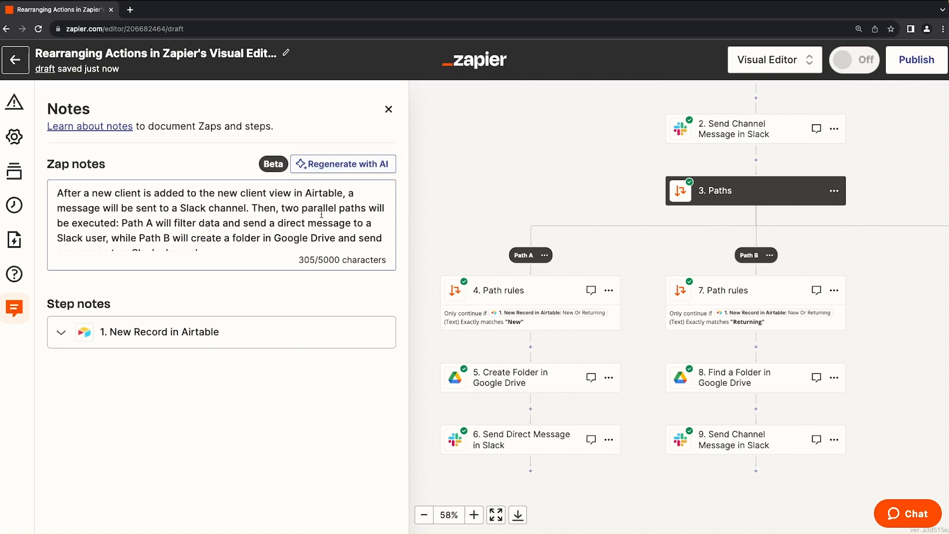
# Step: Expand the Airtable trigger's new-client note and select the whole AI-written Zap note
pyautogui.click(61, 332)
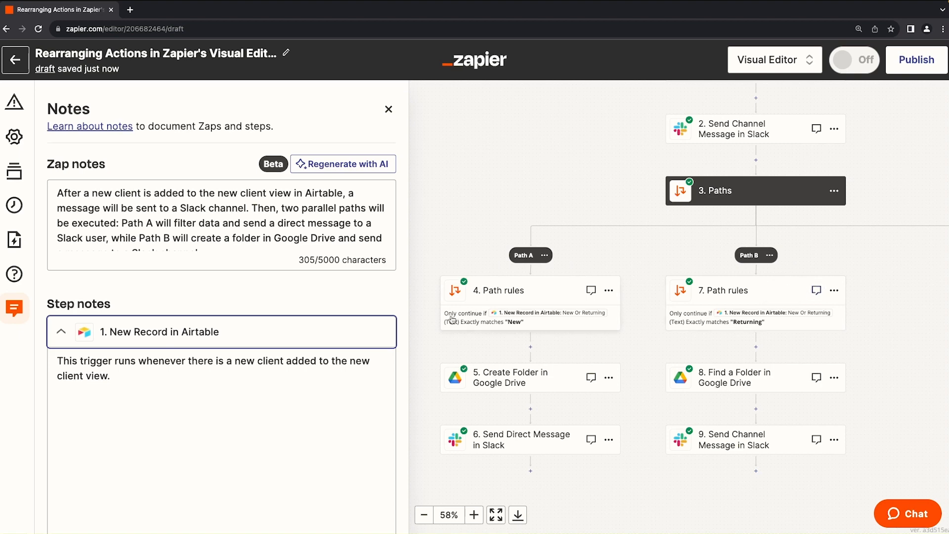
pyautogui.moveTo(559, 140)
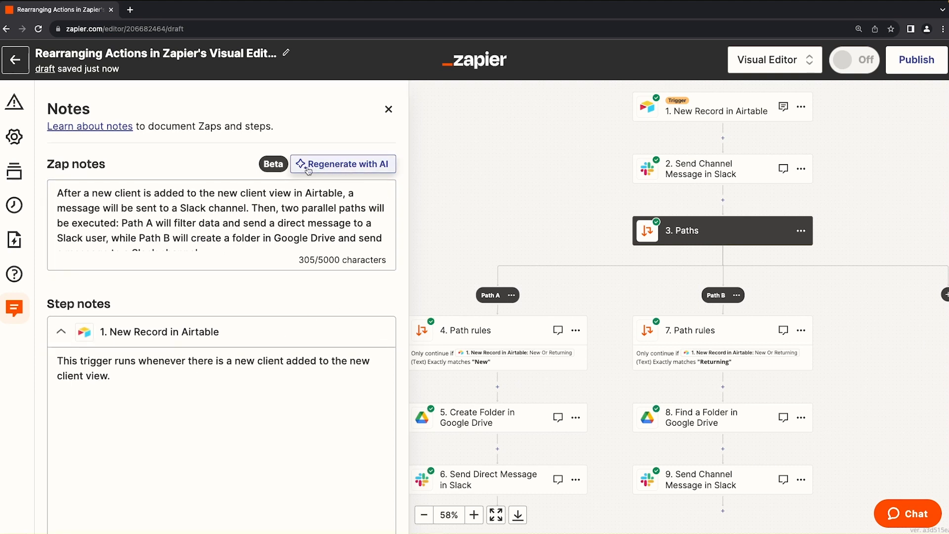
pyautogui.tripleClick(218, 218)
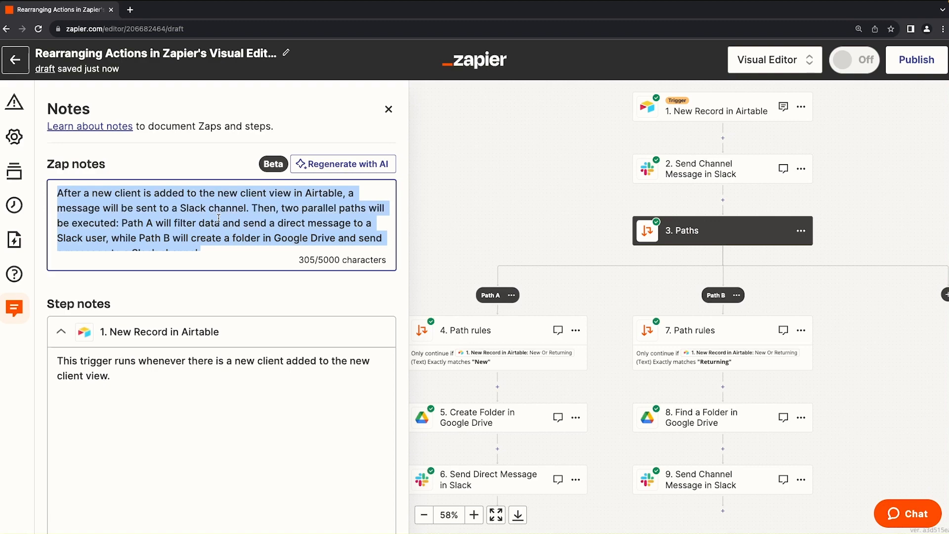